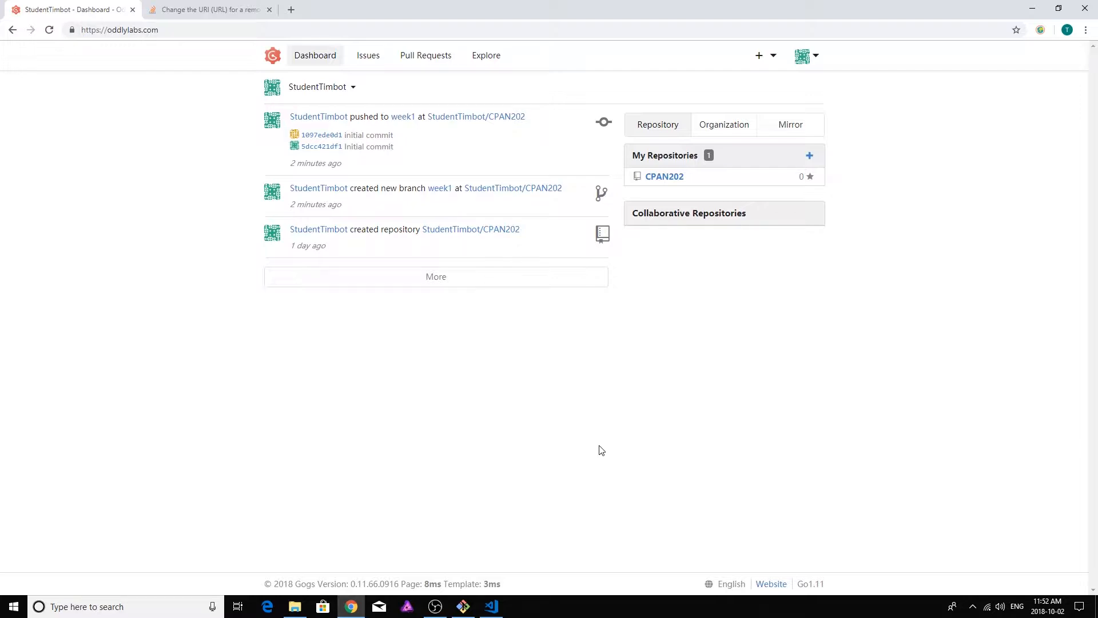
mouse_move(534, 490)
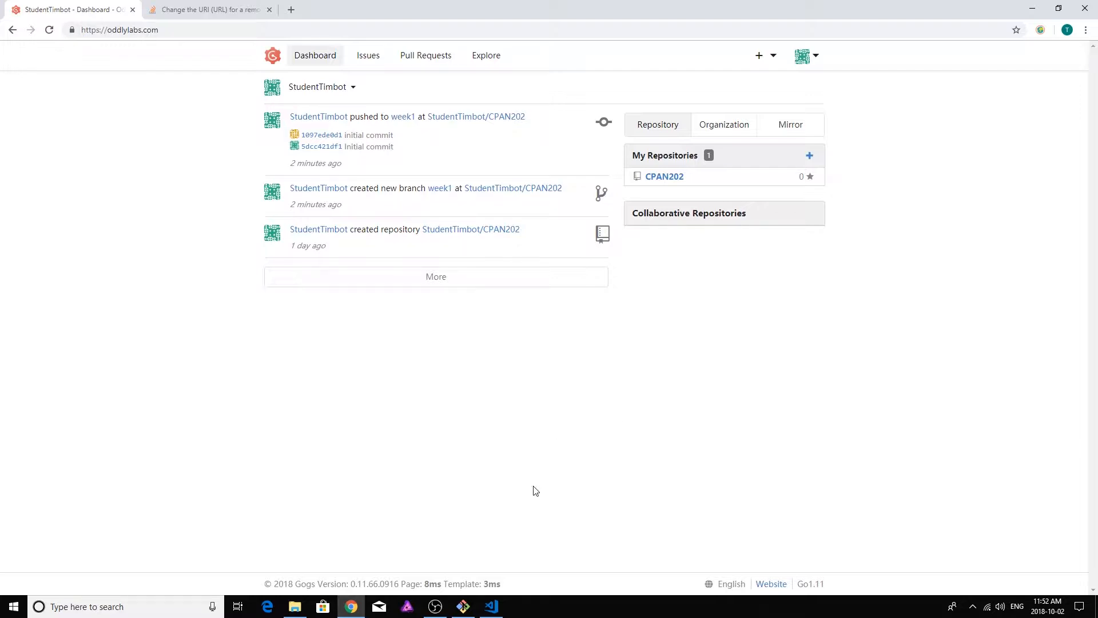
- Switch from the Gogs dashboard in the browser to Visual Studio Code
click(490, 607)
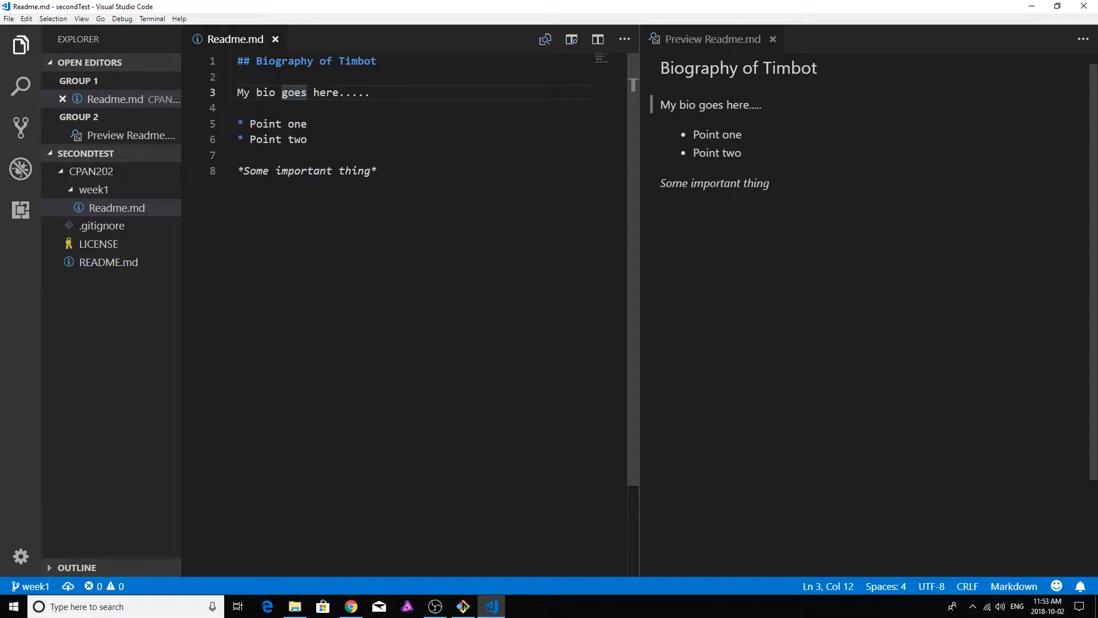
- Bring up the Git Bash terminal for the CPAN202 repository
click(462, 607)
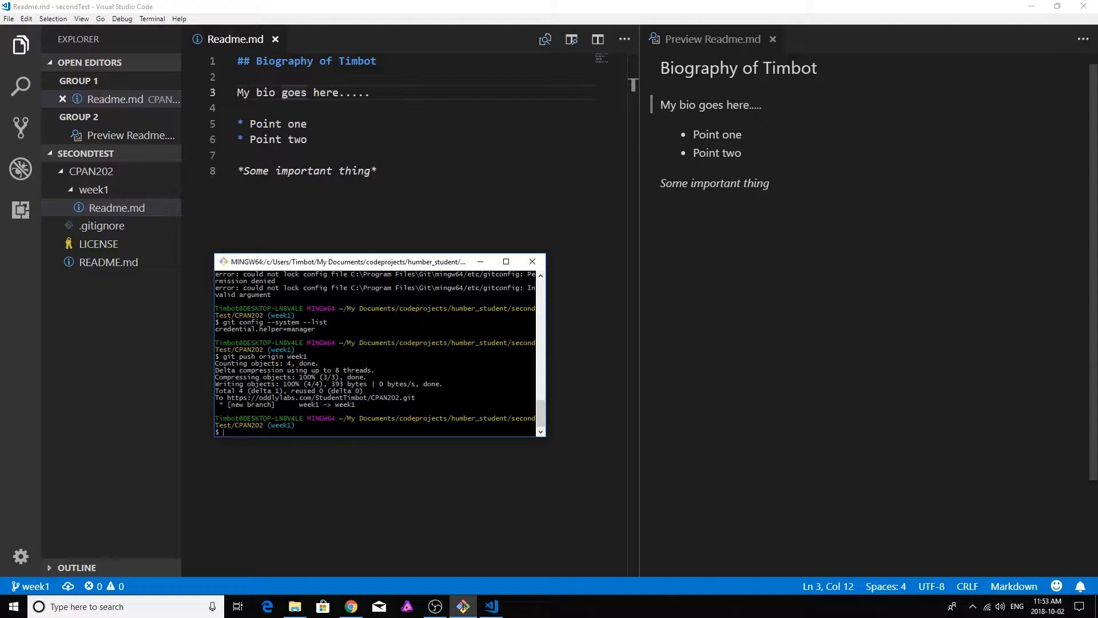
- Check out master, then type git checkout week1 to return
text(git)
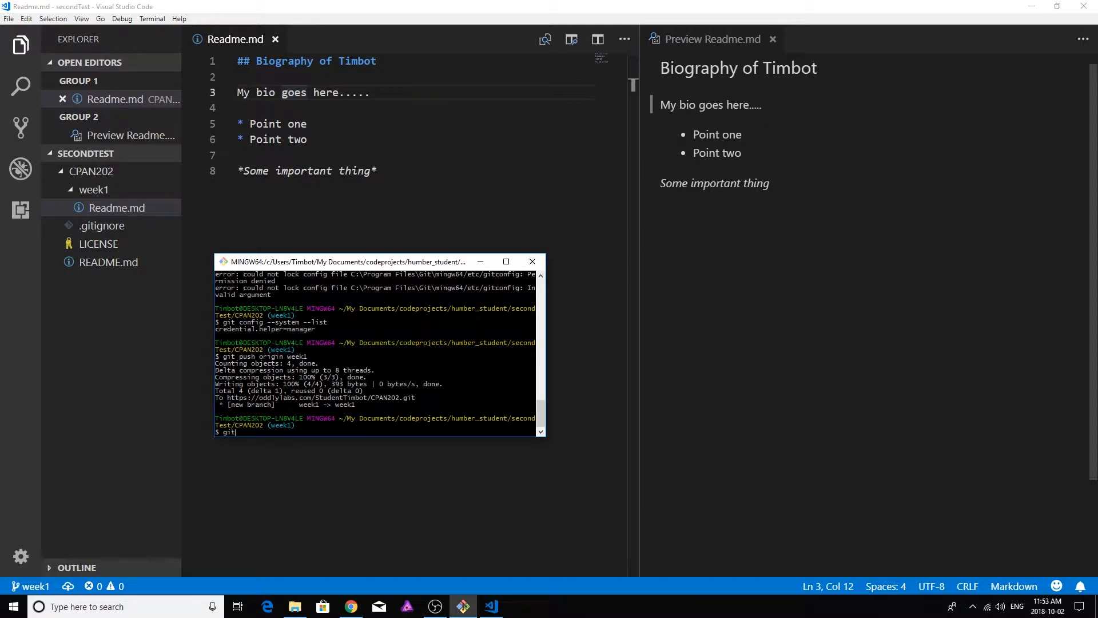
text(checkout maste)
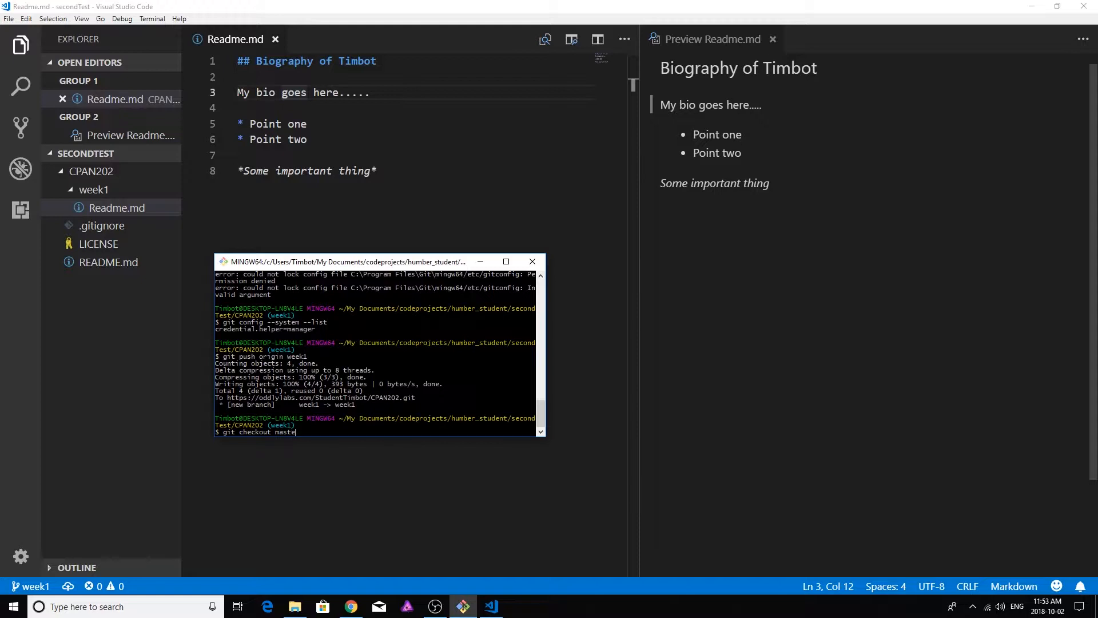
text(r)
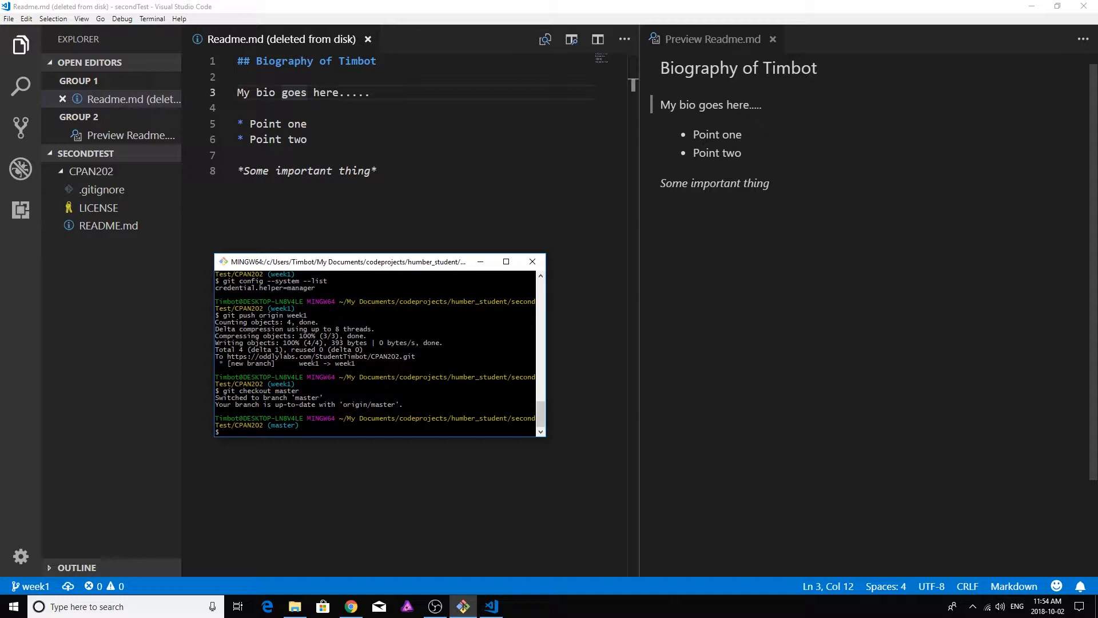
text(git)
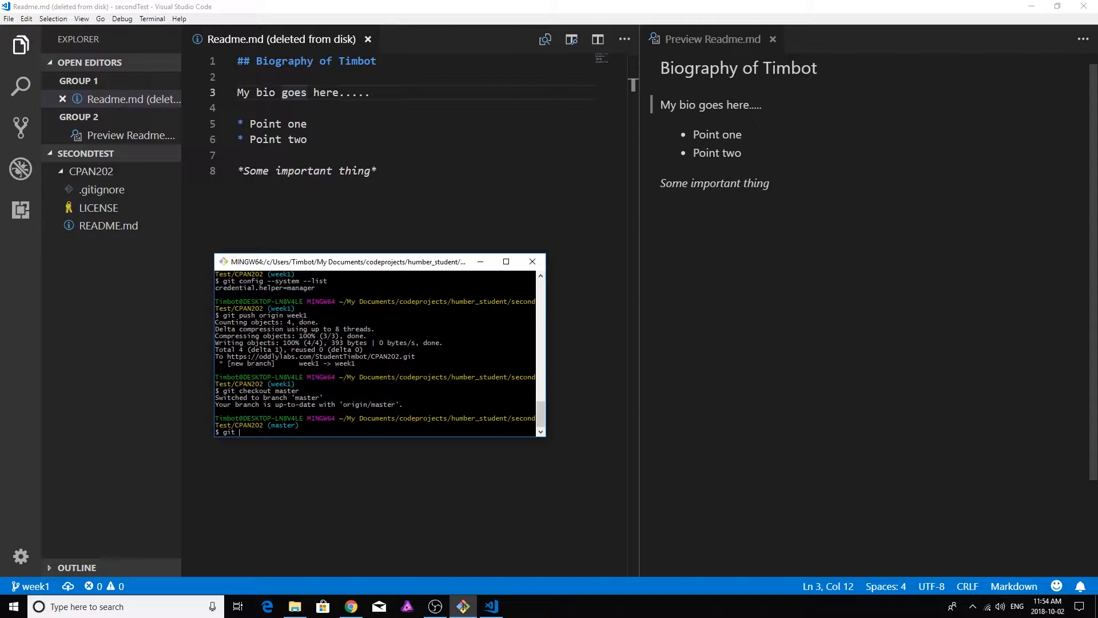
text(checkout)
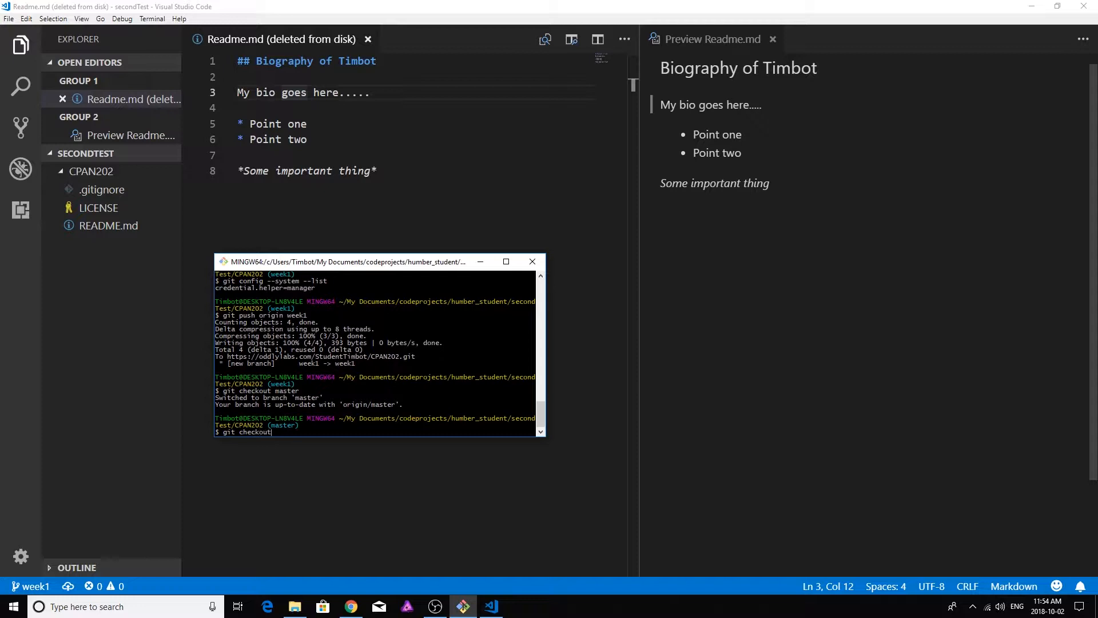
text(week)
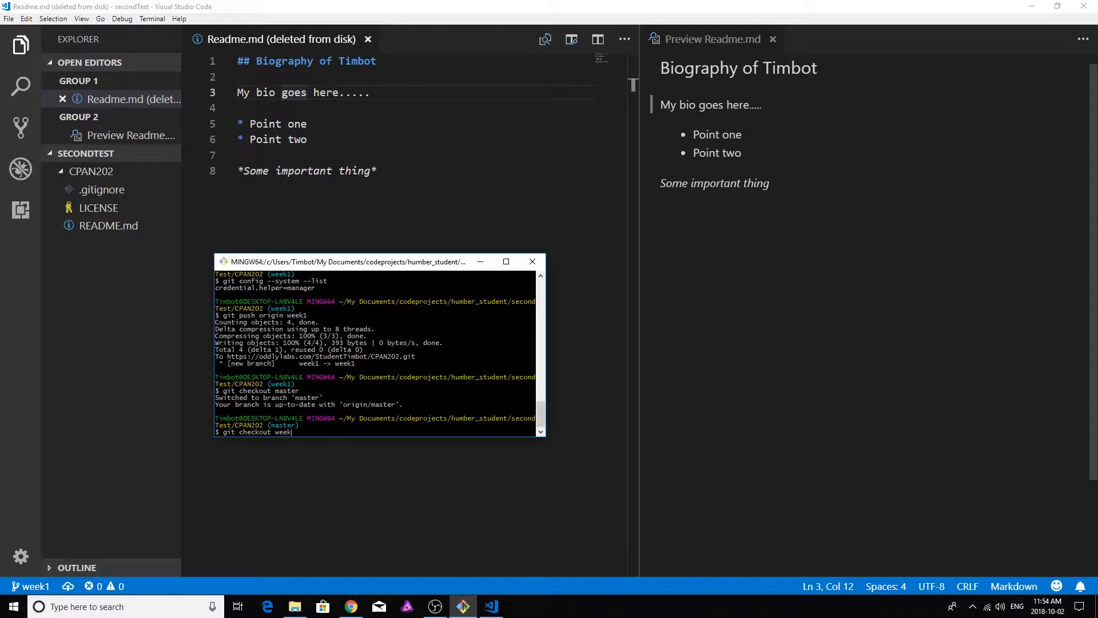
text(1)
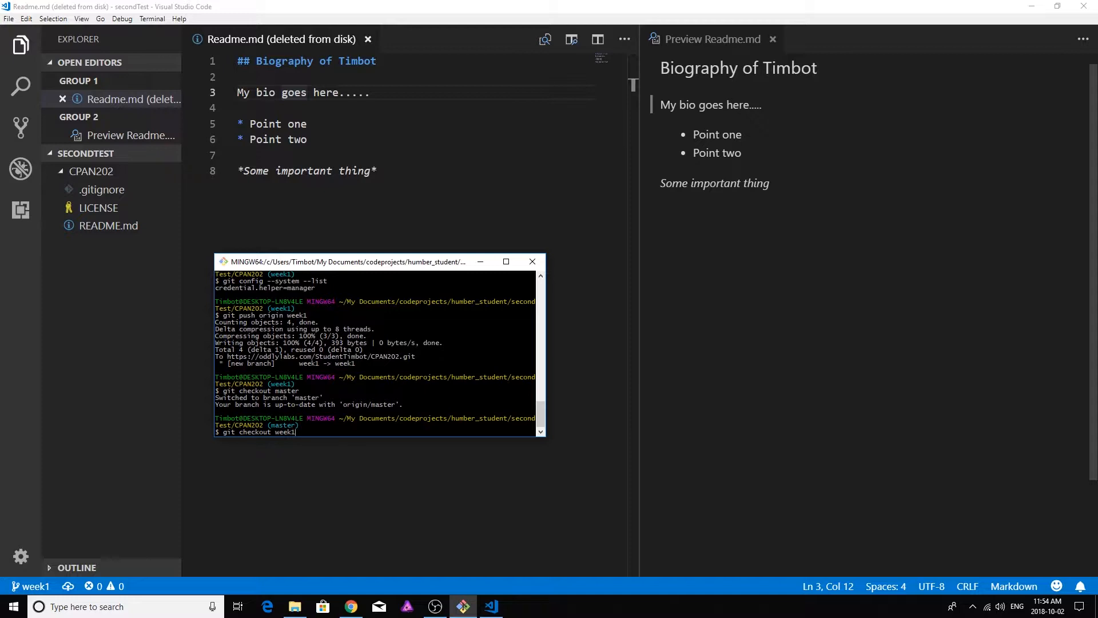
- Run git checkout week1 to switch back to the week1 branch
key(enter)
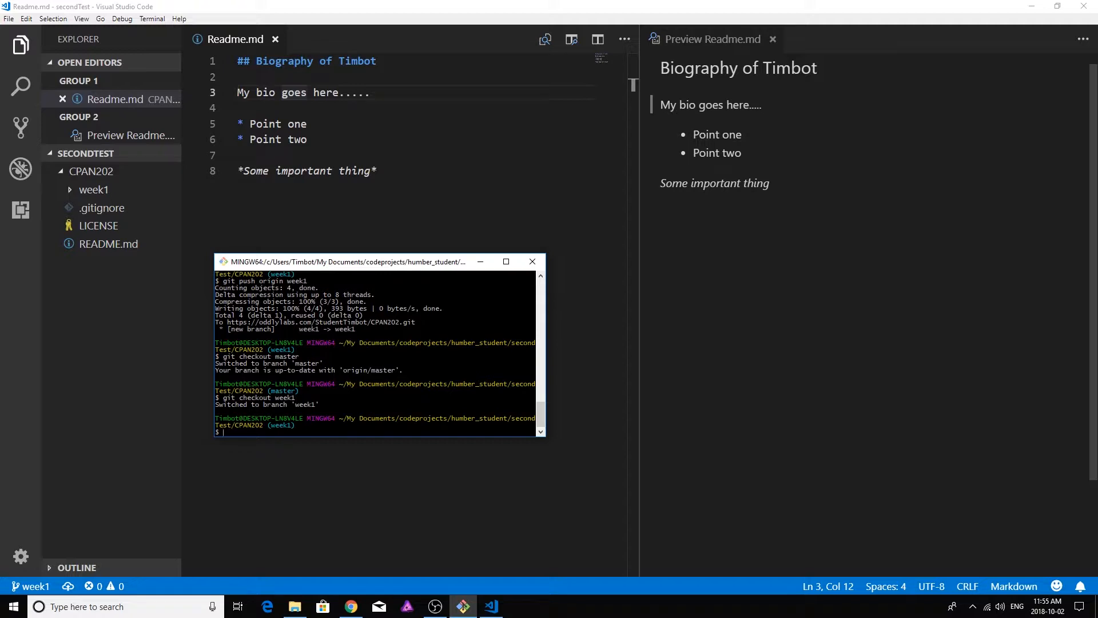
- Pull the week1 branch from origin with git pull origin week1
text(git pull origi)
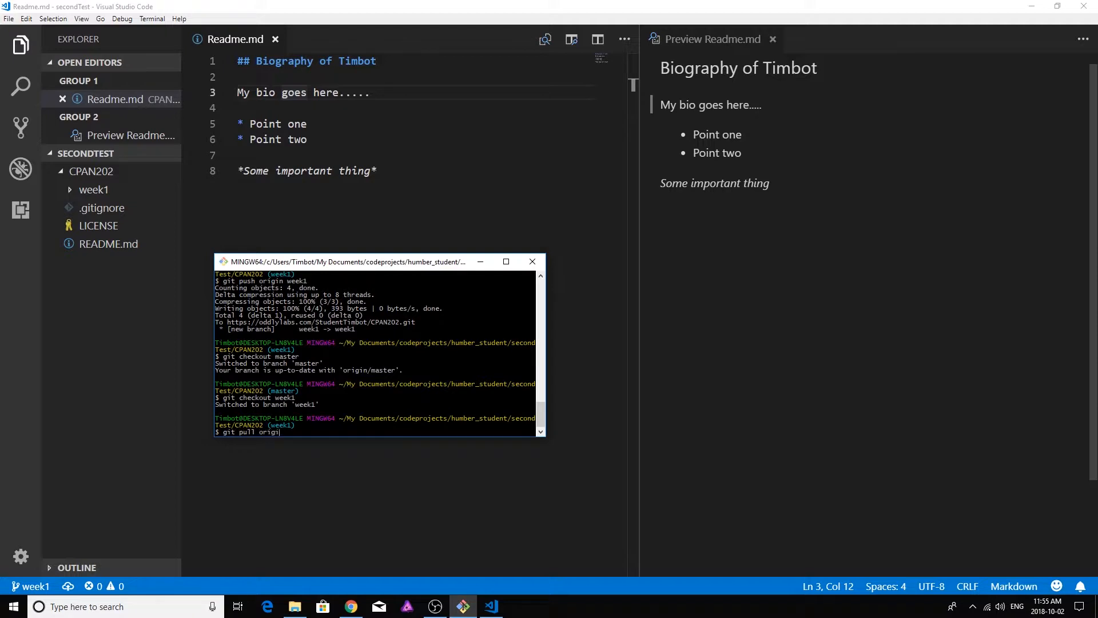
text(week)
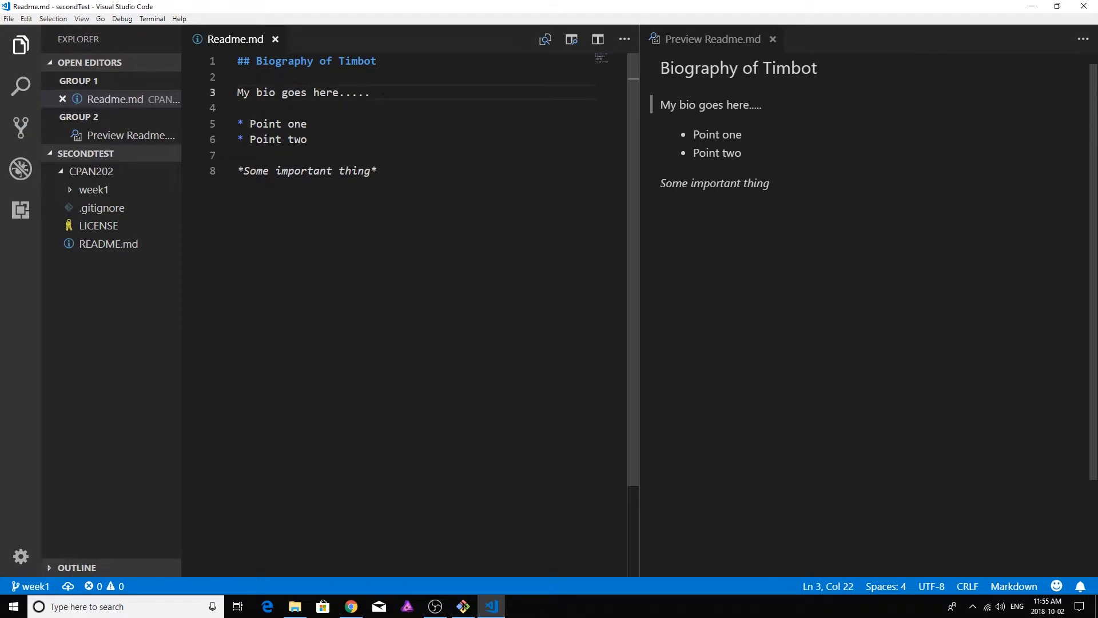
- Replace line 3's bio with the Commodore Vic 20 and Timex Sinclair 1000 sentence
drag(236, 92, 370, 92)
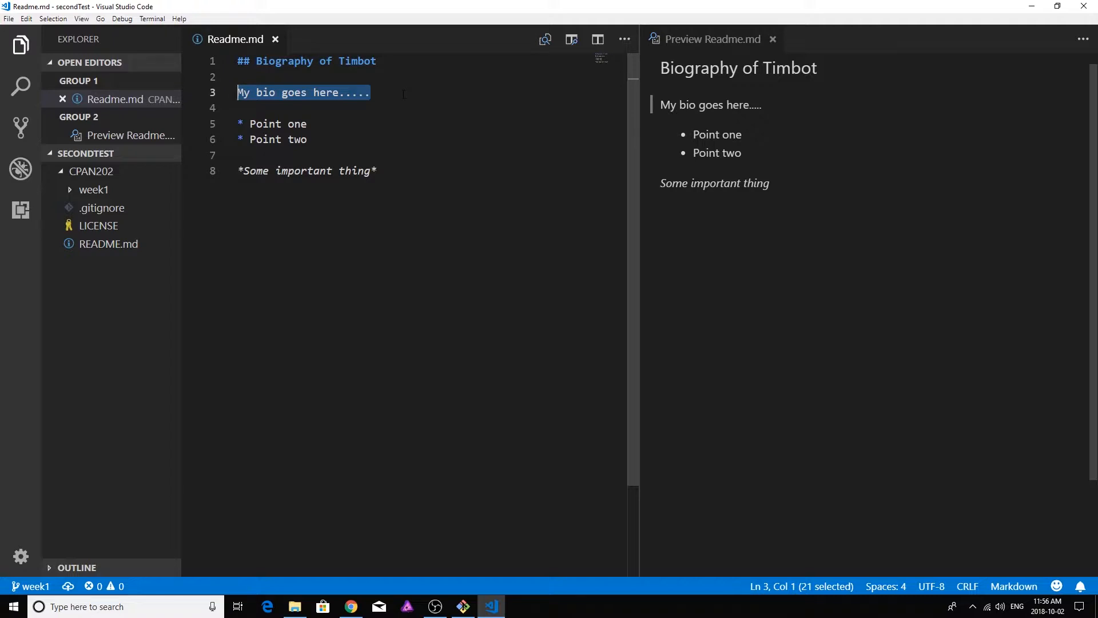
text(I a)
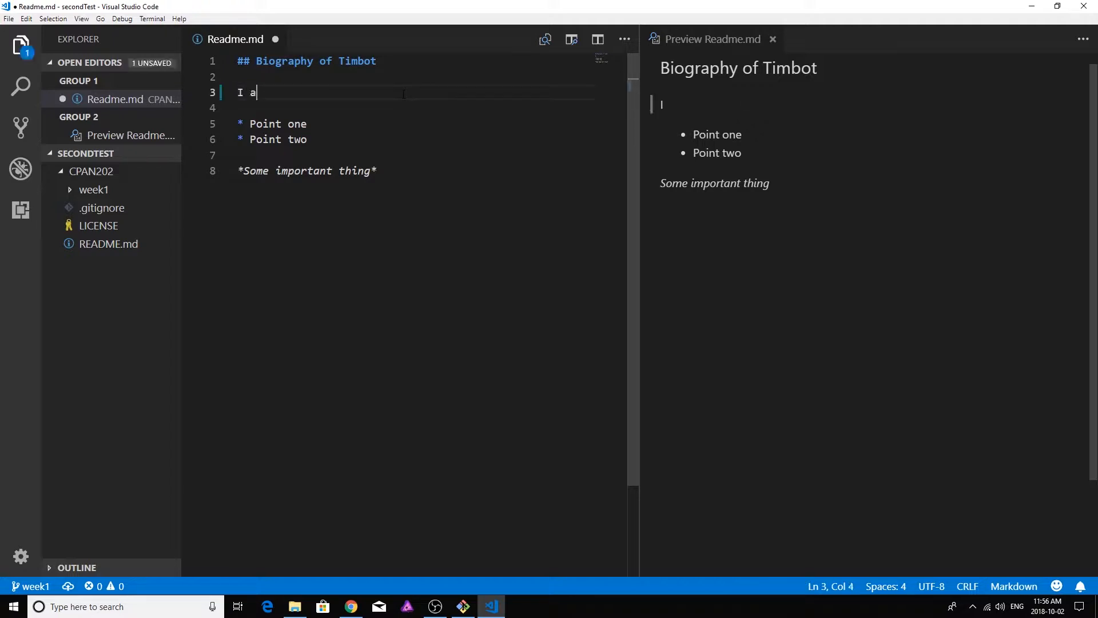
text(have been)
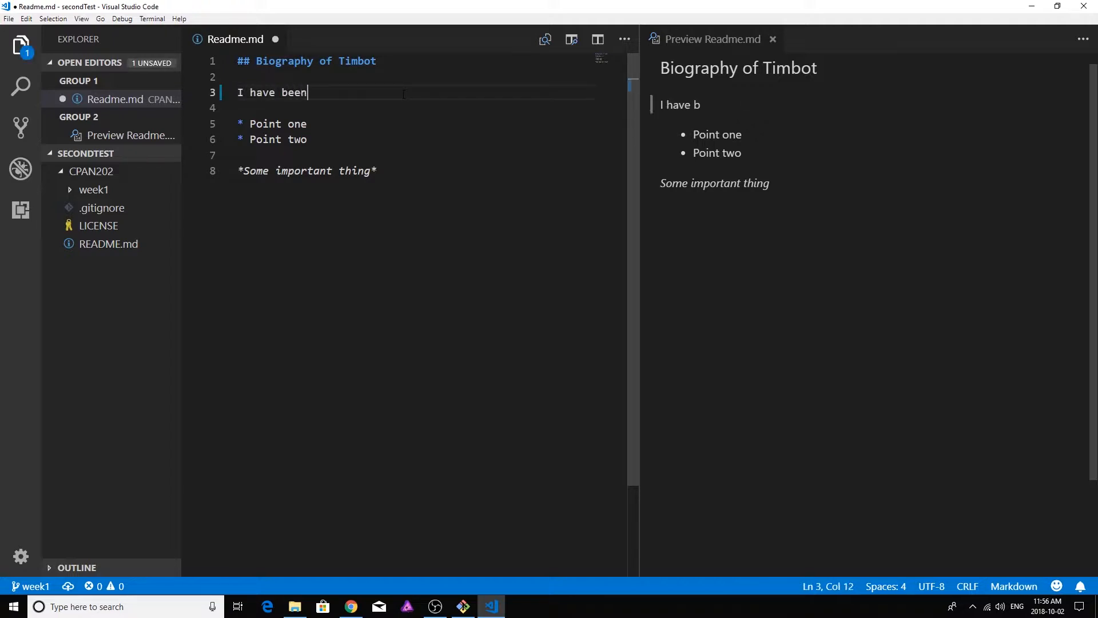
text(a programmer since the)
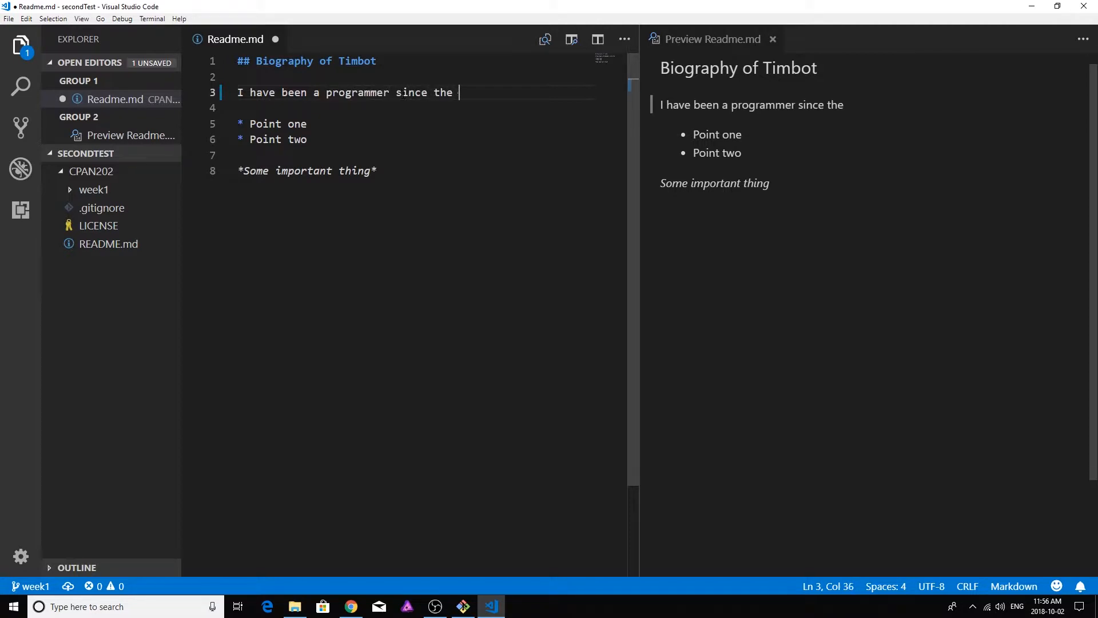
text(days of the)
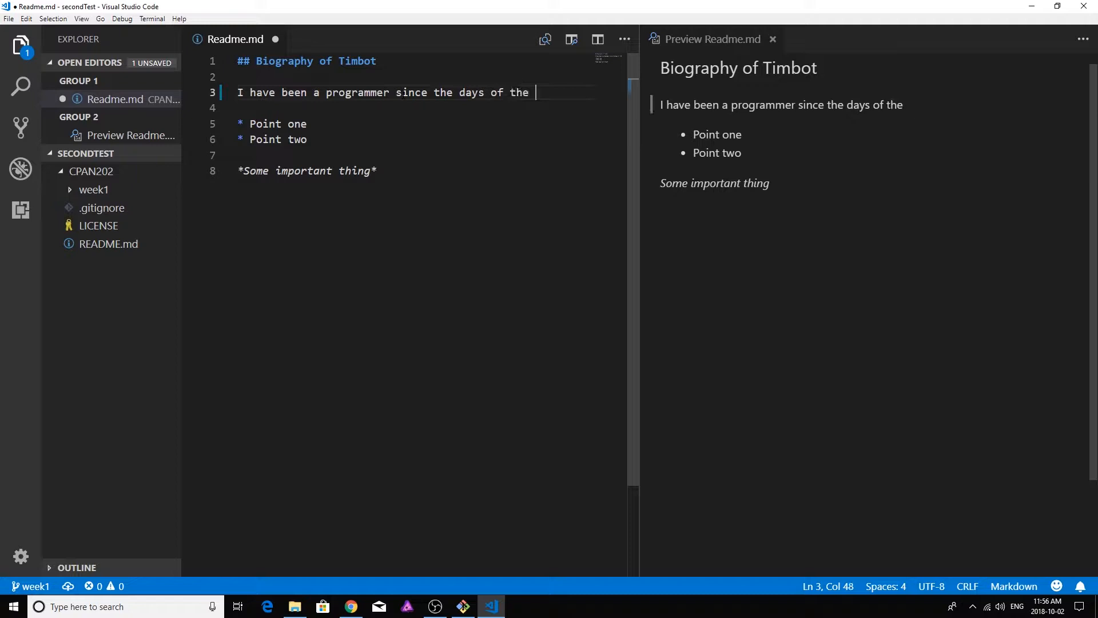
text(Commod)
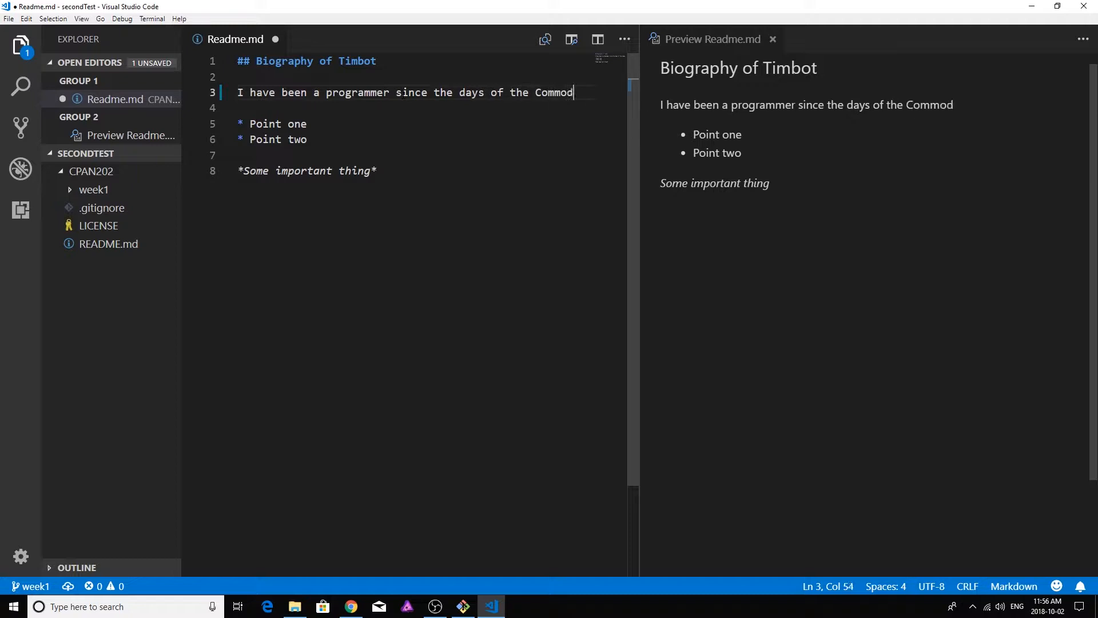
text(ore Vic 2)
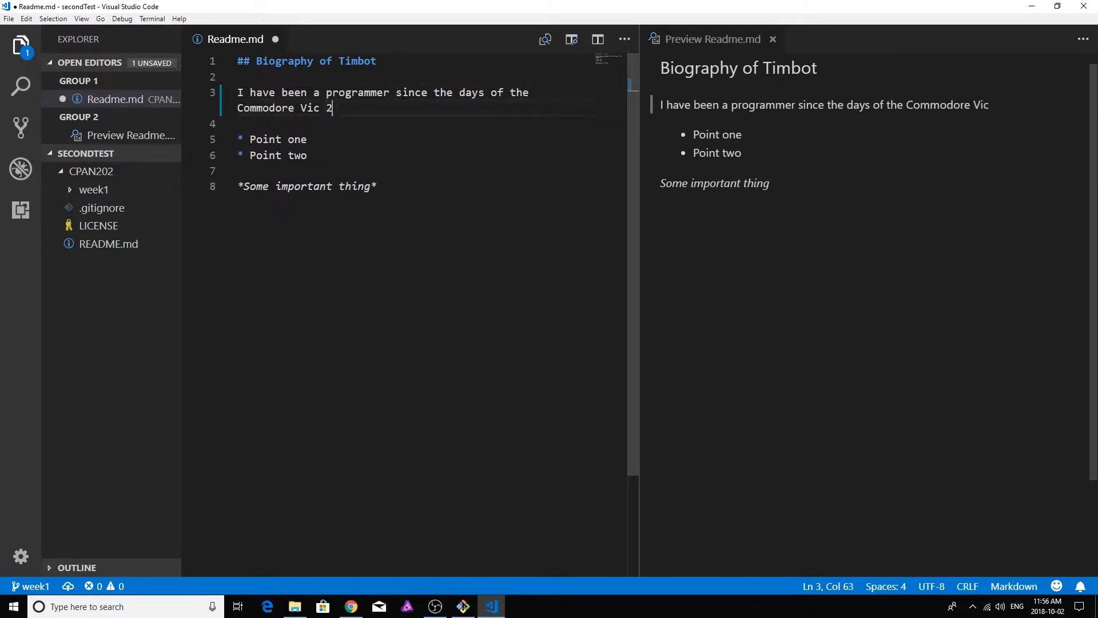
text(0, and)
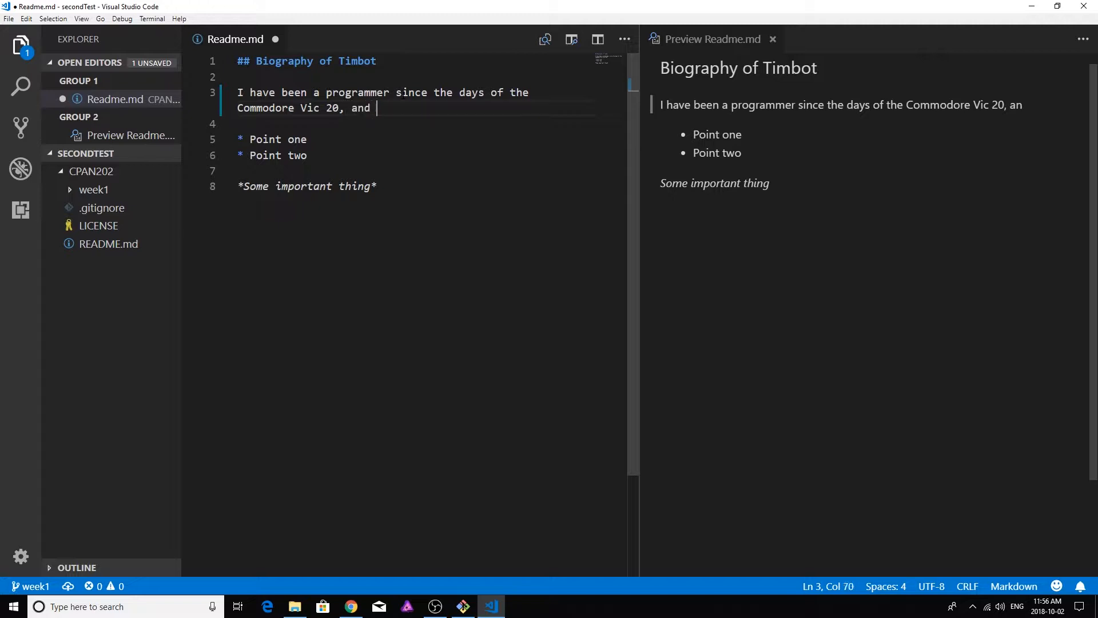
text(my first computer w)
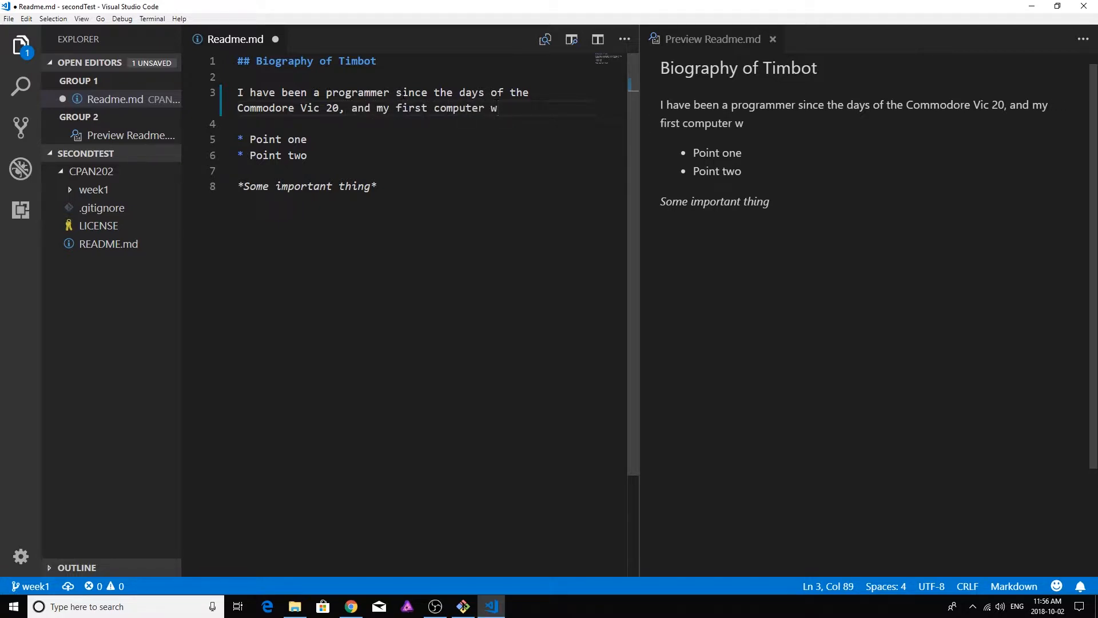
text(as the Time)
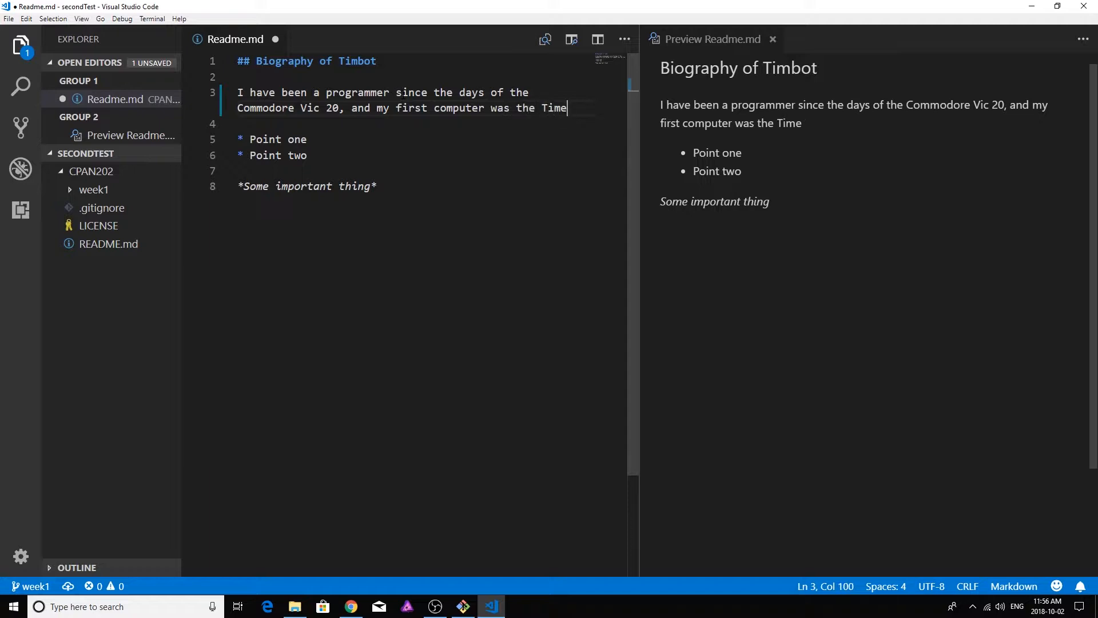
text(x Sinclai)
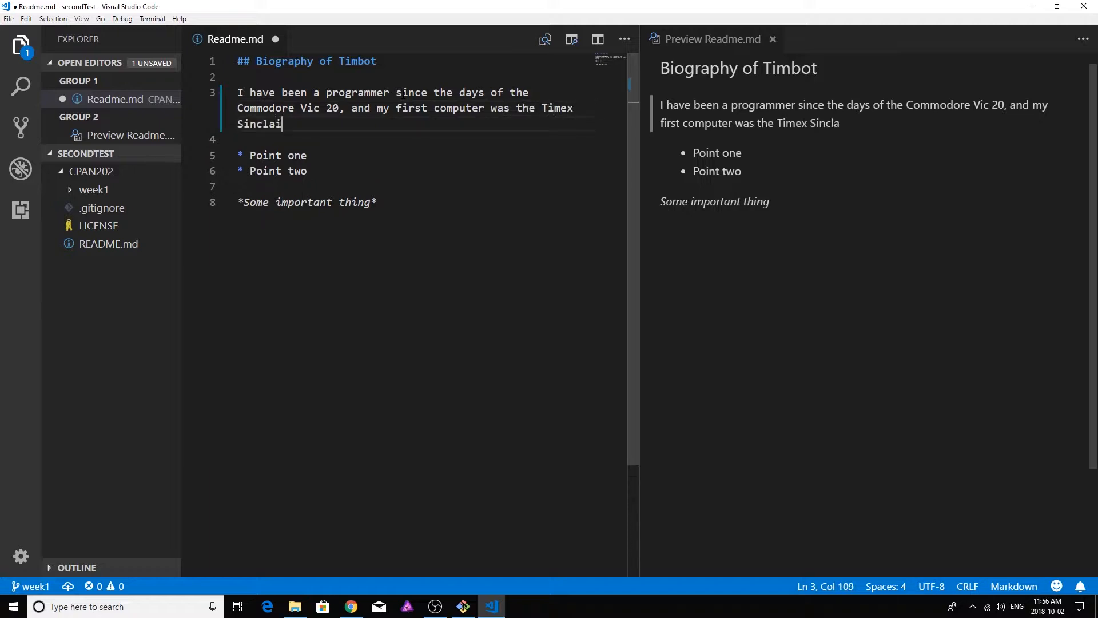
text(r 100)
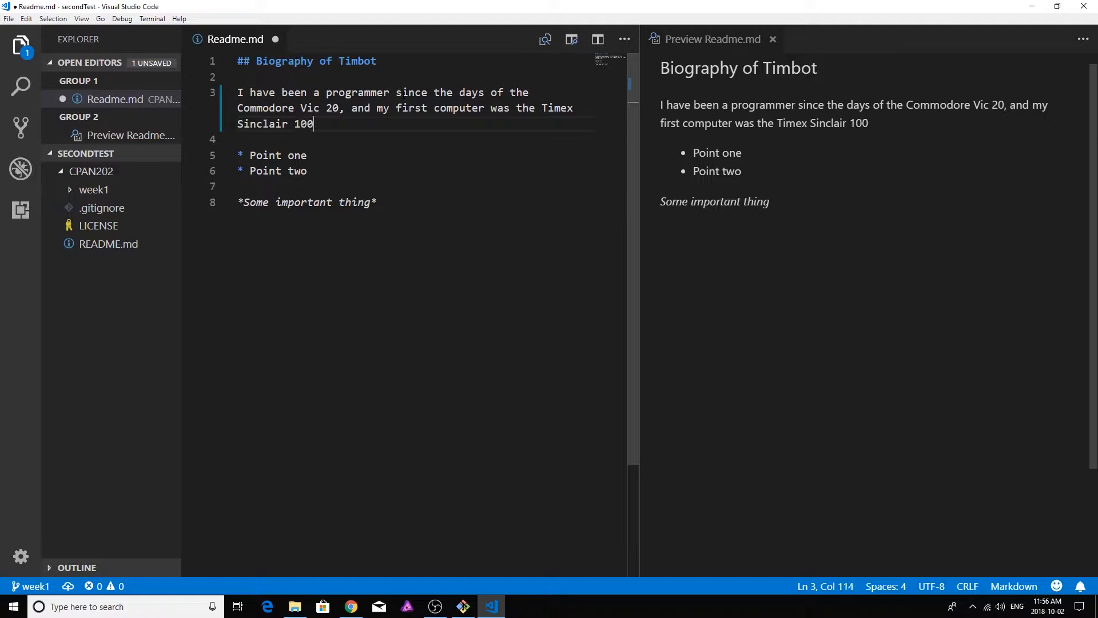
text(0.)
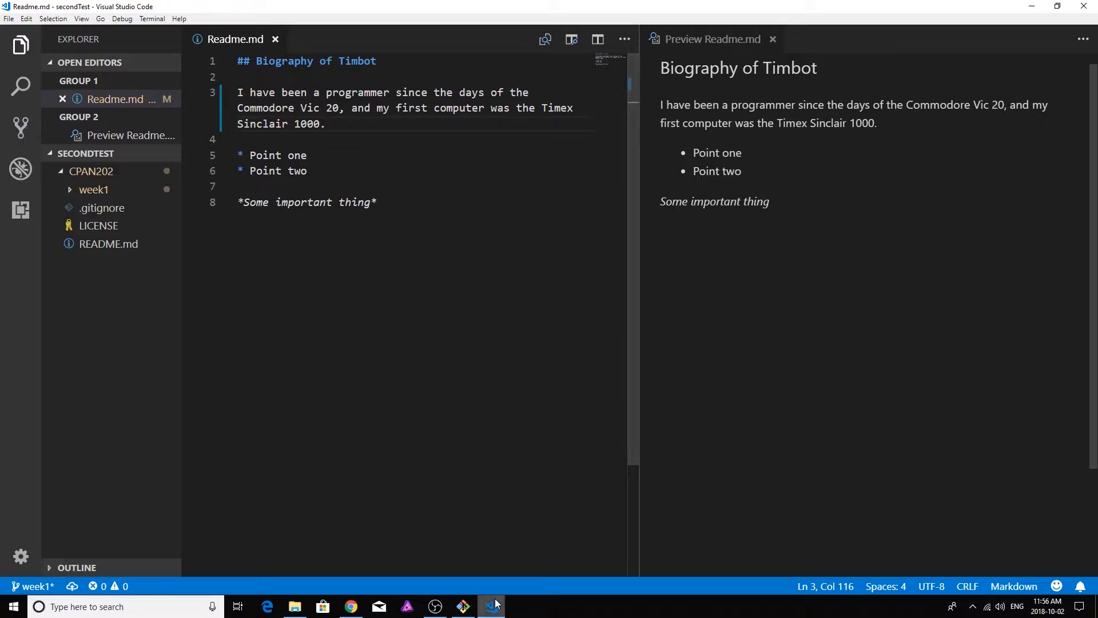
- Check git status, then stage week1/Readme.md with git add
click(462, 607)
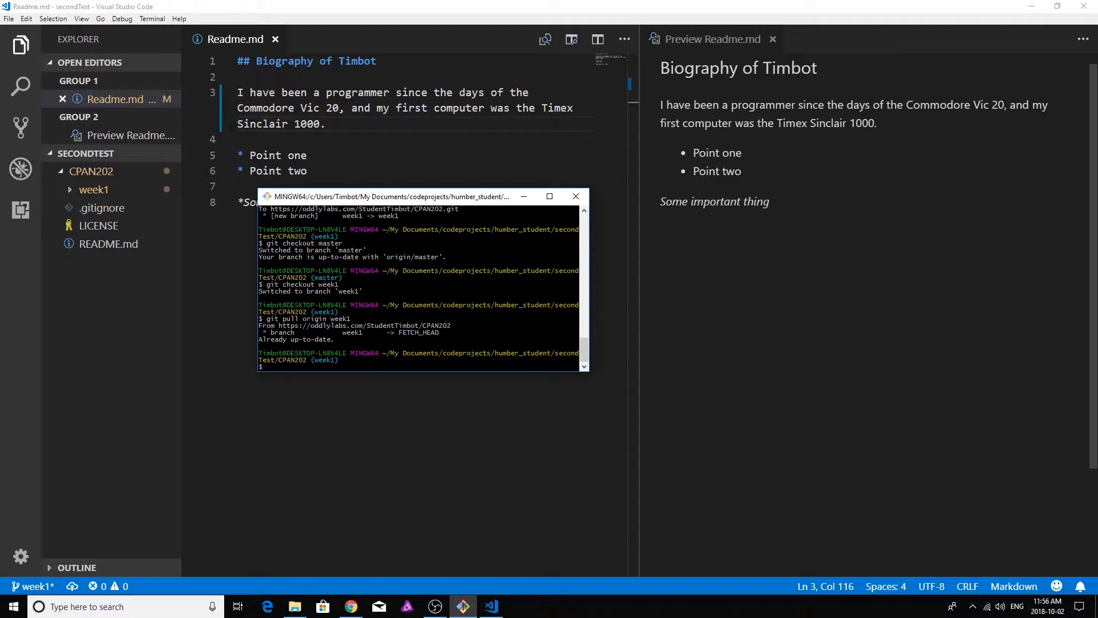
text(git status)
text(git add week)
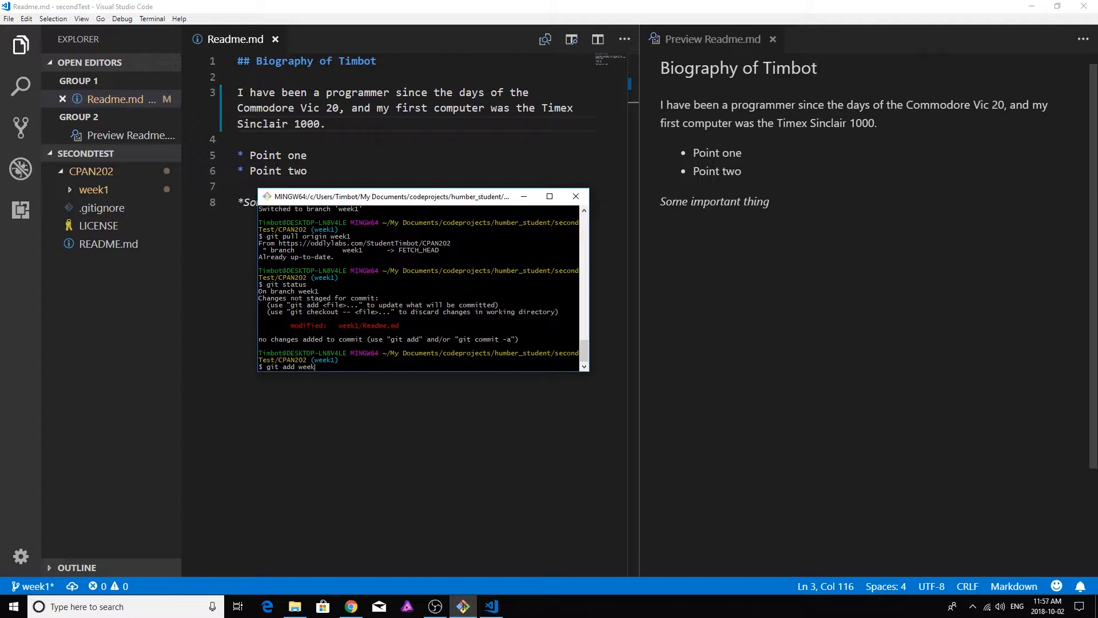
text(1/Readme.md)
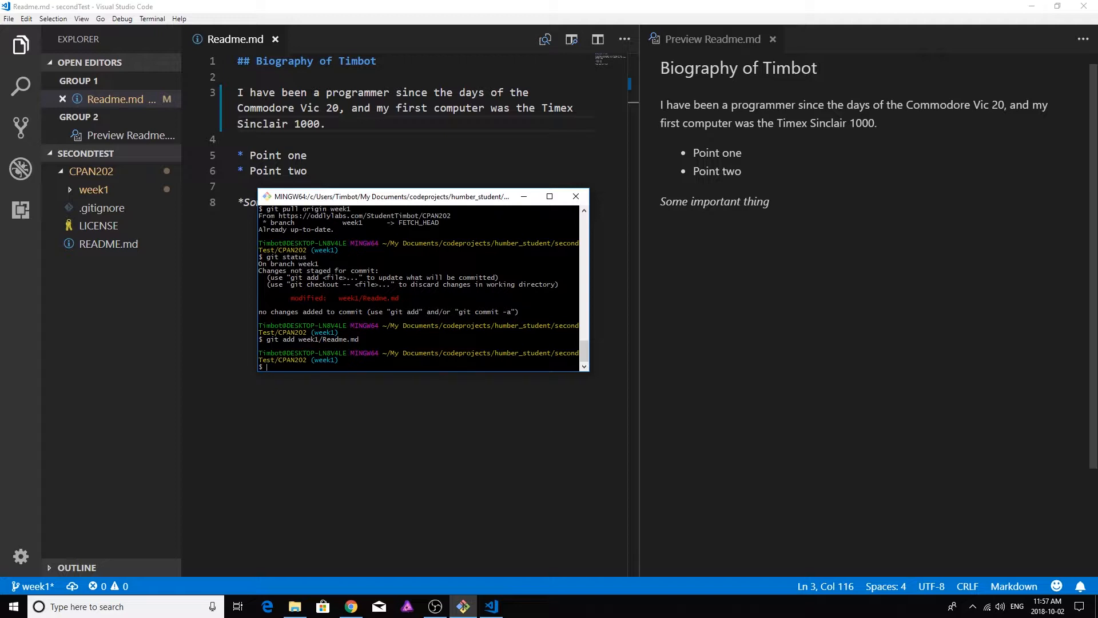
- Commit with message "updated the bio first sentence" and confirm a clean git status
text(git commit -m)
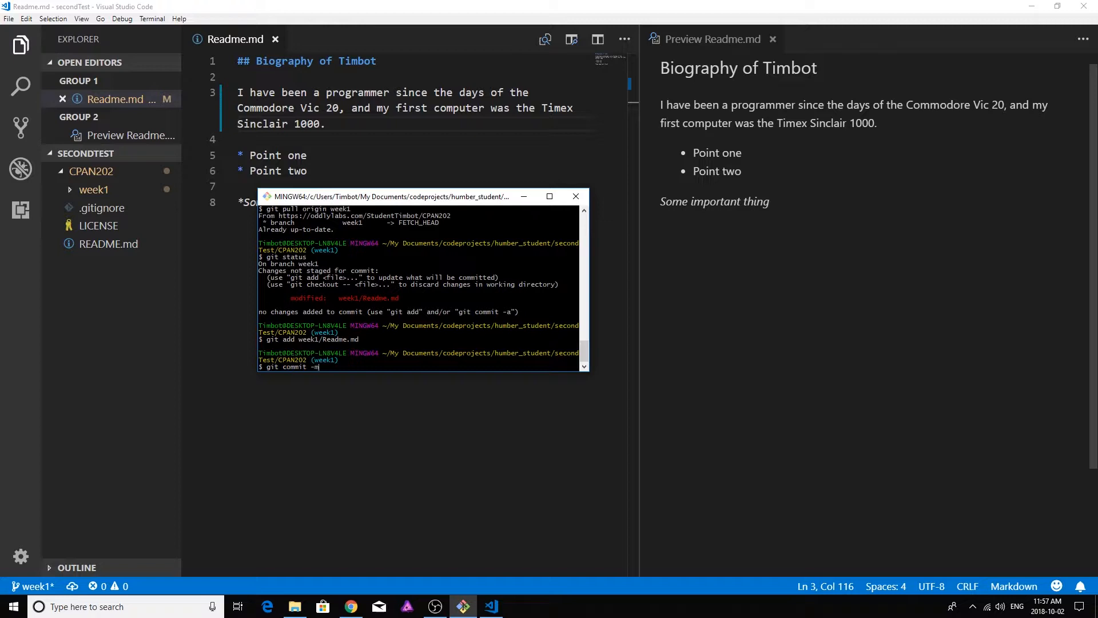
text(")
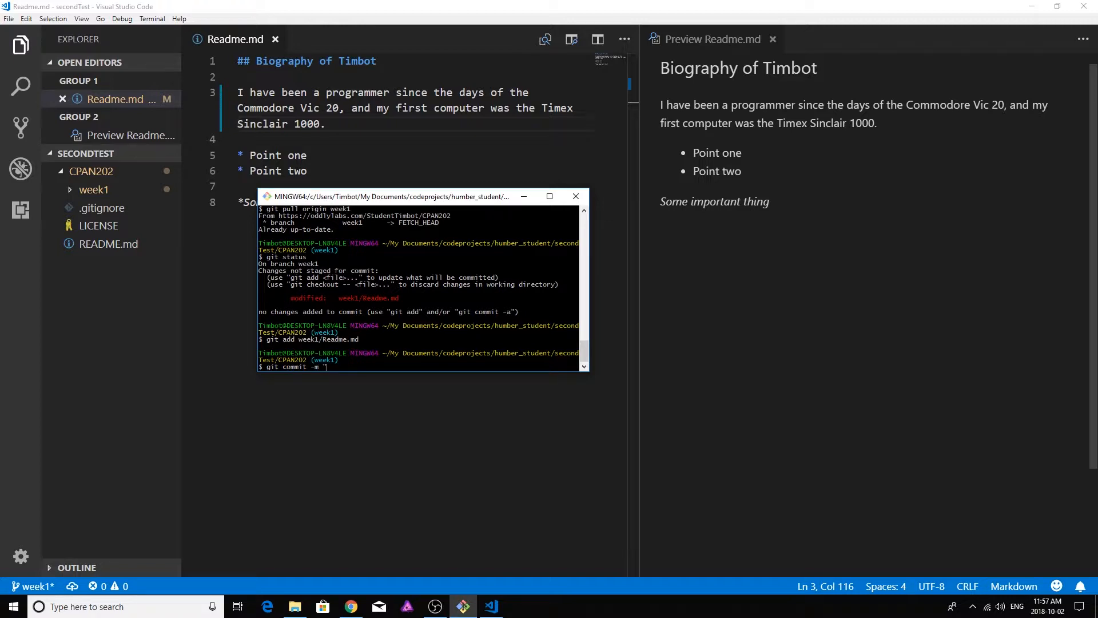
text(updated the bio first)
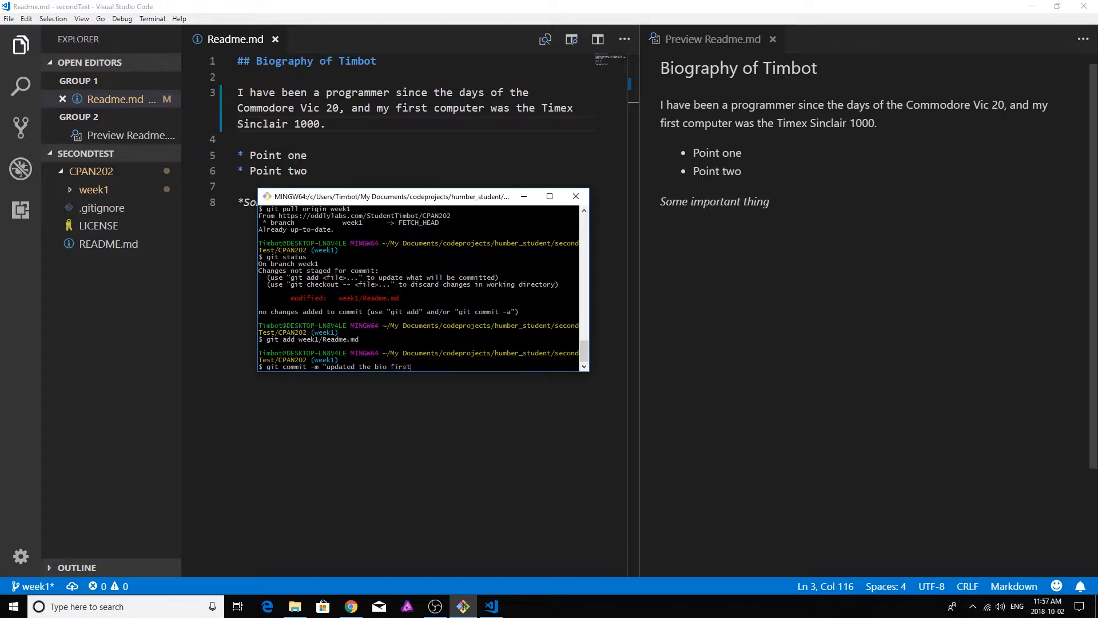
text(sentence)
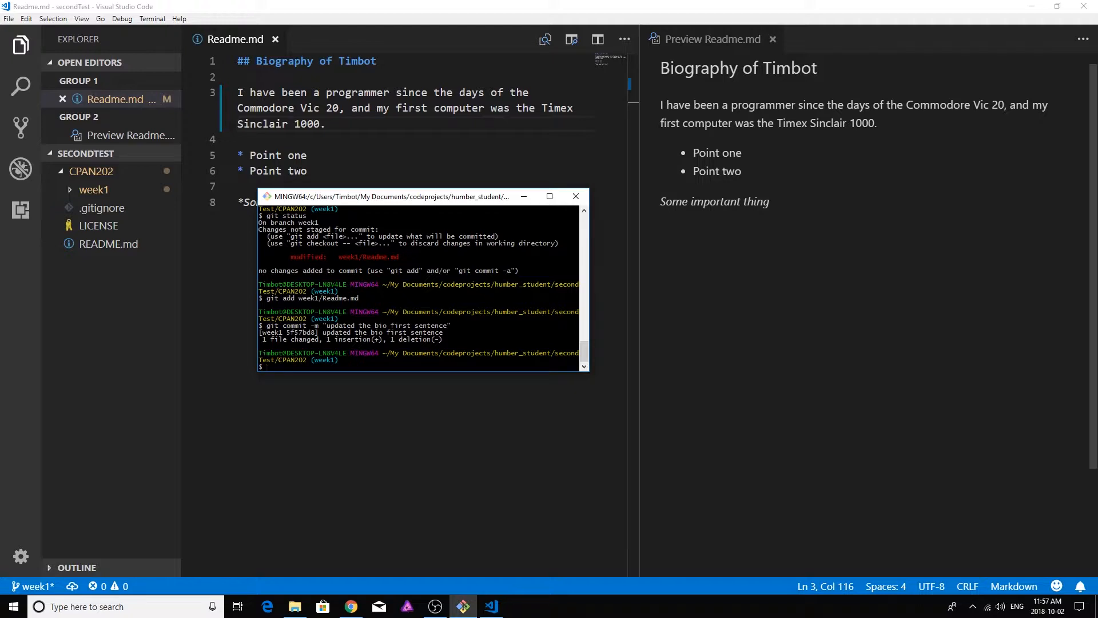
text(git status)
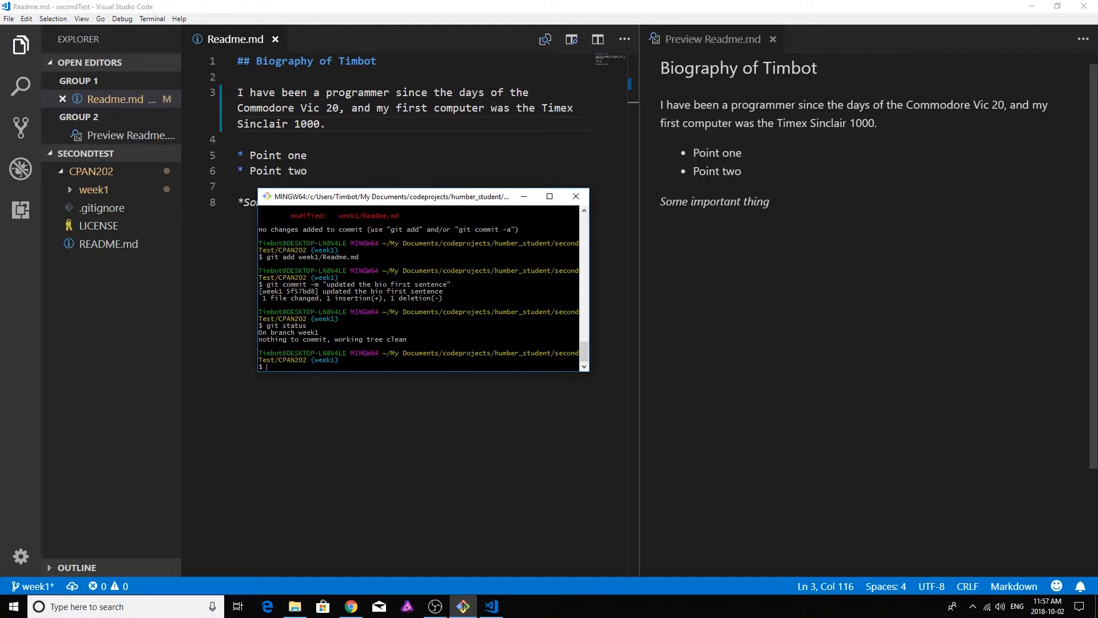
- Run git push origin week1 to publish the commit
text(git push)
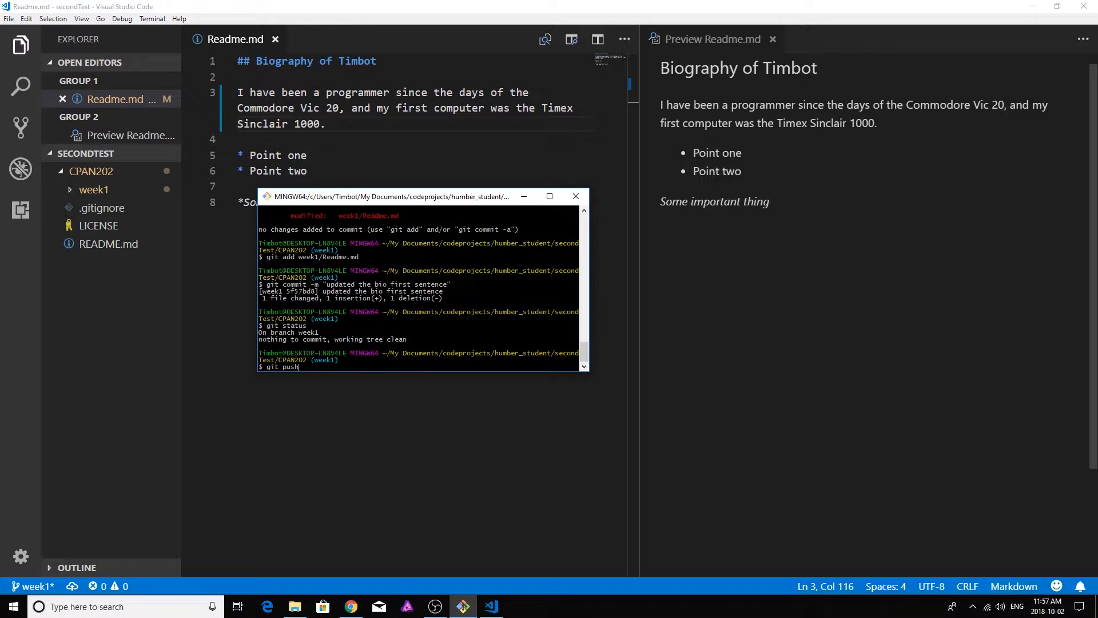
text(origi)
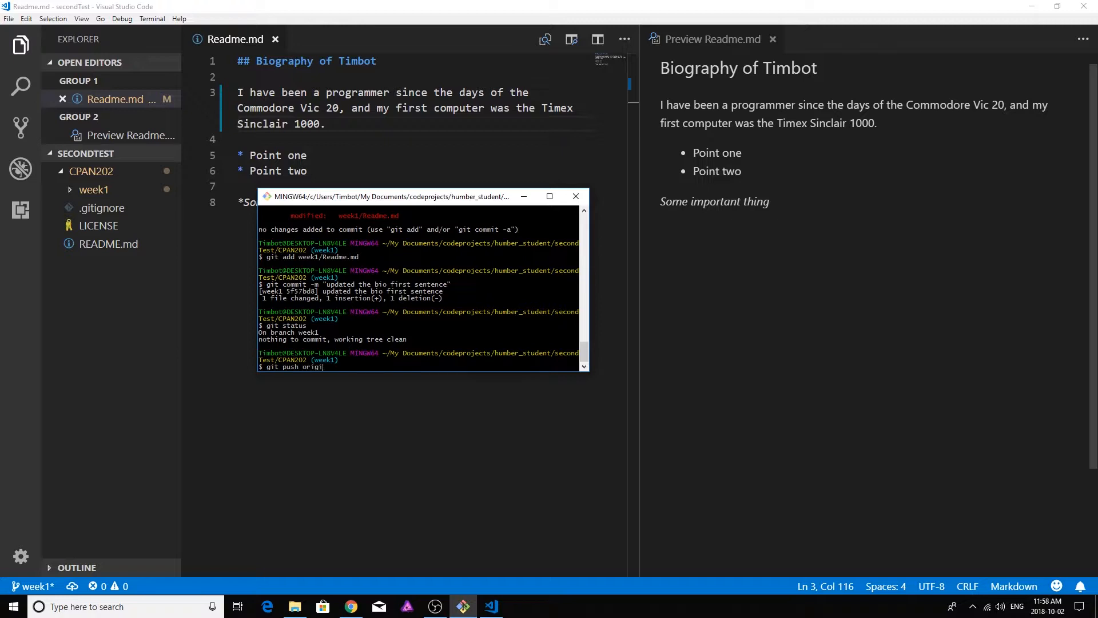
text(n)
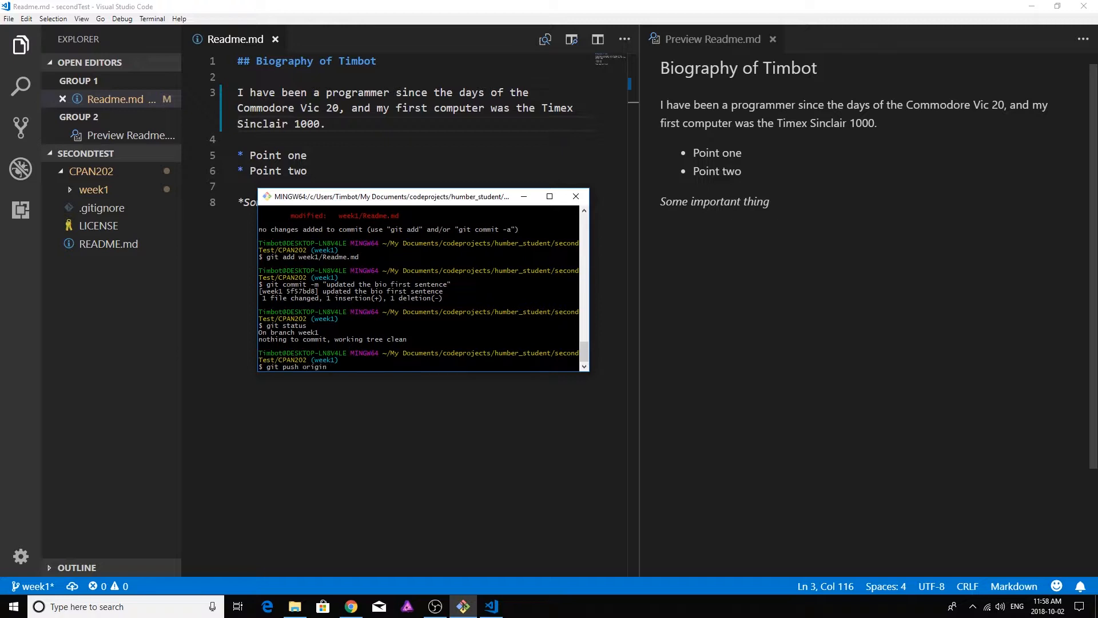
text(w)
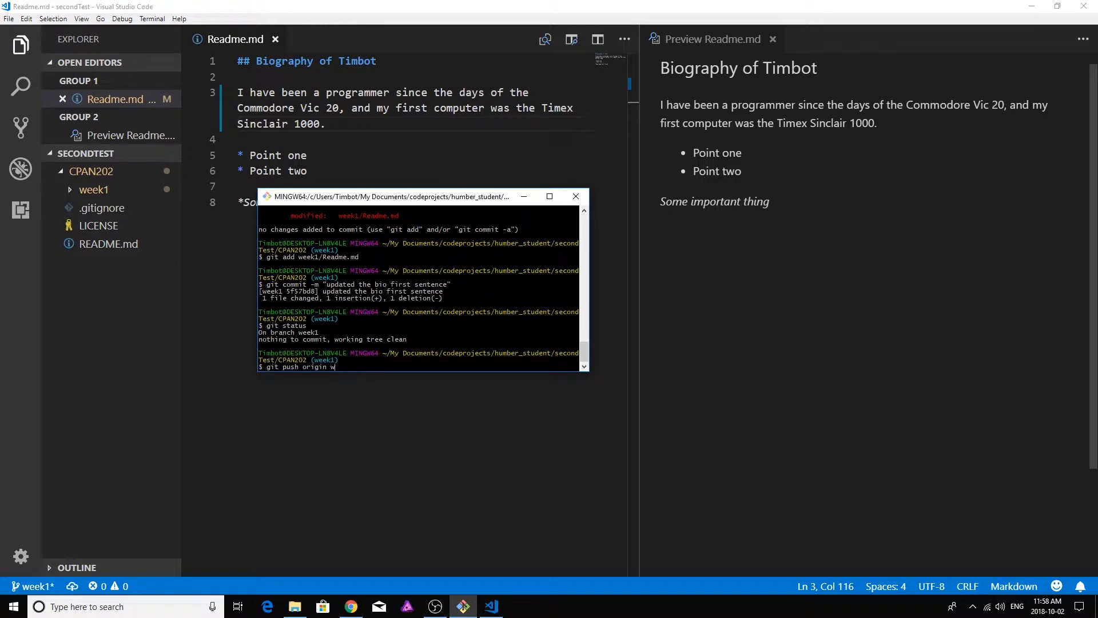
text(eek1)
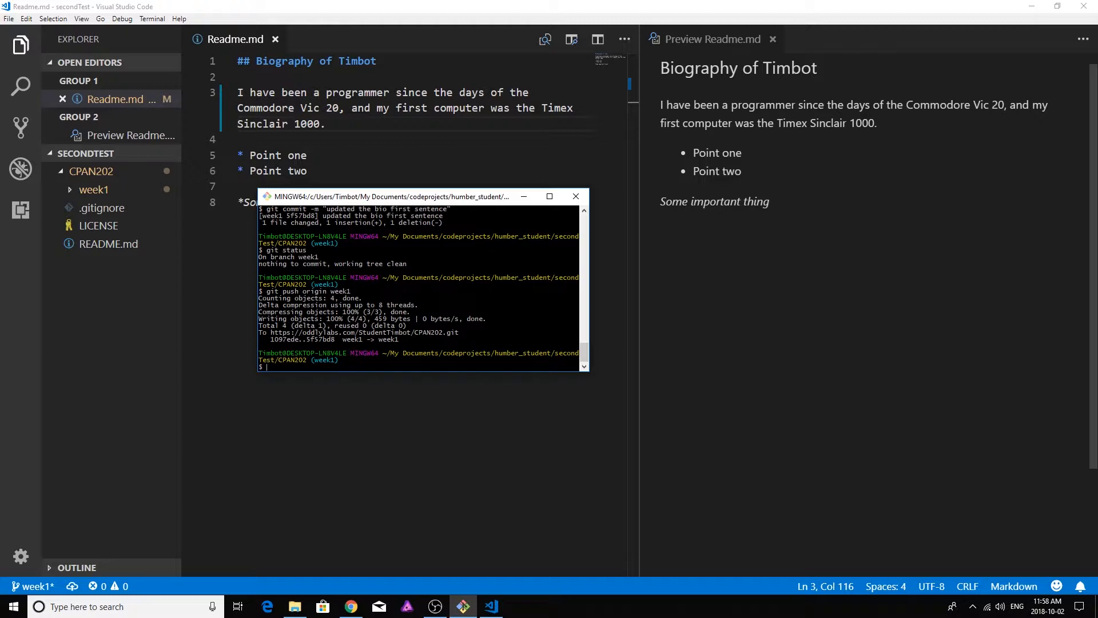
- Reload the Gogs dashboard to show the week1 push
click(350, 606)
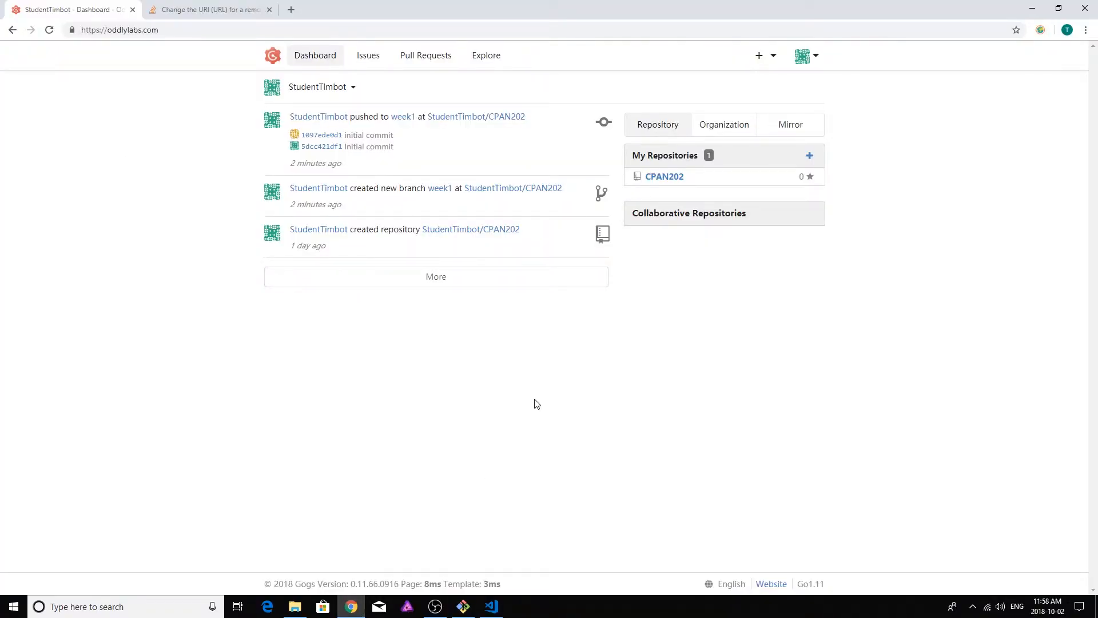
mouse_move(716, 340)
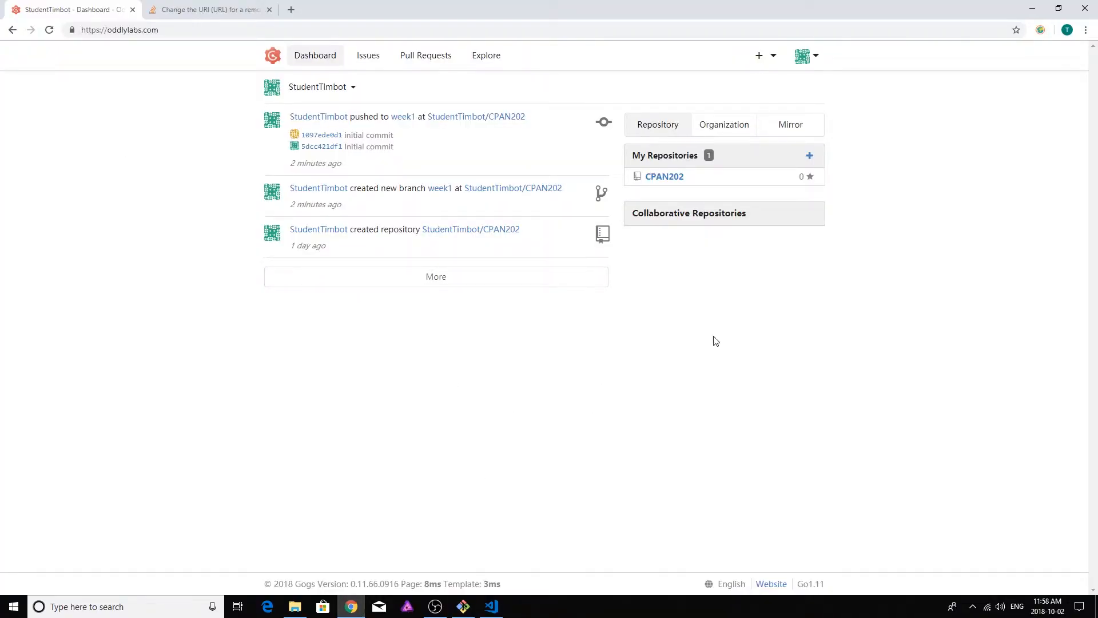
mouse_move(315, 56)
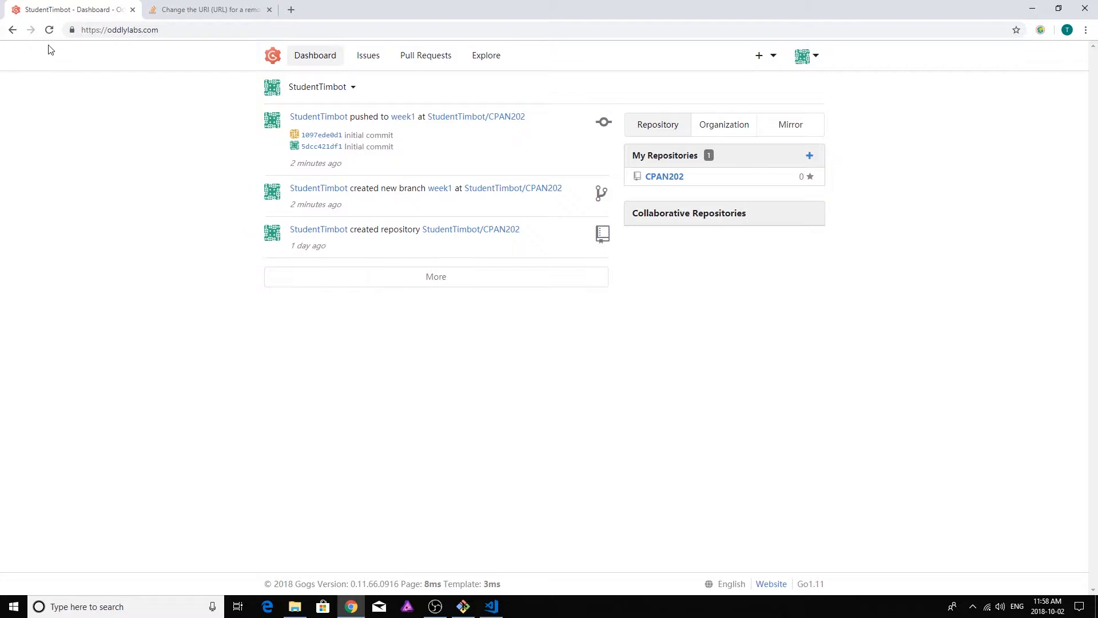
click(48, 29)
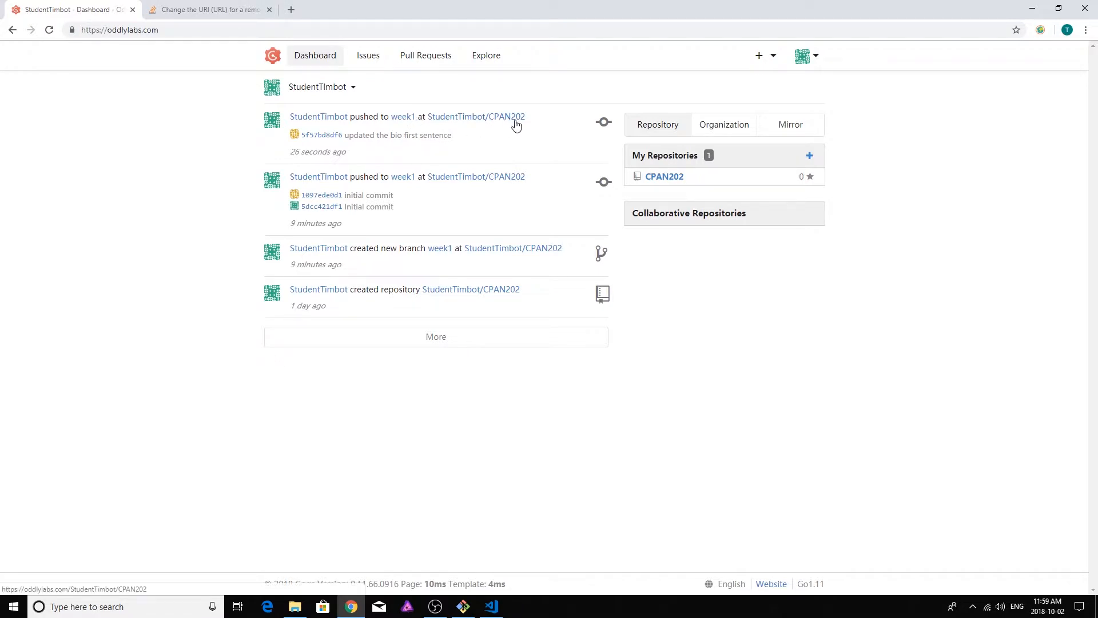
mouse_move(454, 177)
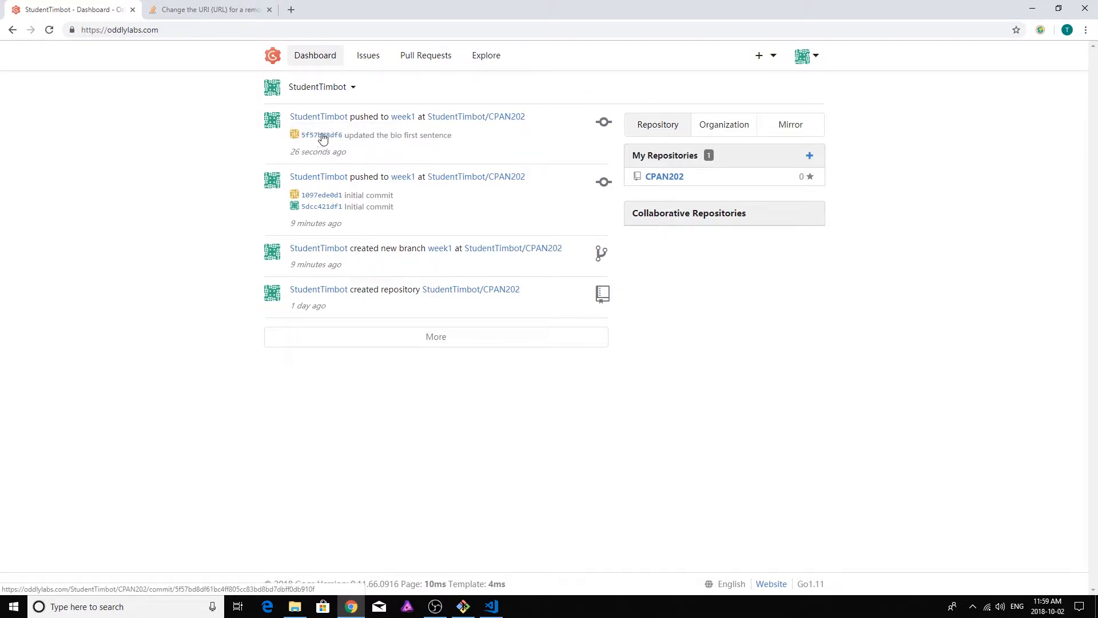
- Open the 'updated the bio first sentence' commit diff from the dashboard activity entry
click(322, 134)
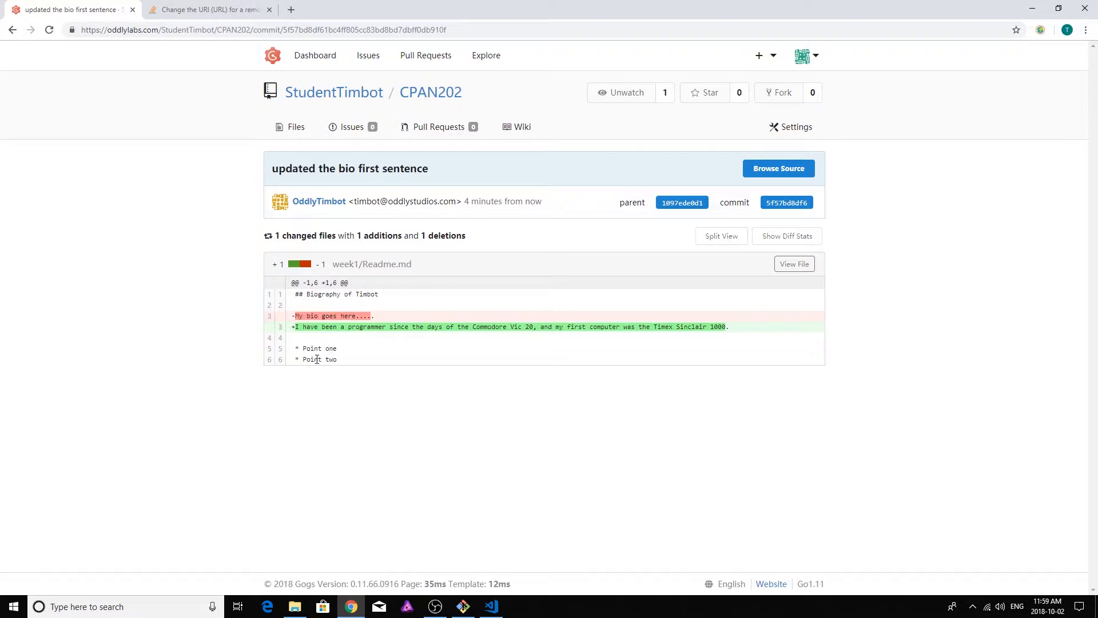
mouse_move(399, 356)
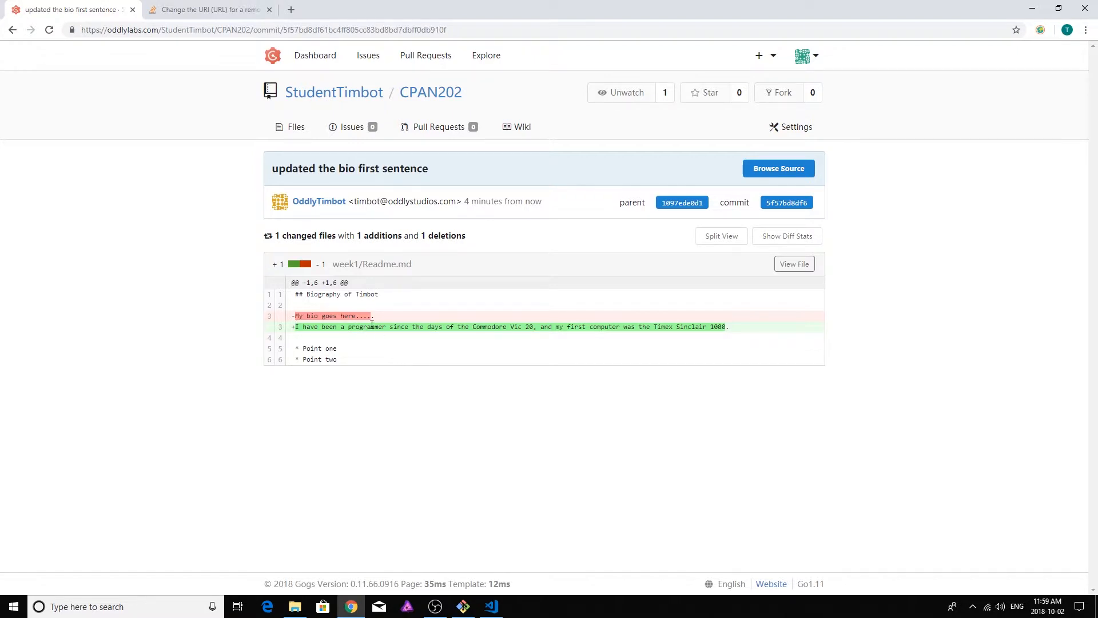
mouse_move(362, 353)
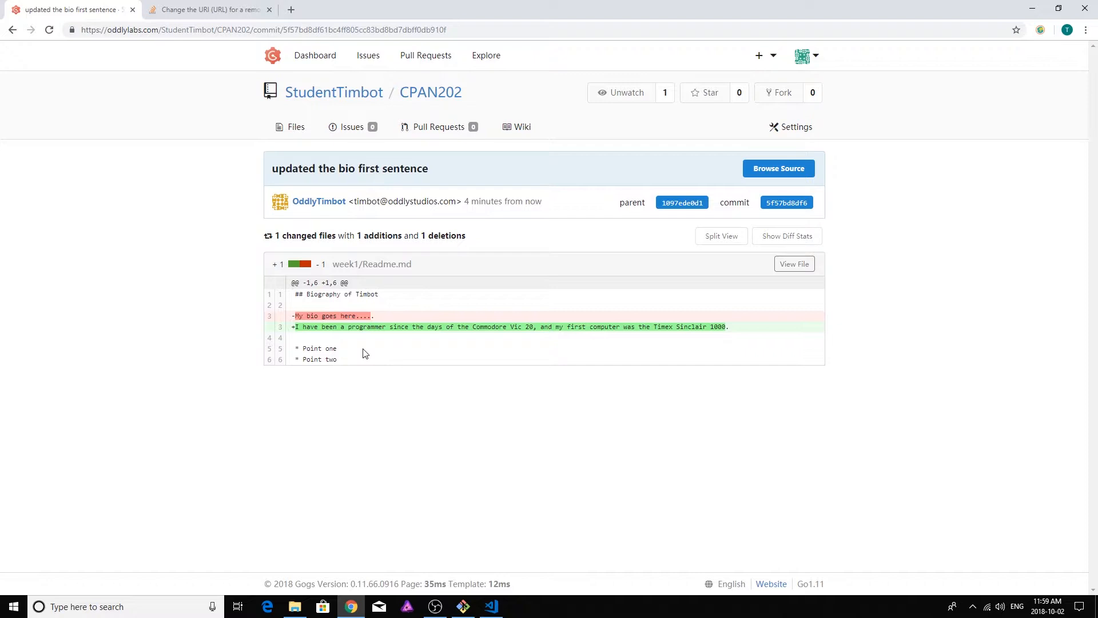
mouse_move(672, 447)
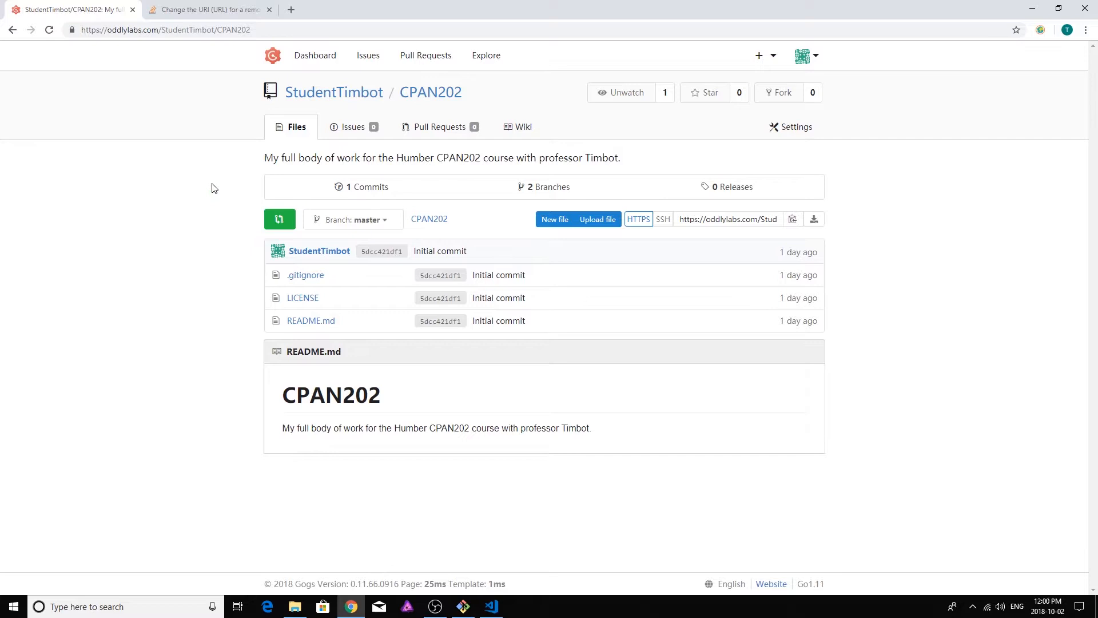
mouse_move(403, 235)
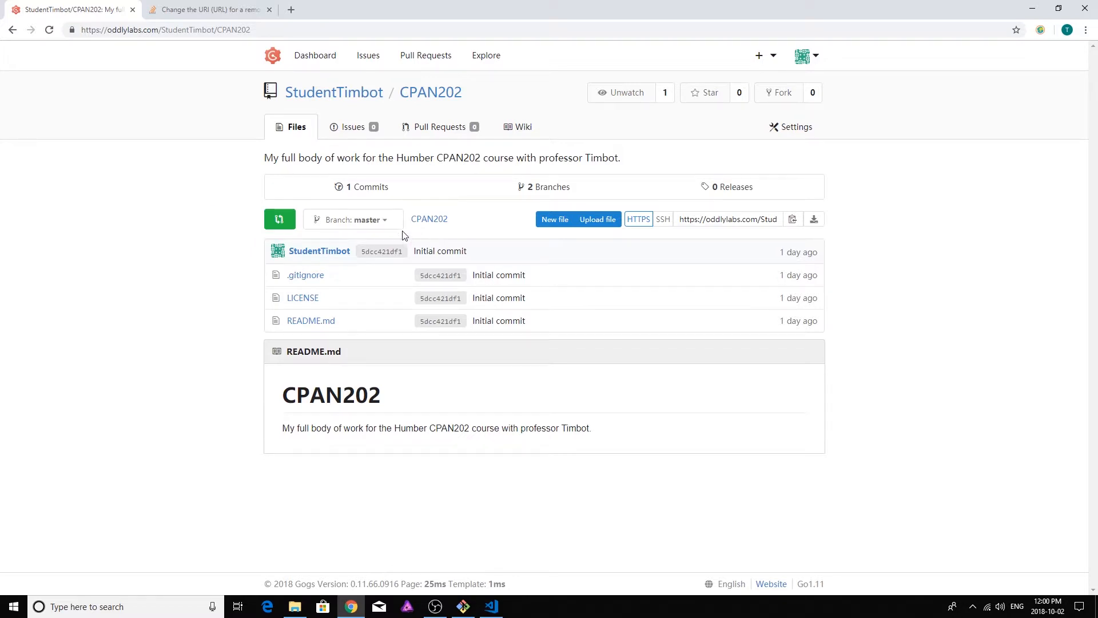
click(352, 219)
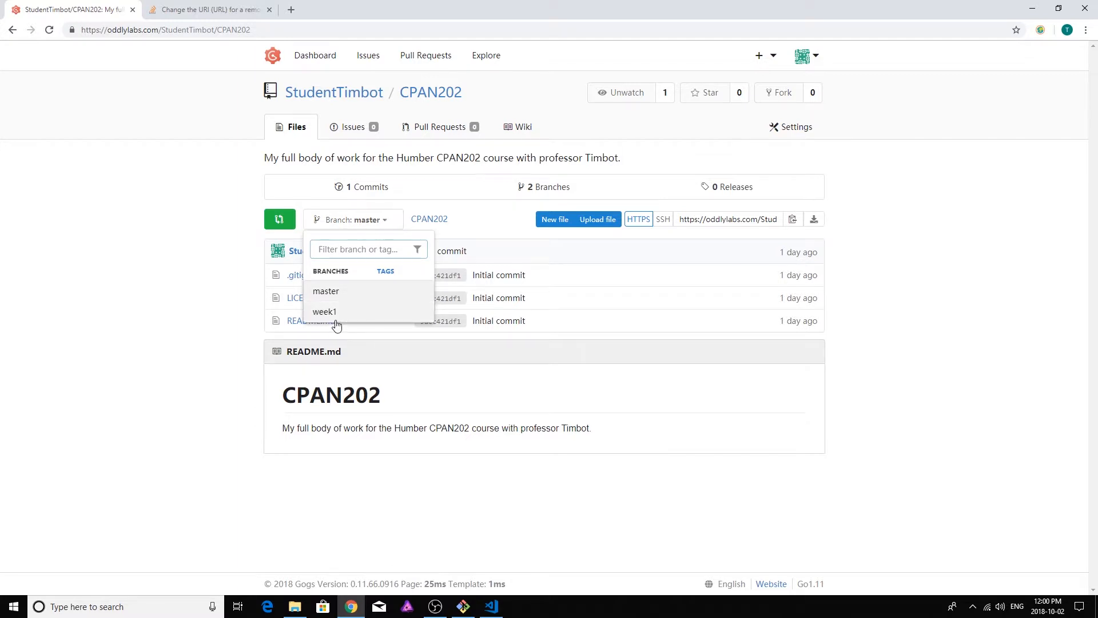
click(325, 311)
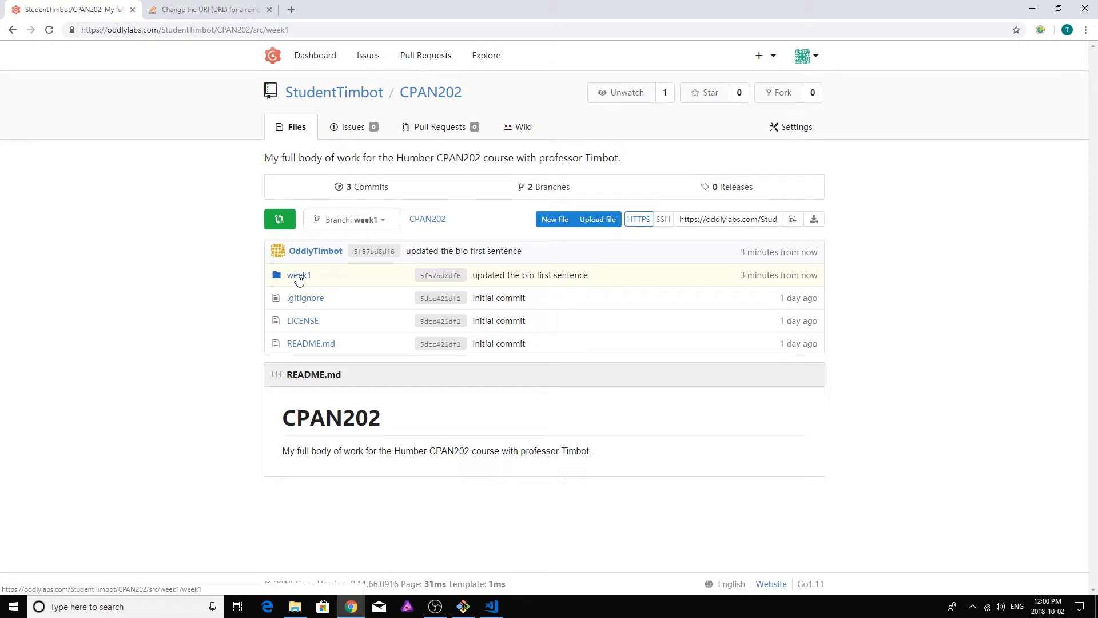
click(298, 275)
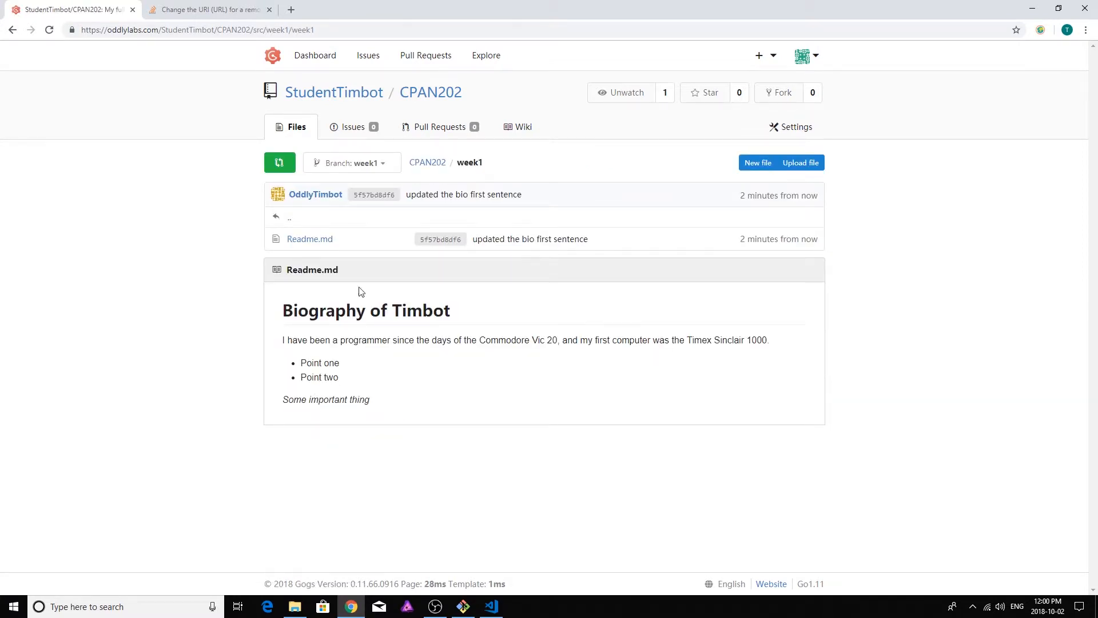
mouse_move(324, 309)
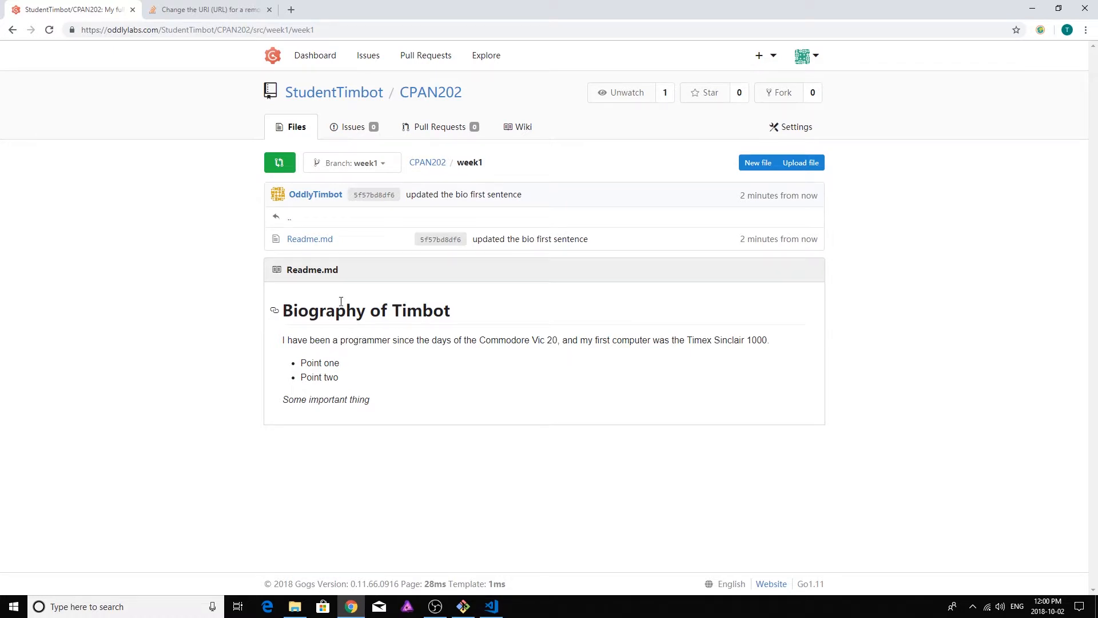
click(427, 162)
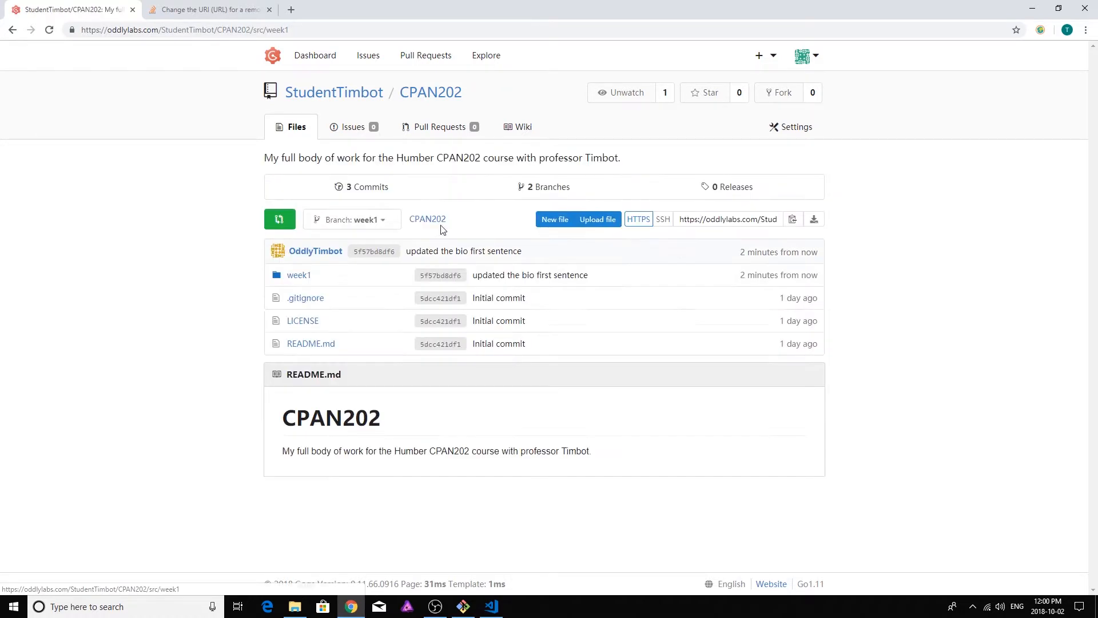
mouse_move(226, 187)
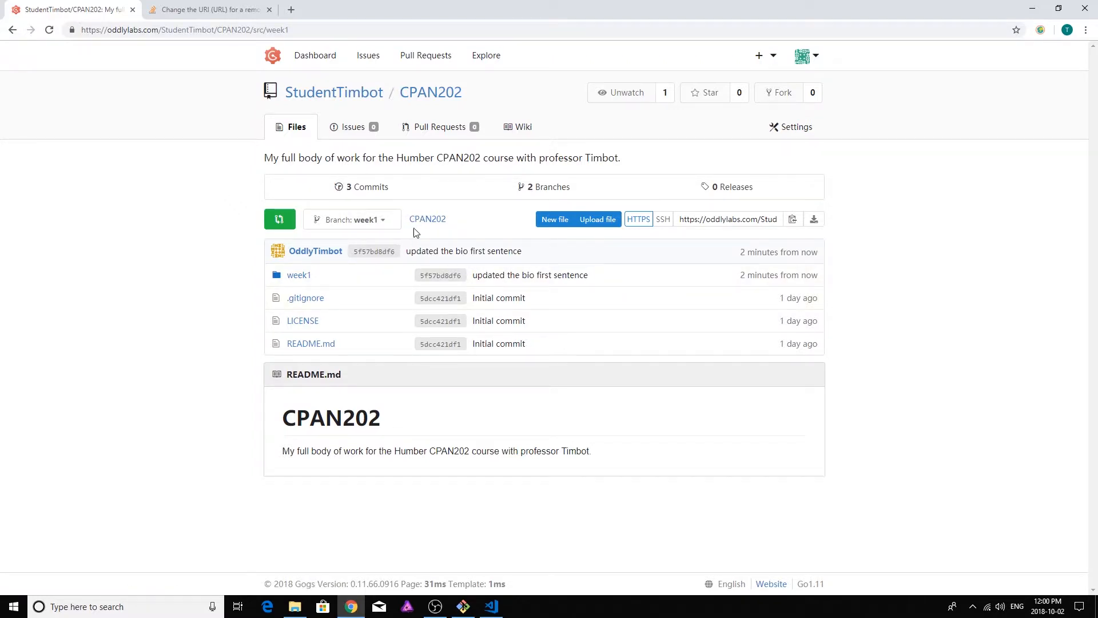
mouse_move(219, 307)
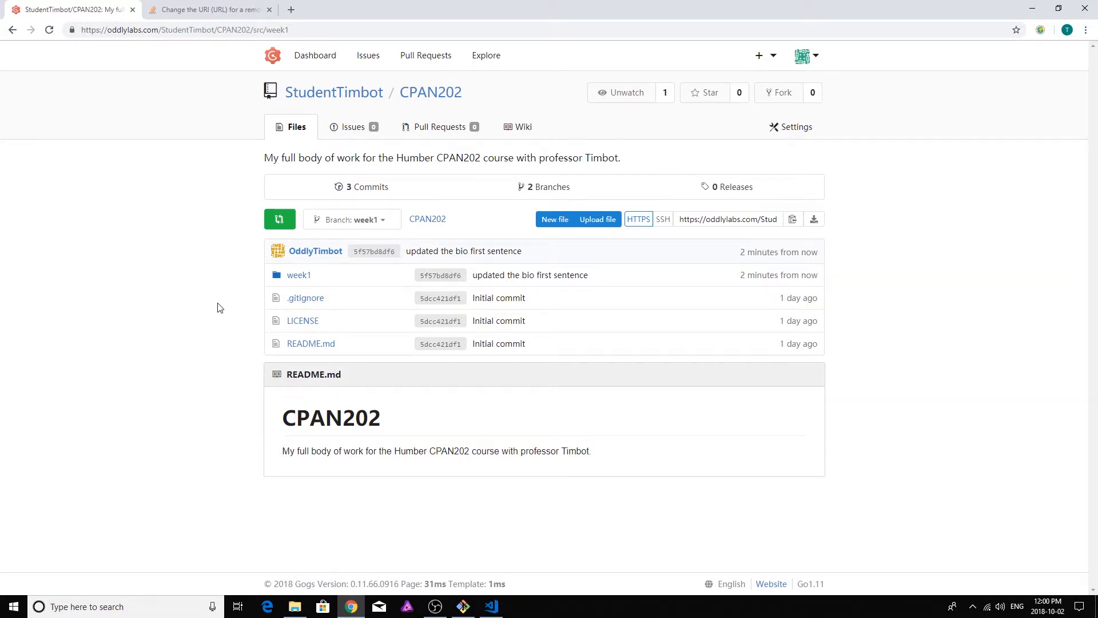
mouse_move(213, 281)
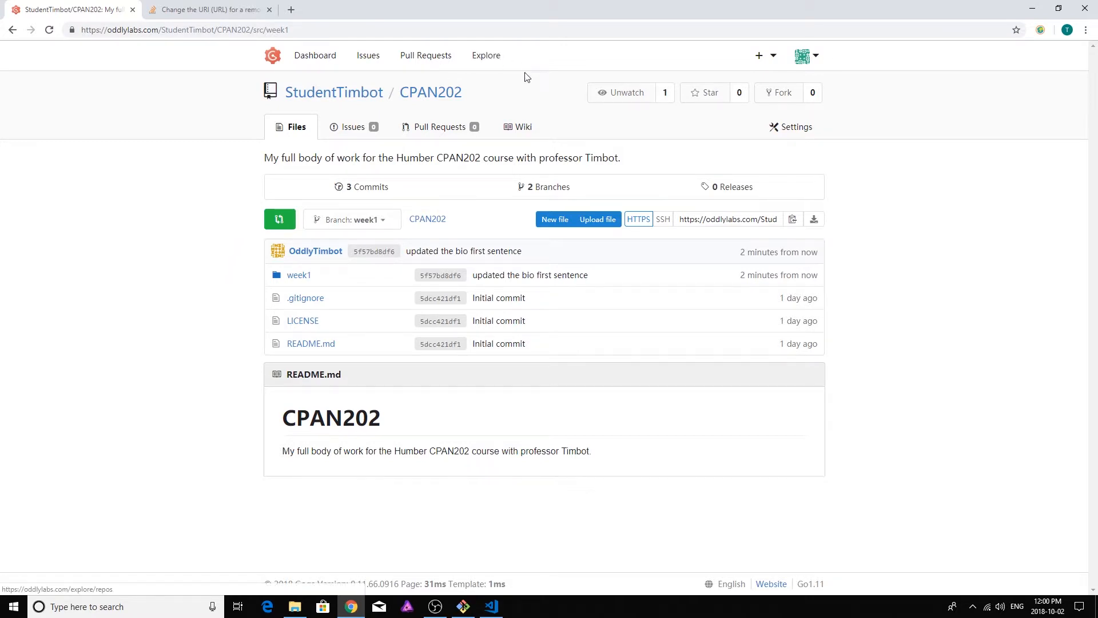
mouse_move(533, 107)
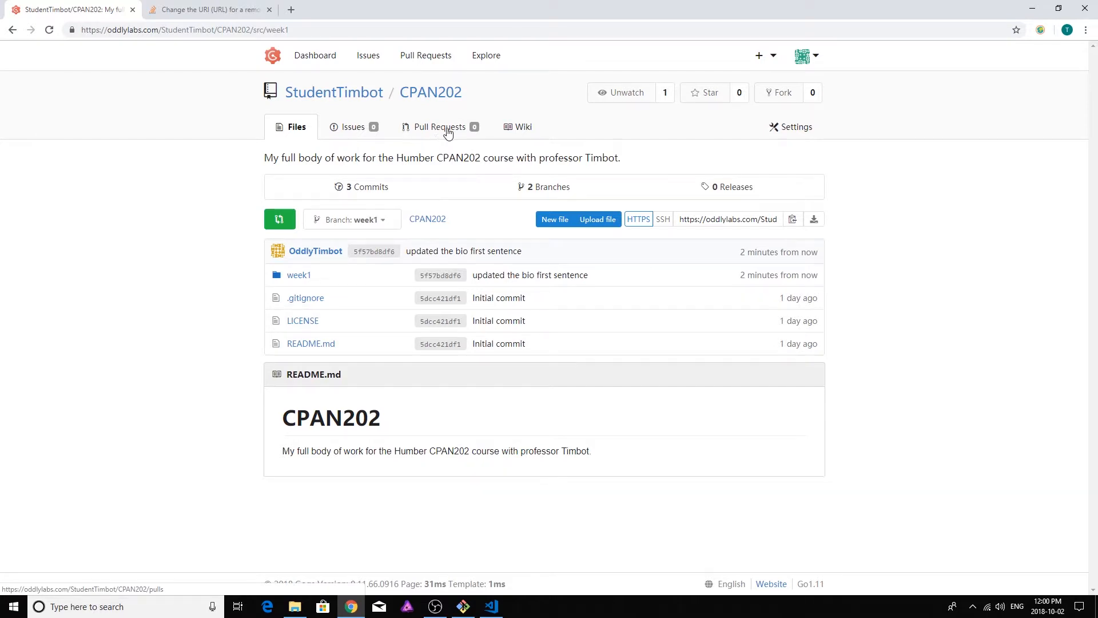
mouse_move(440, 131)
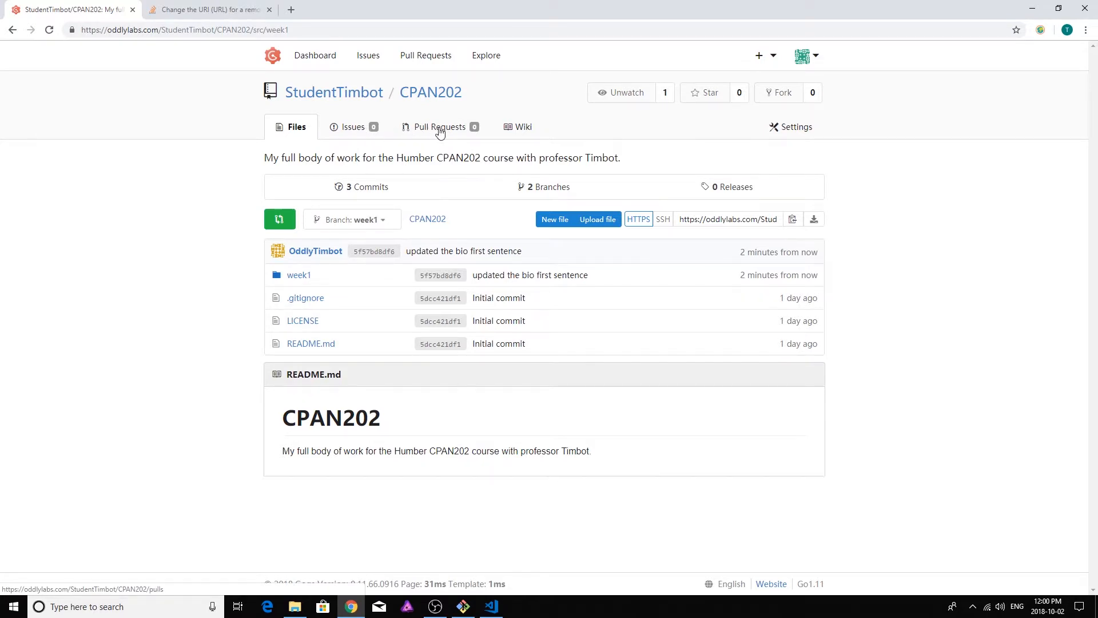
- Show the CPAN202 repository's Pull Requests list
click(440, 127)
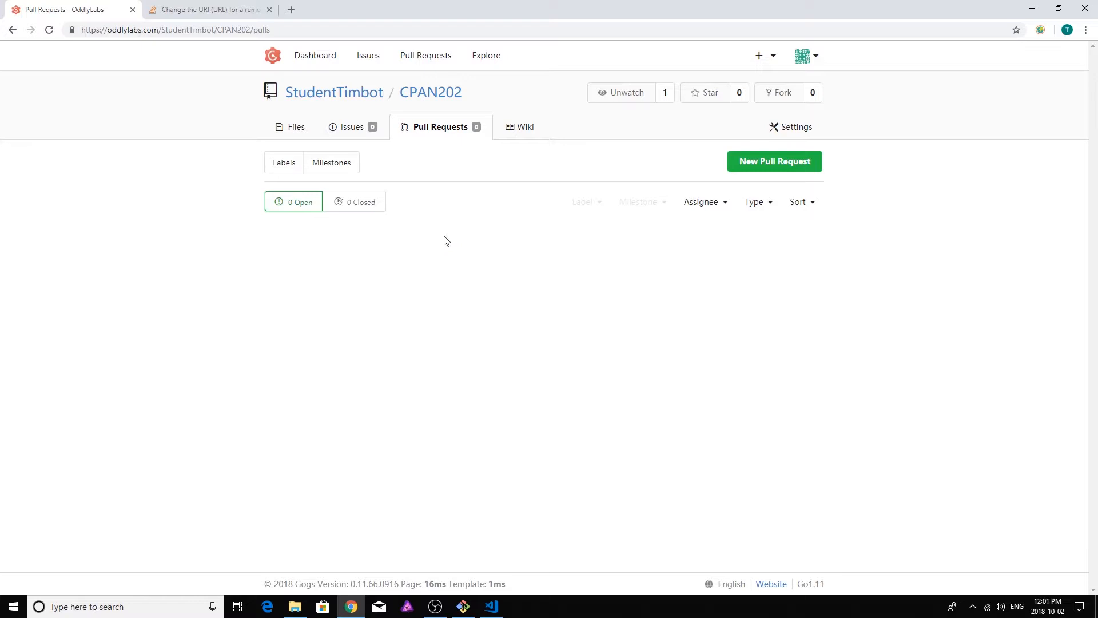
mouse_move(491, 175)
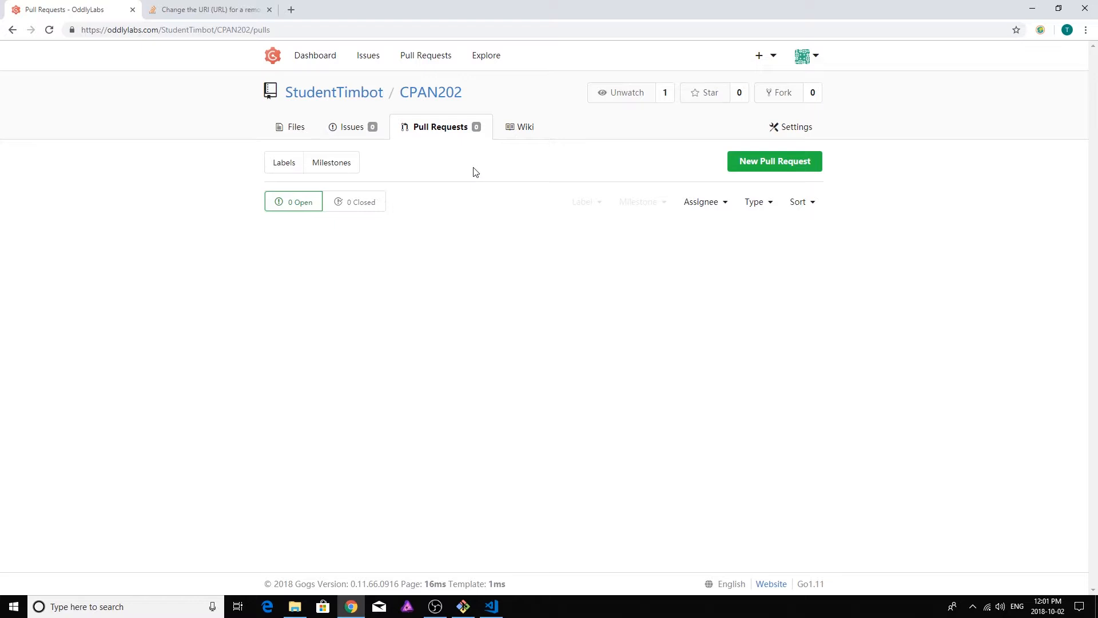
mouse_move(587, 131)
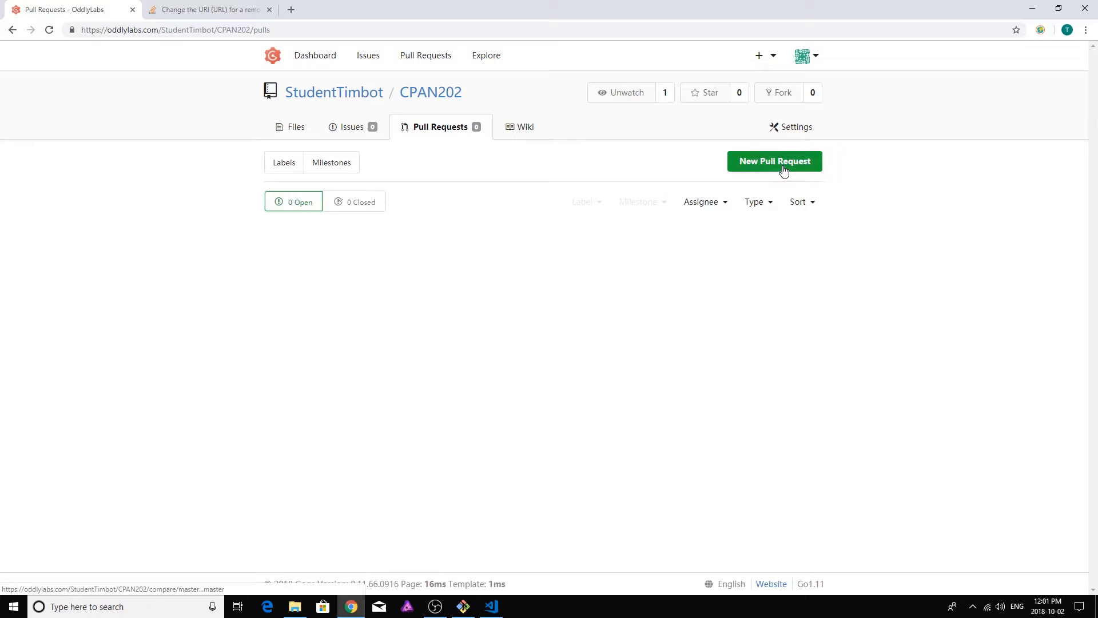
- Start a new pull request comparing the week1 branch against base master
click(774, 162)
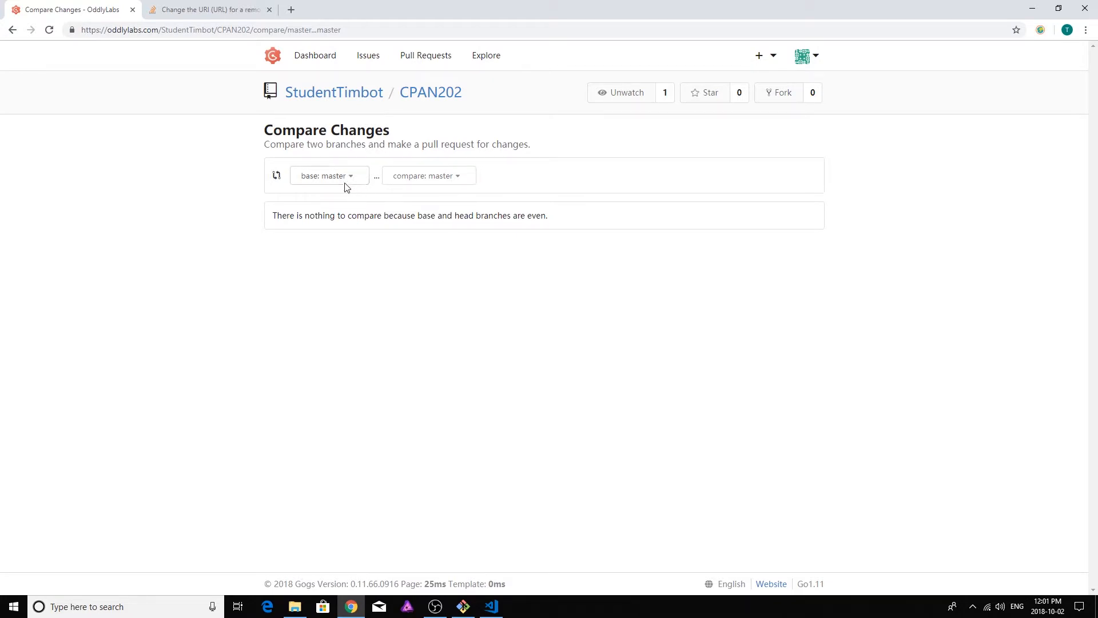
mouse_move(329, 175)
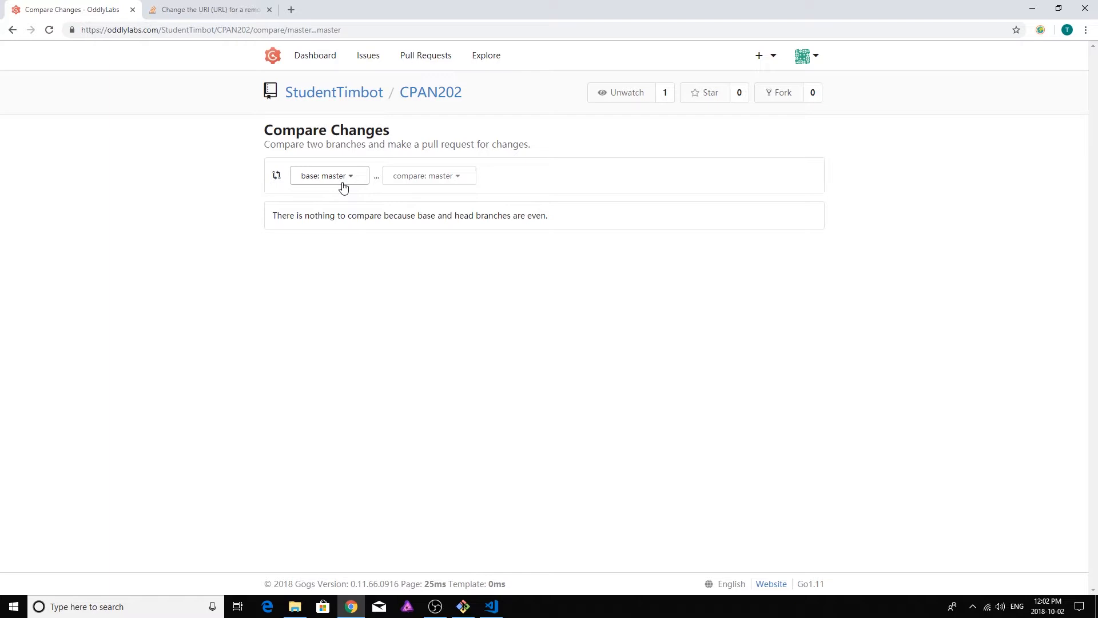
mouse_move(396, 154)
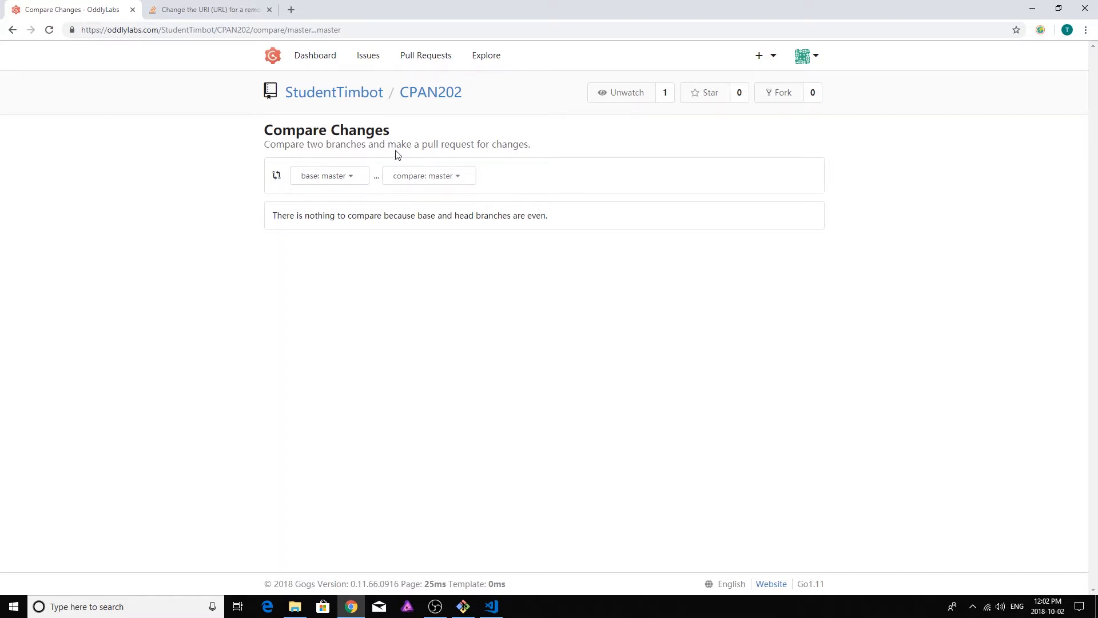
mouse_move(412, 121)
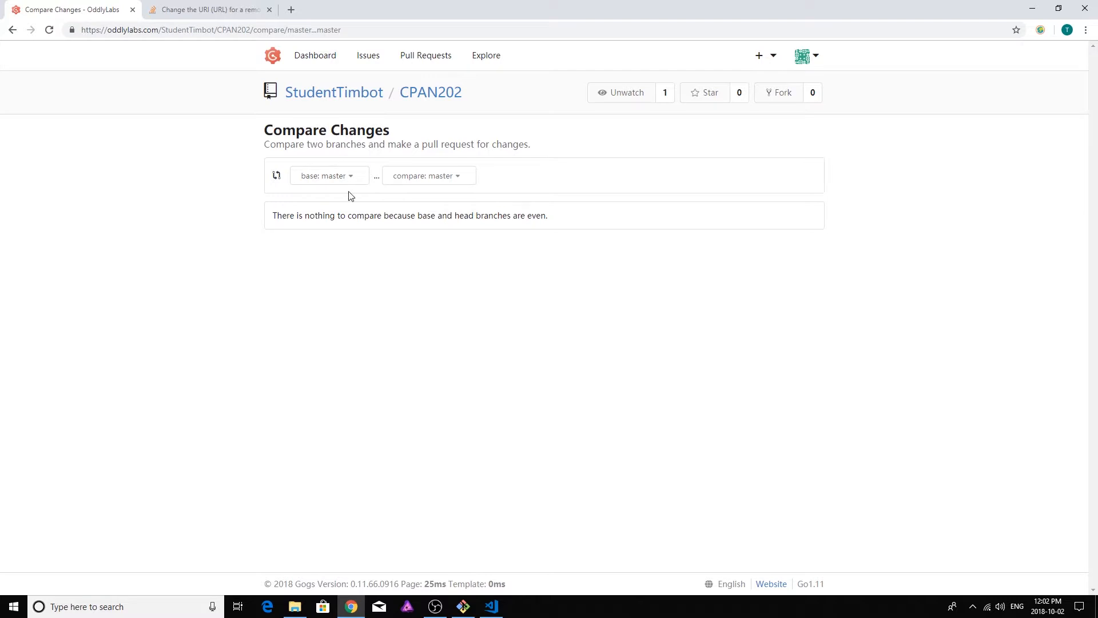
mouse_move(414, 176)
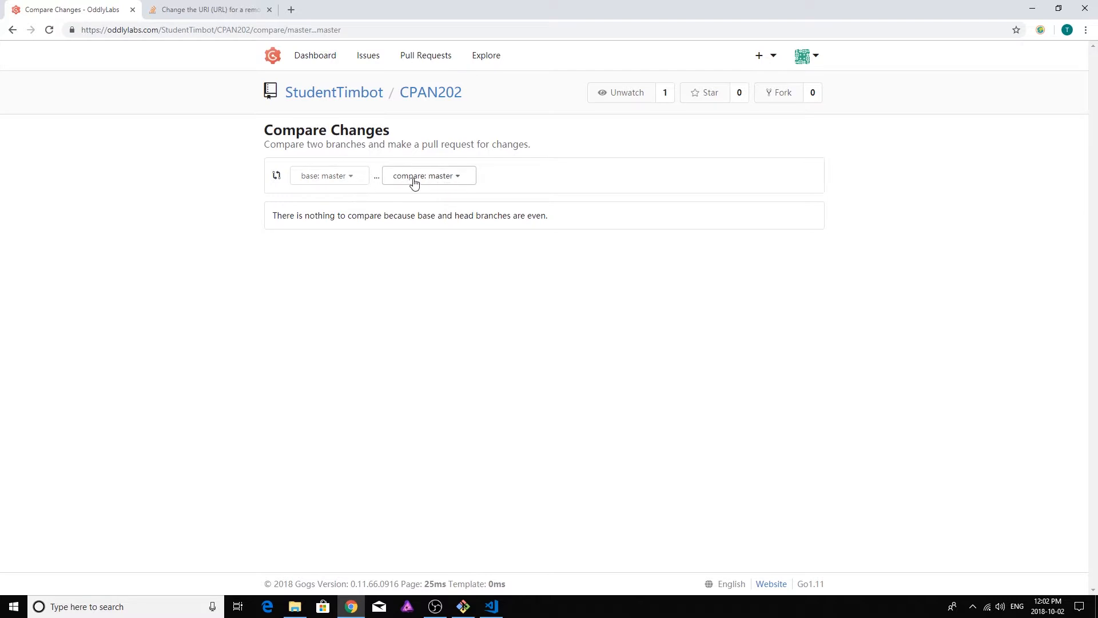
mouse_move(431, 183)
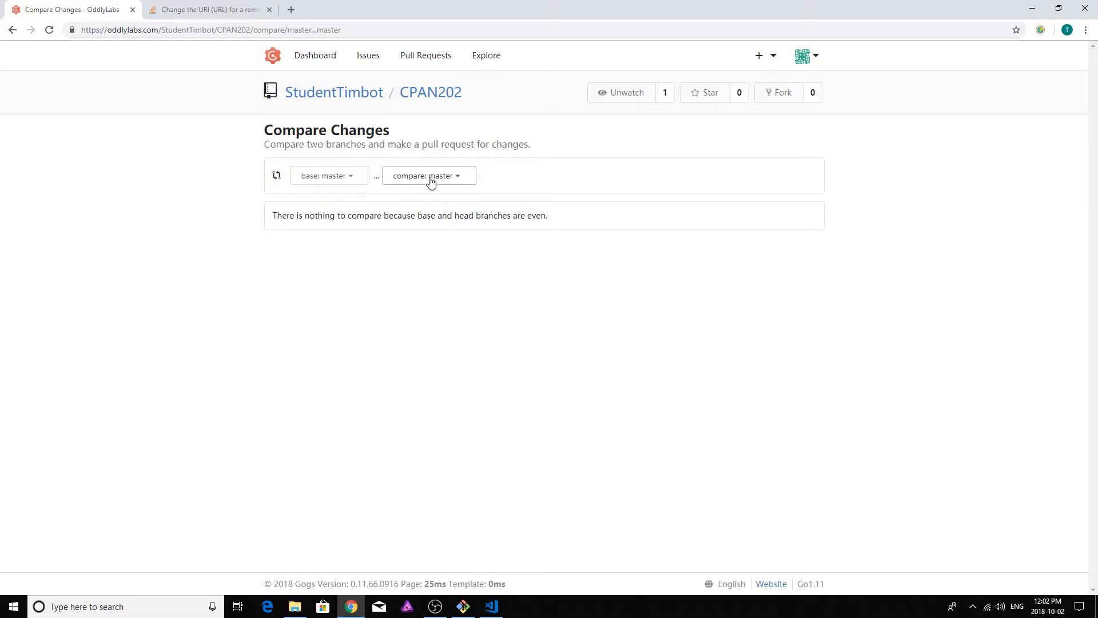
click(428, 175)
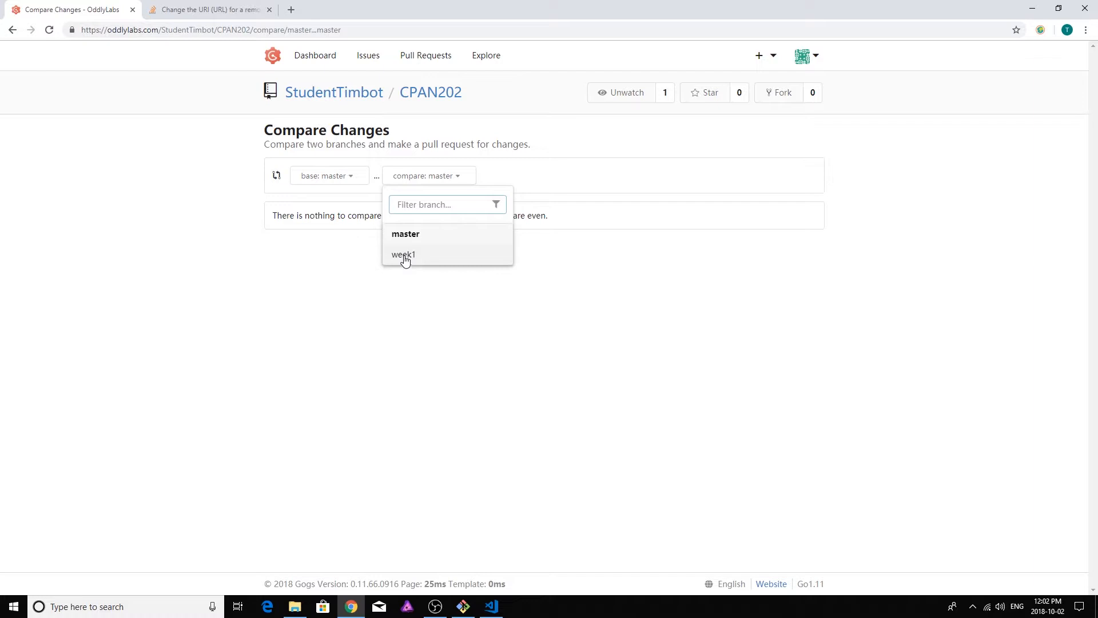
click(403, 254)
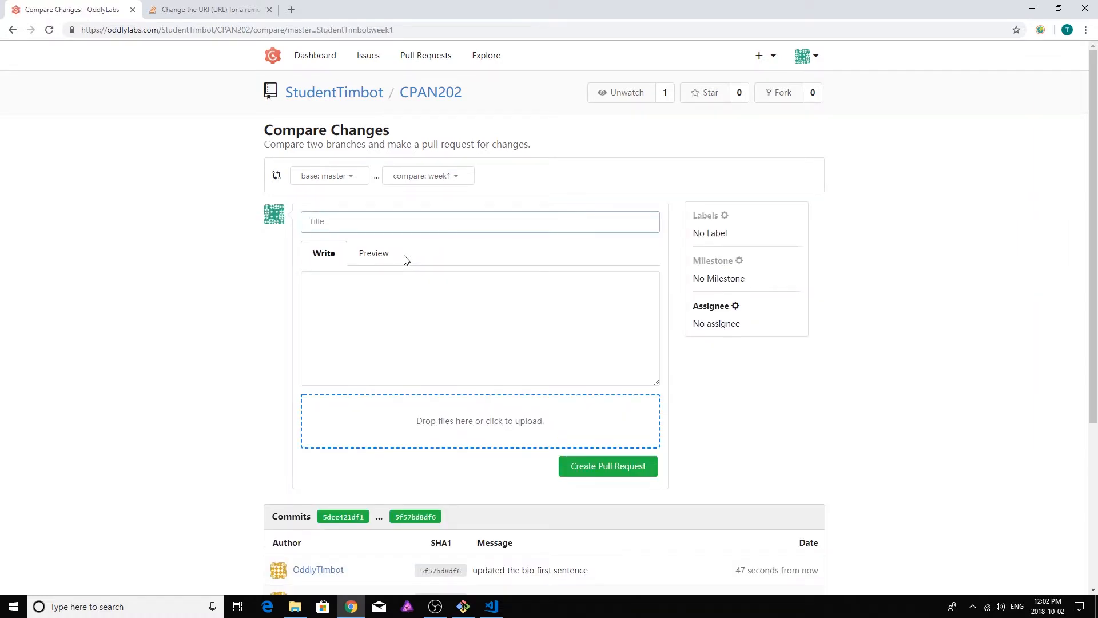
mouse_move(466, 197)
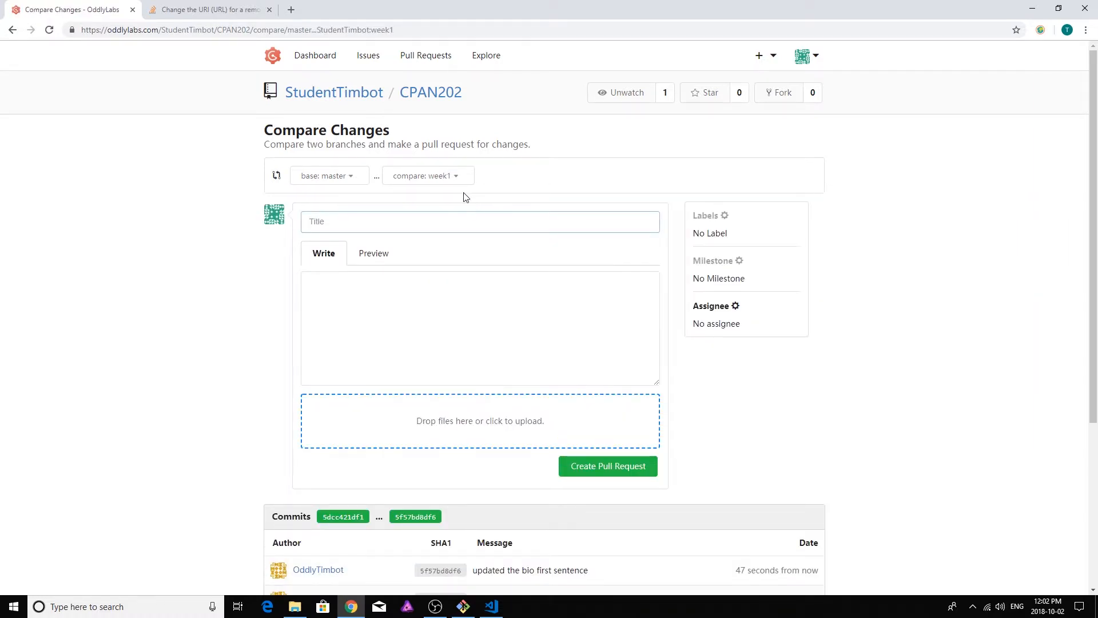
click(480, 222)
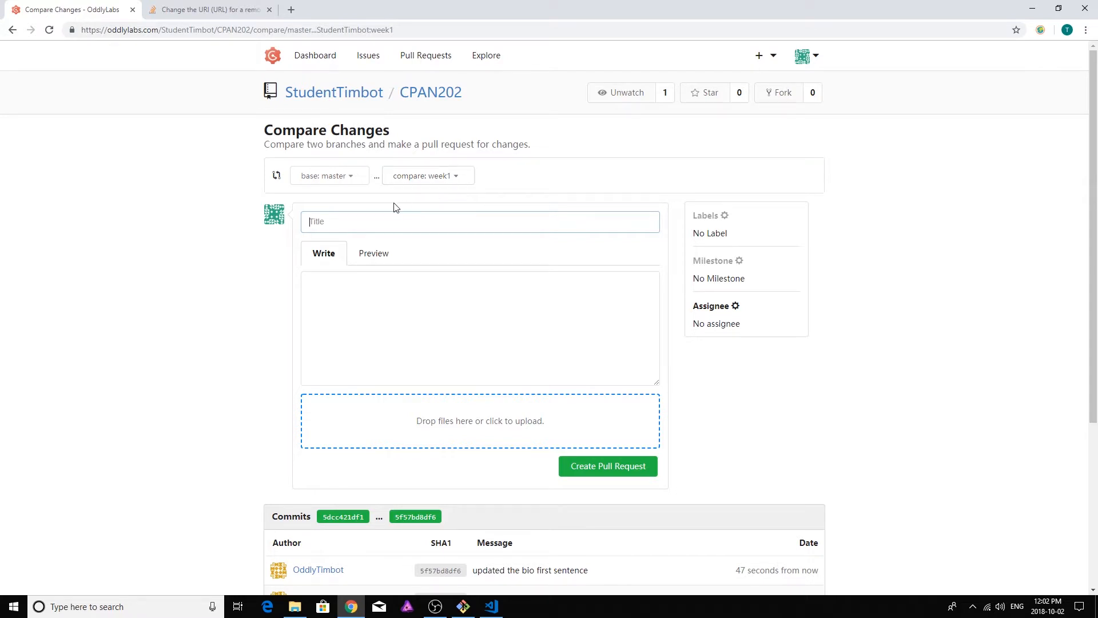
mouse_move(459, 175)
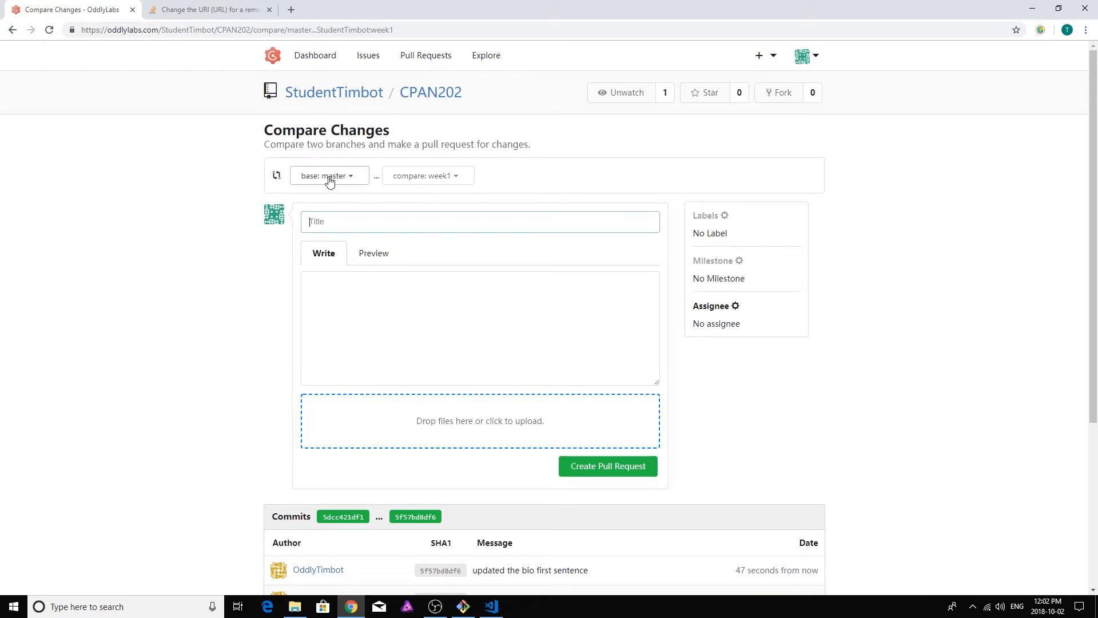
mouse_move(428, 181)
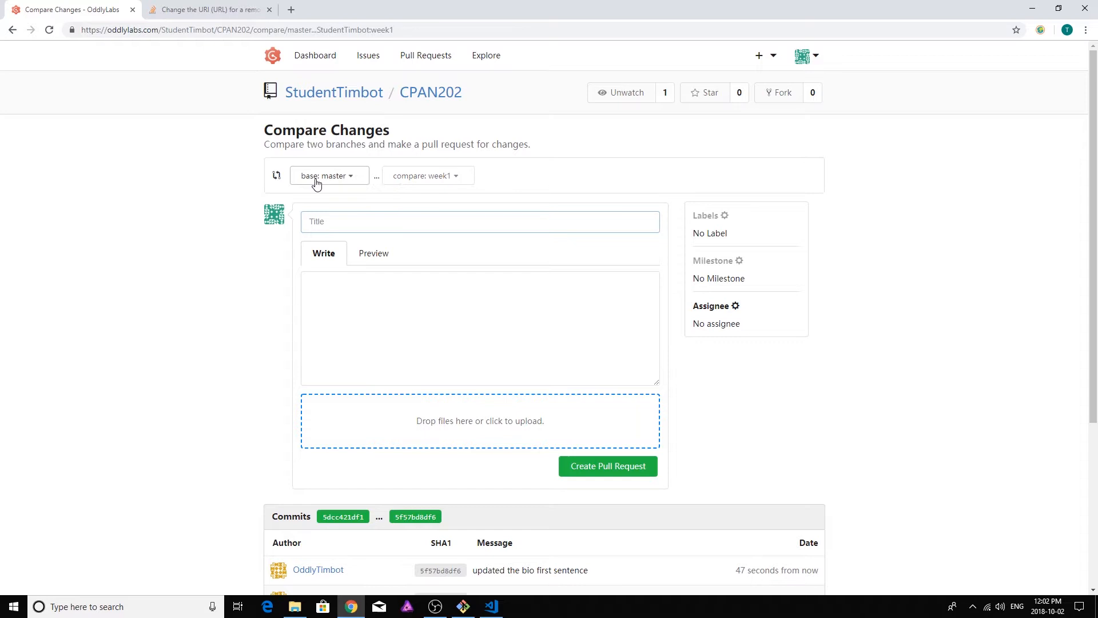
click(607, 466)
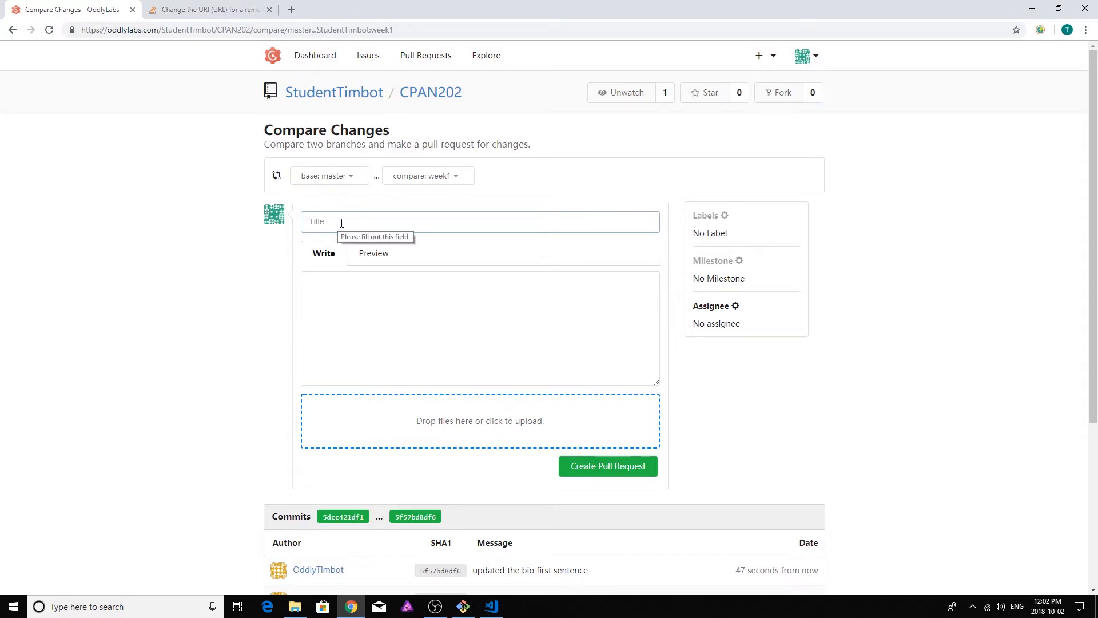
click(480, 222)
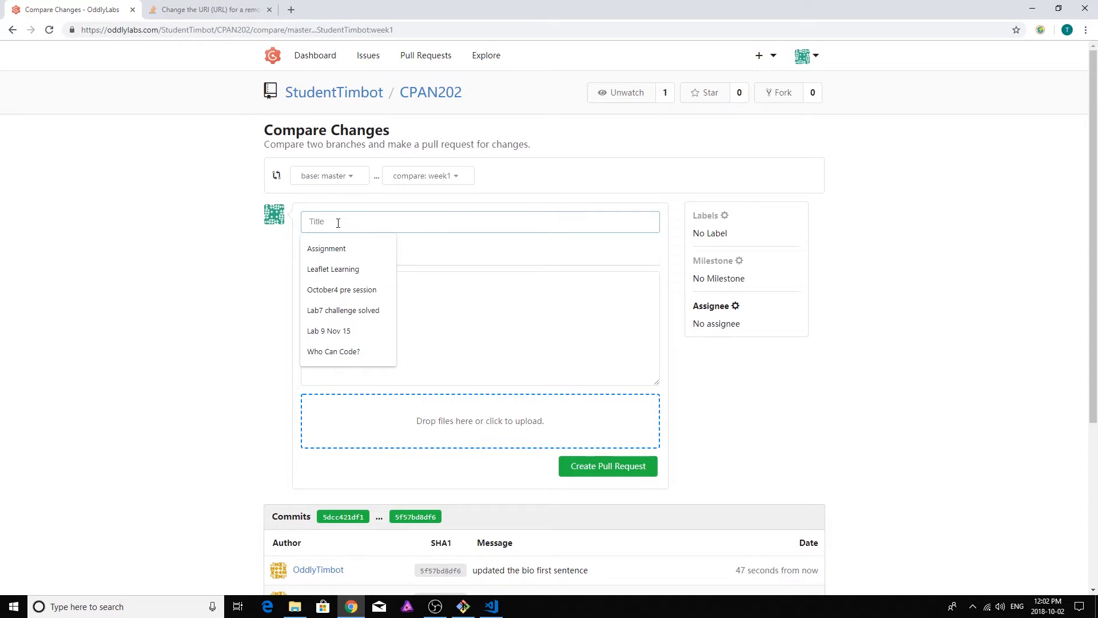
- Title the pull request 'Updating Bio Information' and write a short demo description
text(Updating Bio Information)
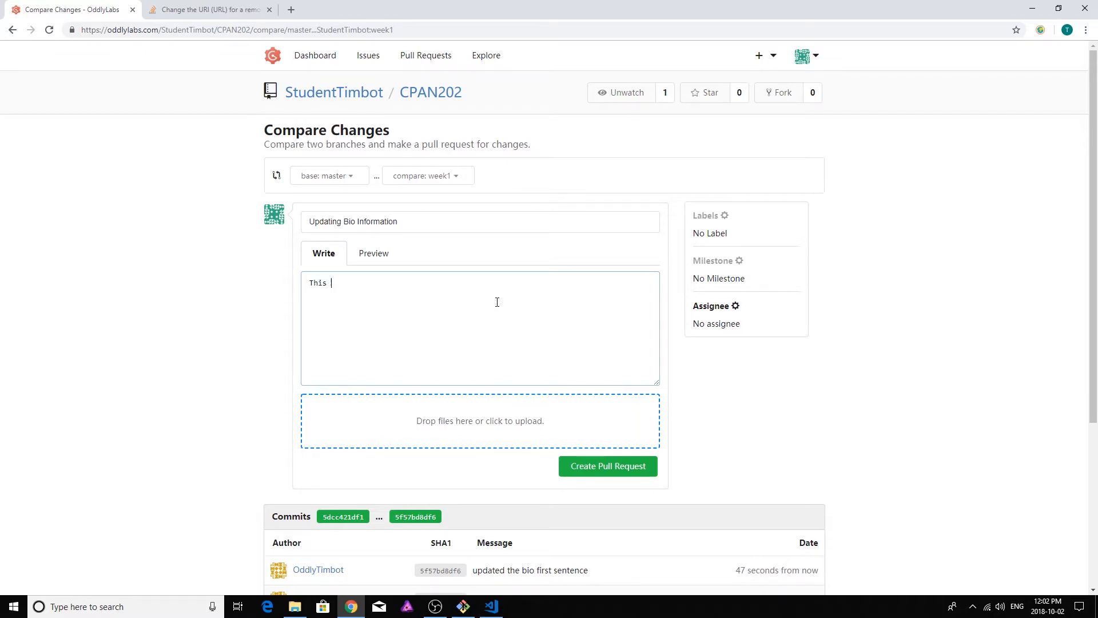
text(is a nice)
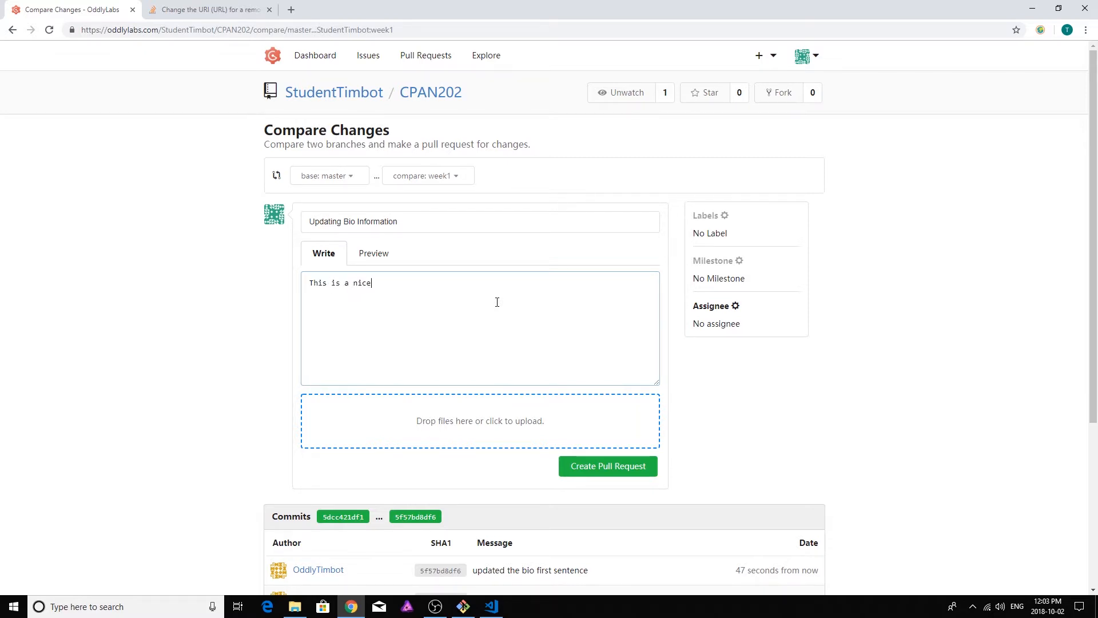
text(test of)
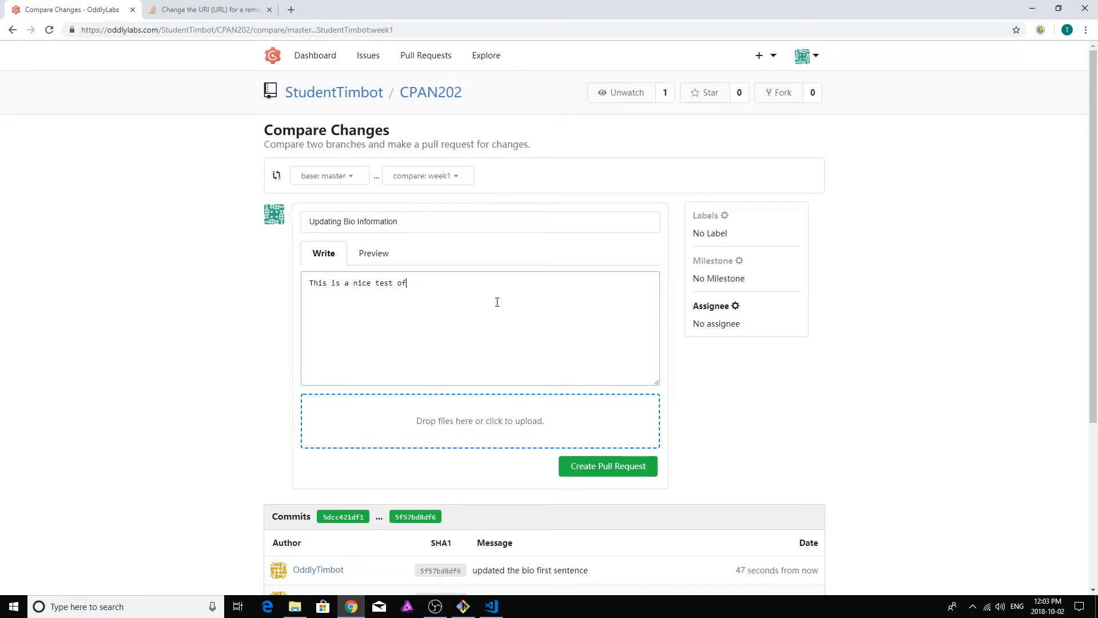
text(doing a pull request.)
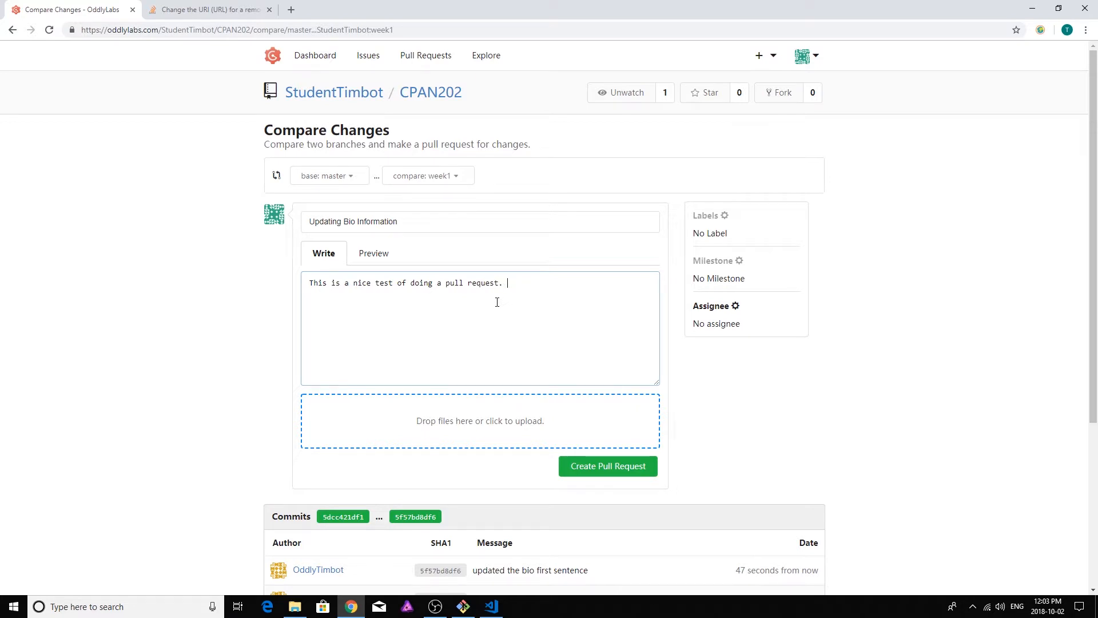
text(Just for demo purposes.)
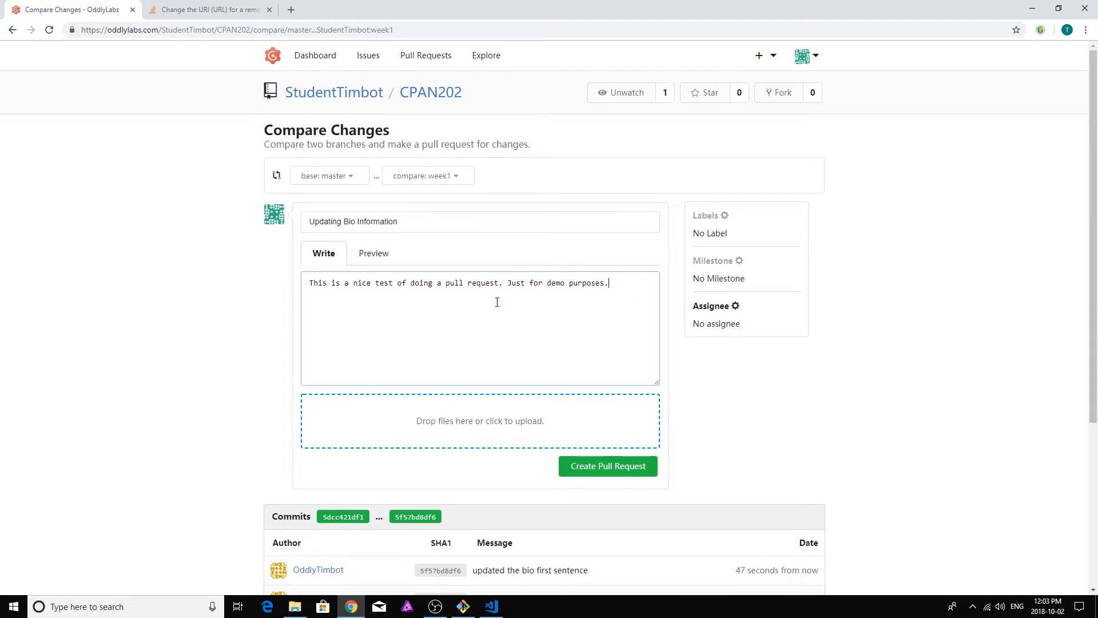
mouse_move(465, 421)
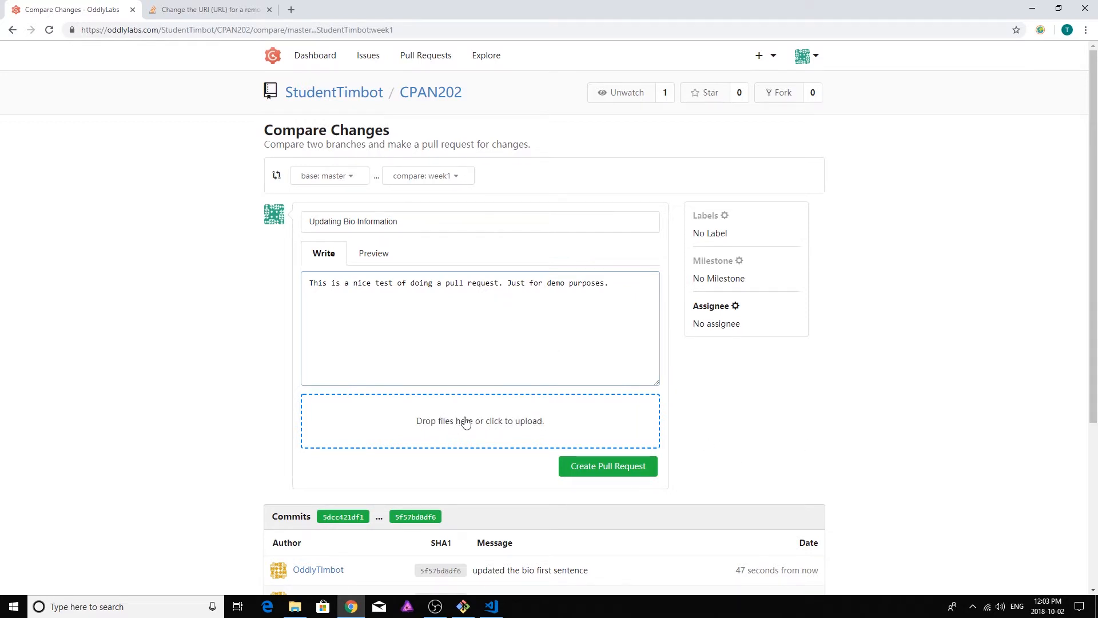
mouse_move(419, 421)
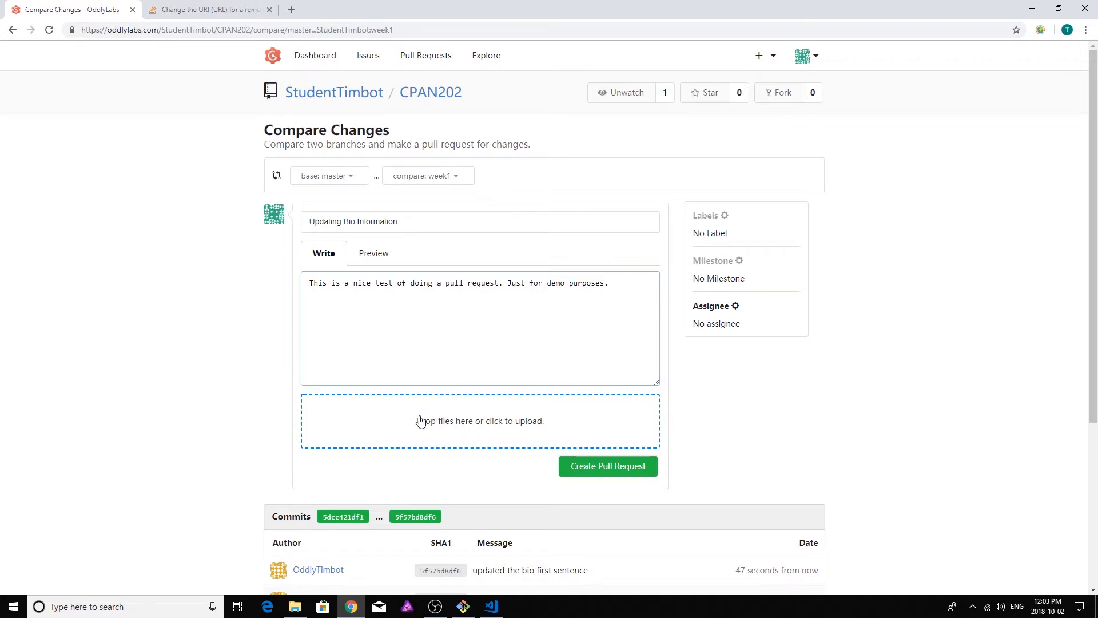
mouse_move(502, 421)
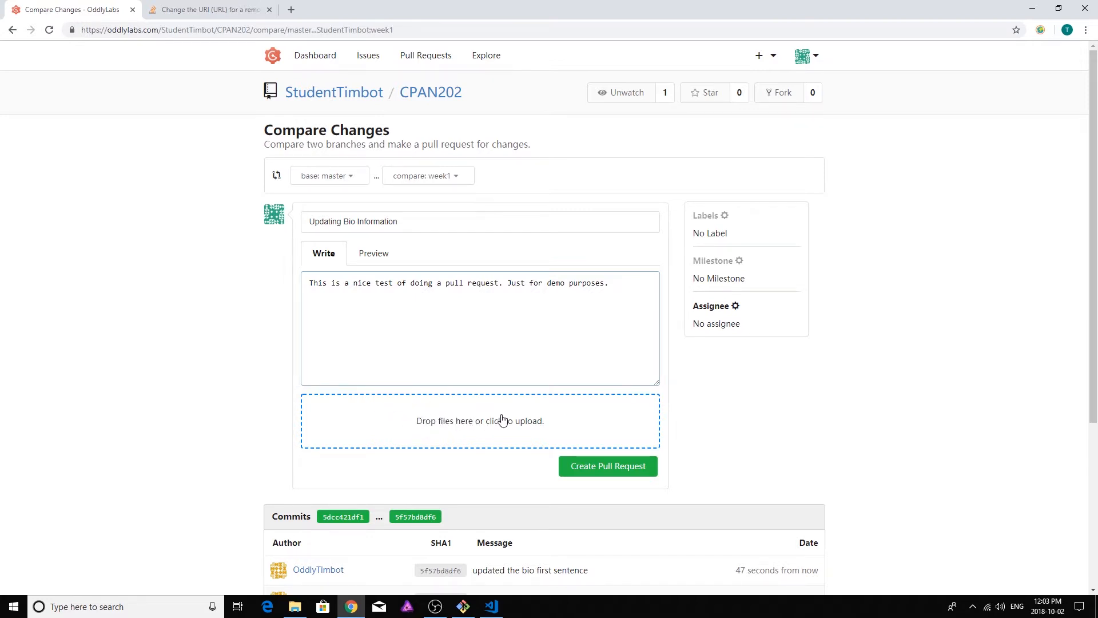
mouse_move(806, 433)
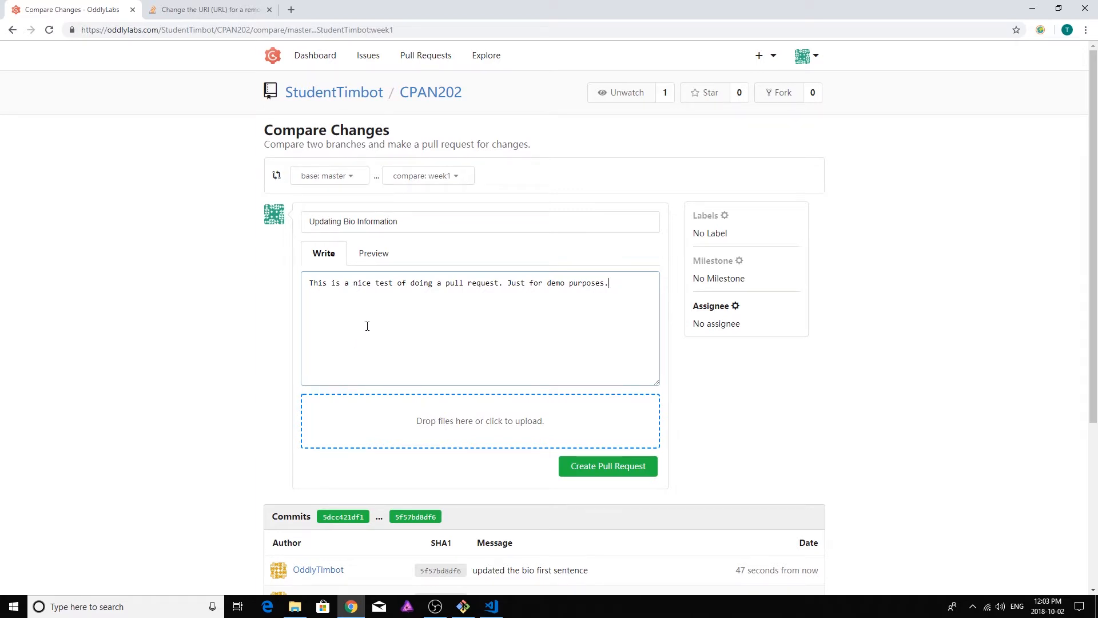
scroll(down, 3)
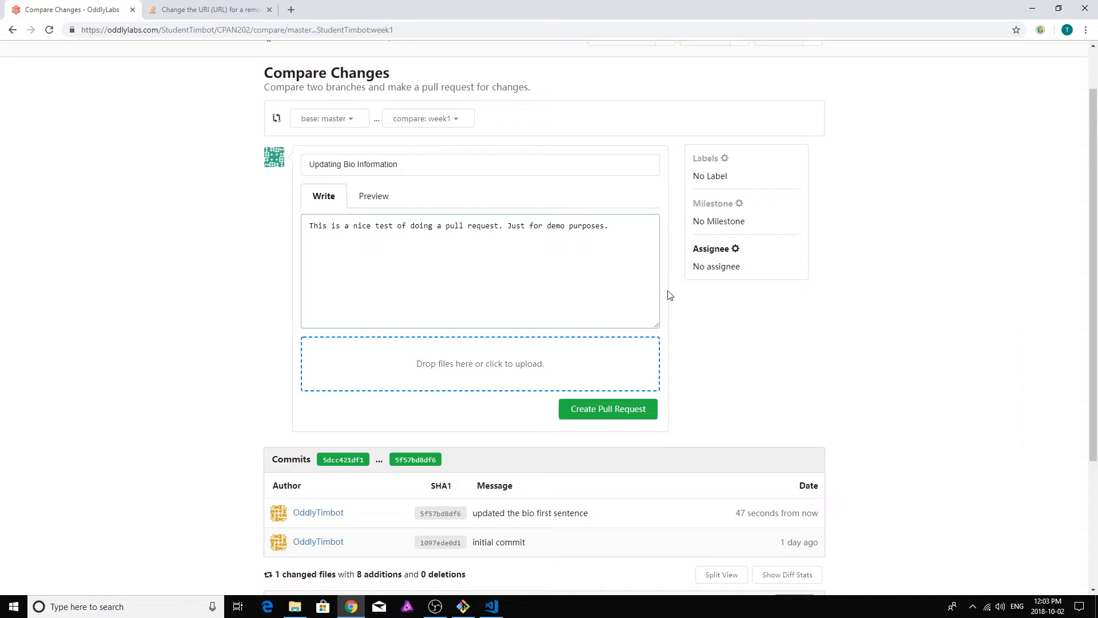
mouse_move(720, 253)
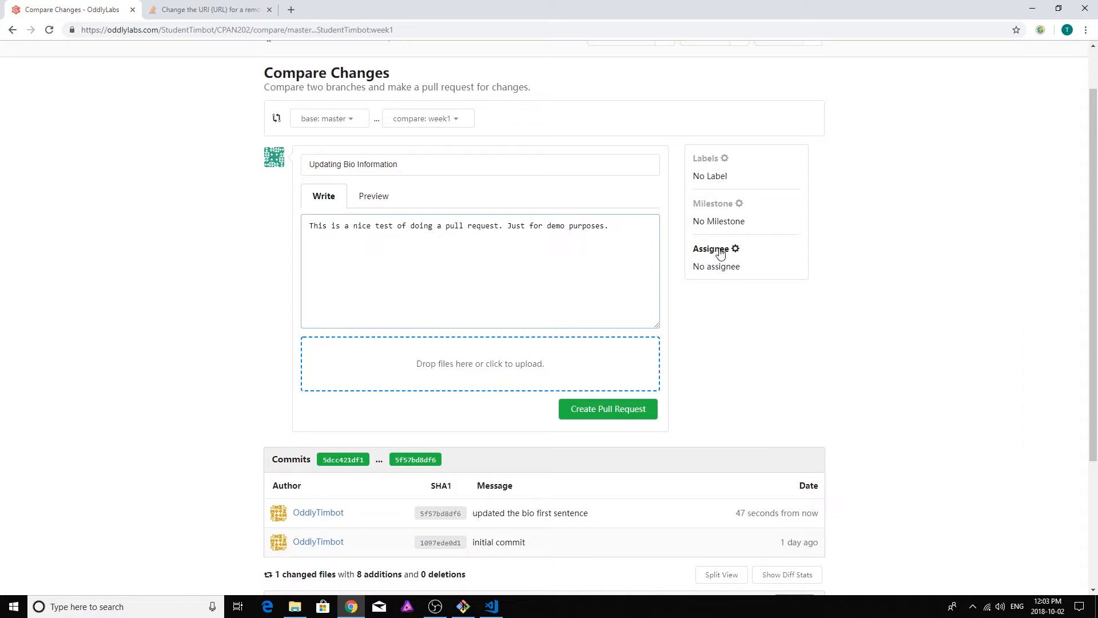
- Assign the pull request to StudentTimbot and create it as #1
click(716, 249)
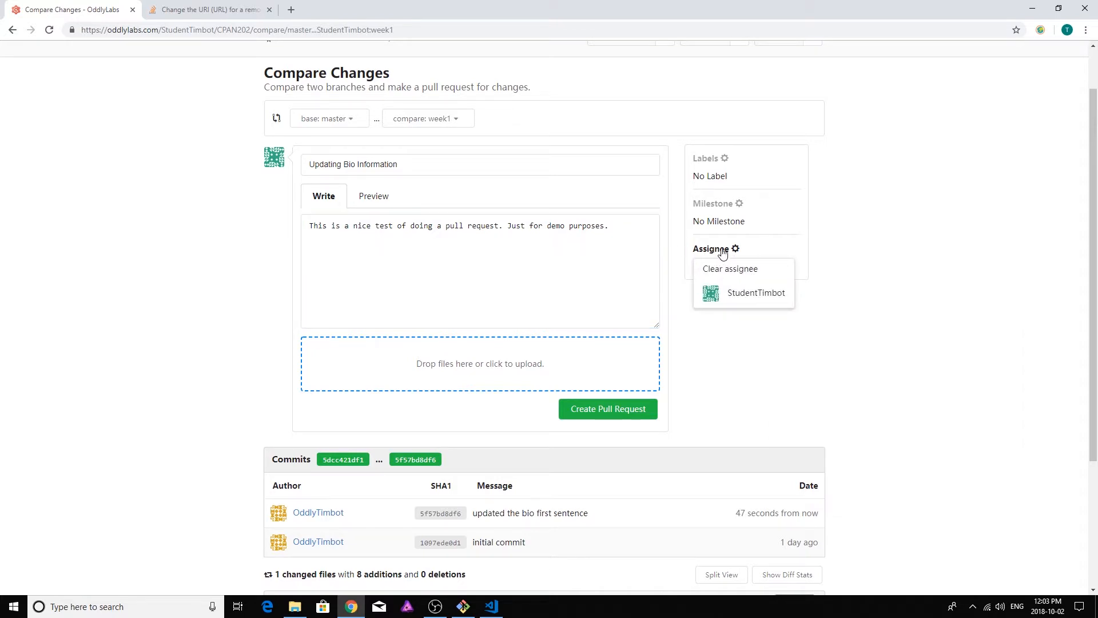
mouse_move(756, 293)
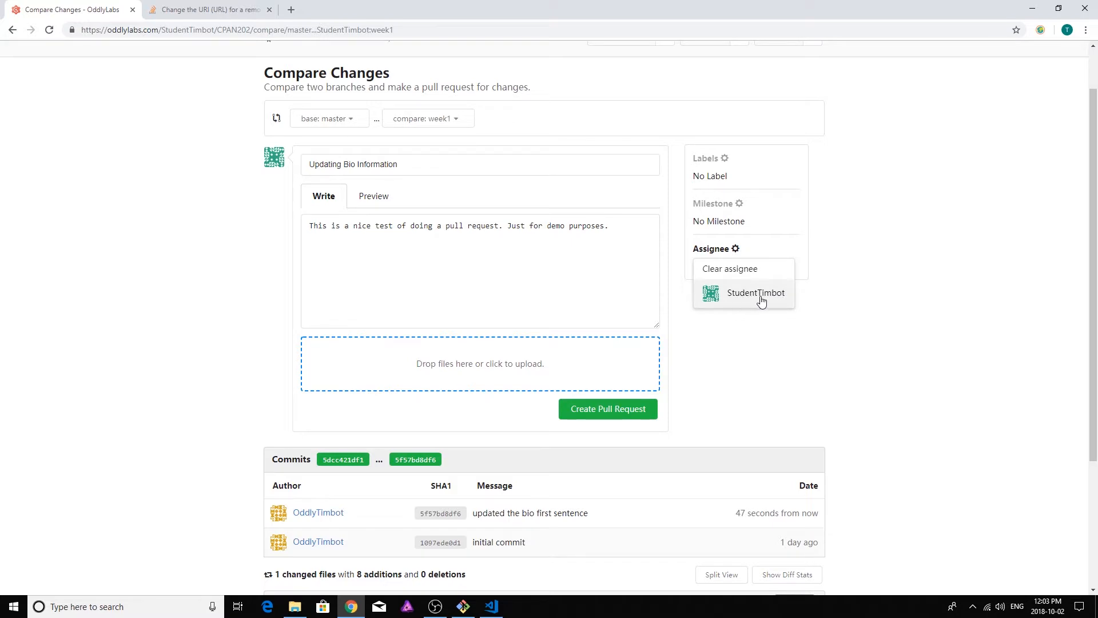
mouse_move(756, 301)
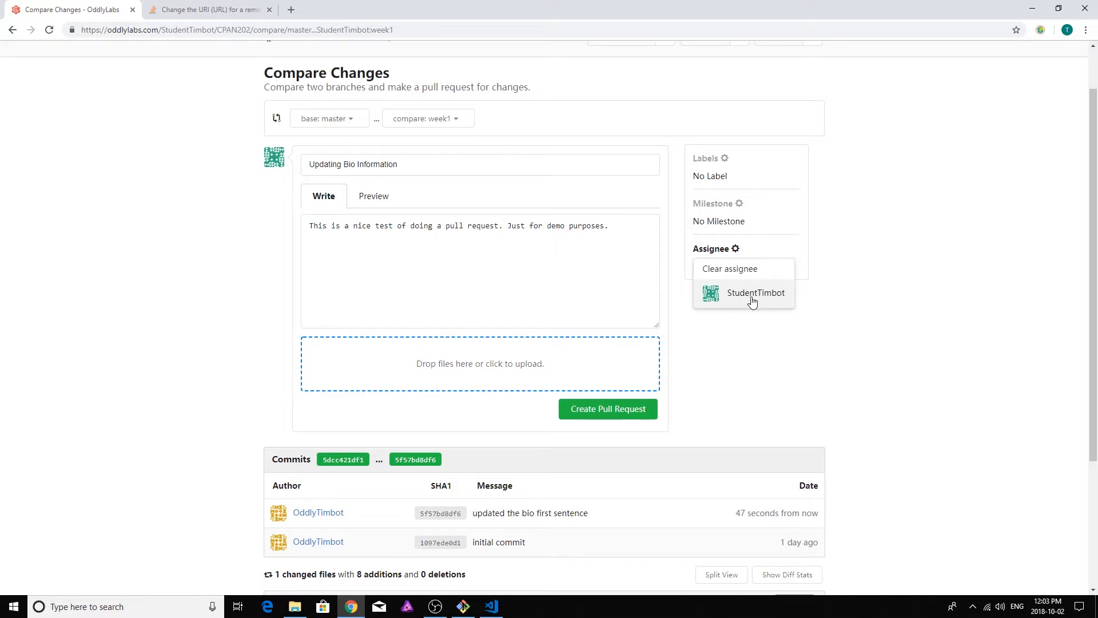
click(756, 293)
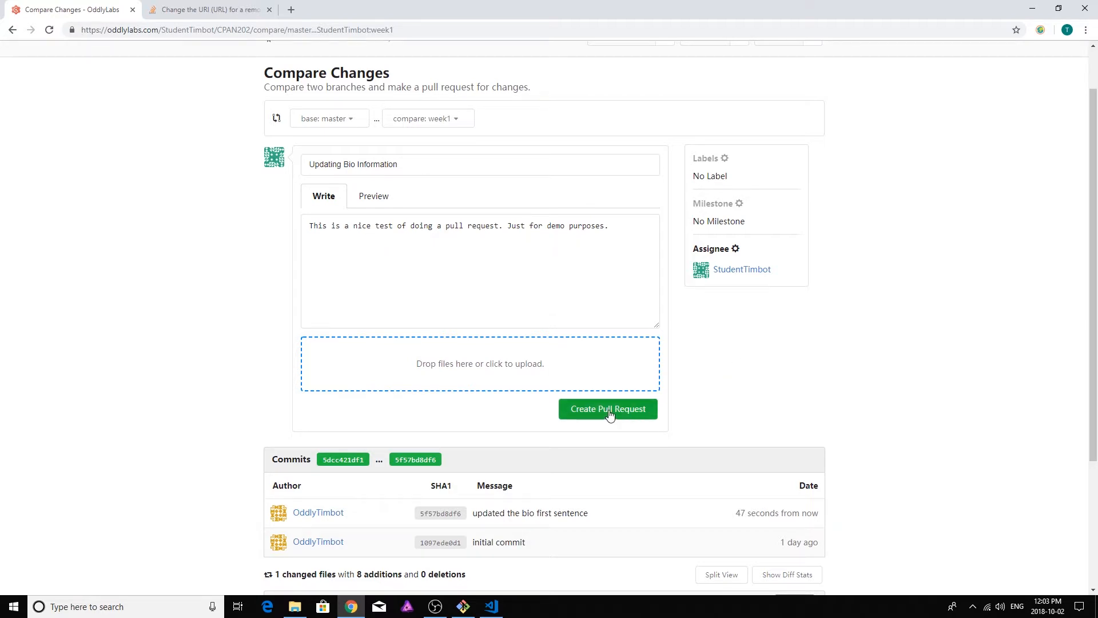
click(608, 408)
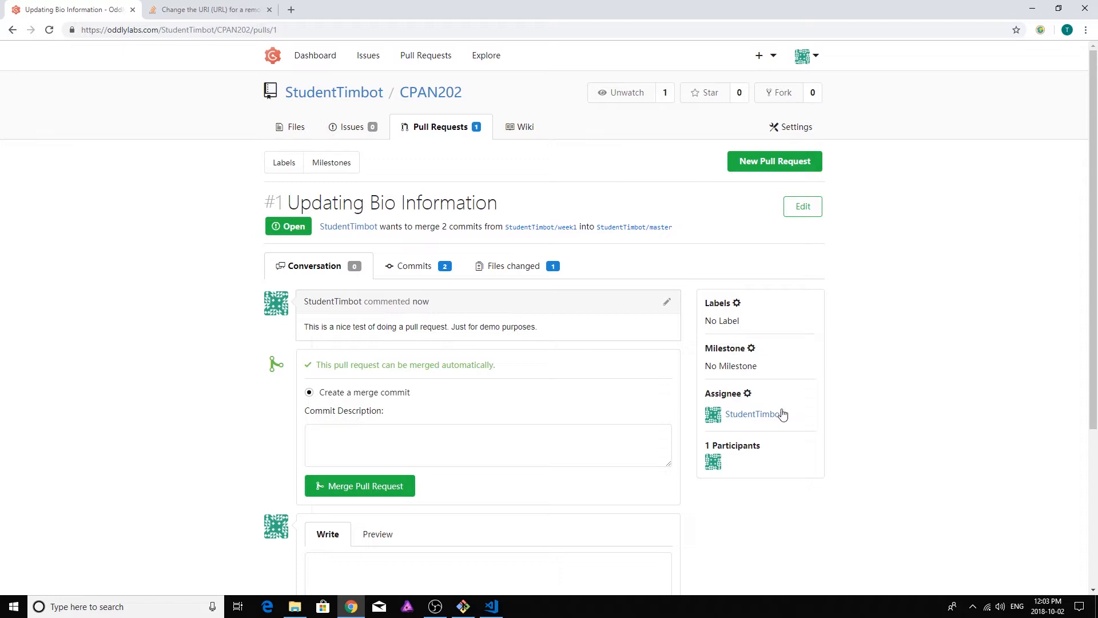
mouse_move(899, 362)
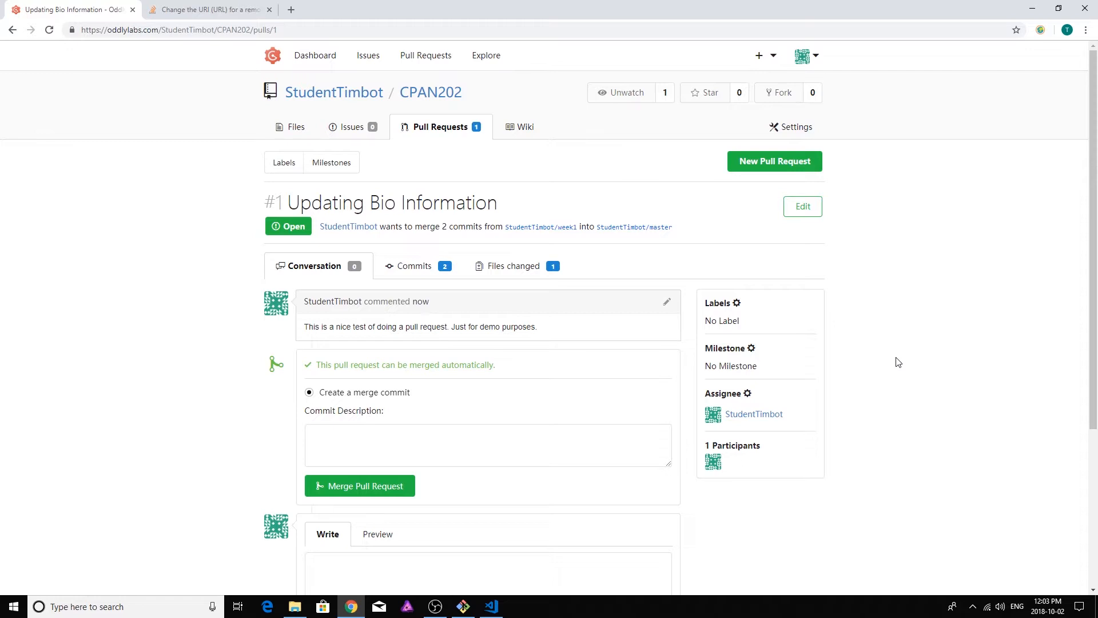
- Merge pull request #1 with description 'Reviewed, no conflicts, ready for merge.'
scroll(down, 3)
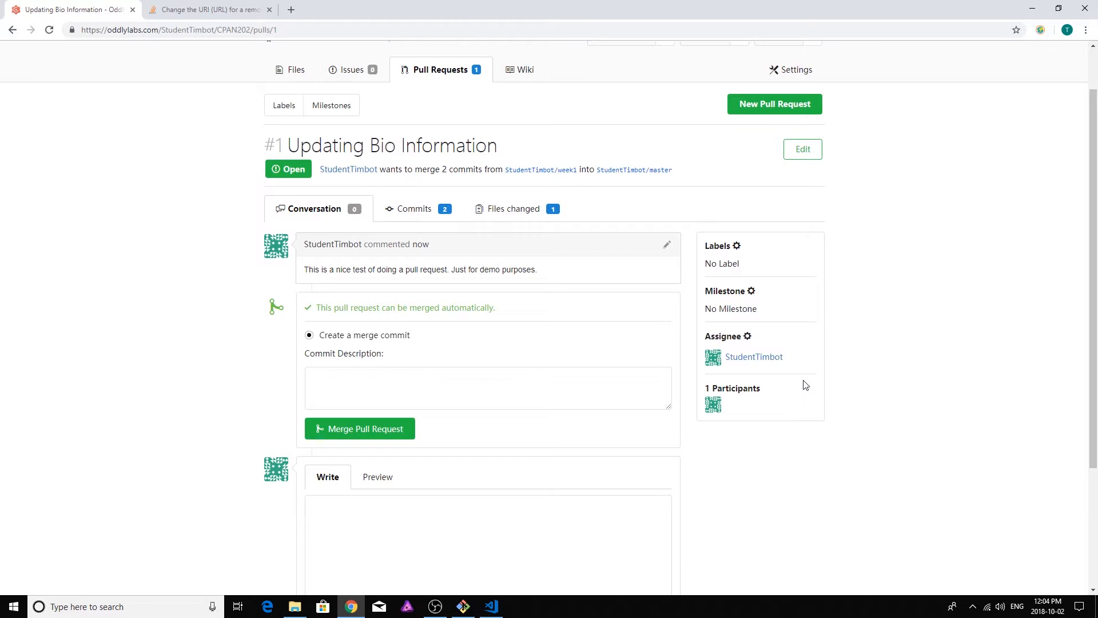
mouse_move(250, 280)
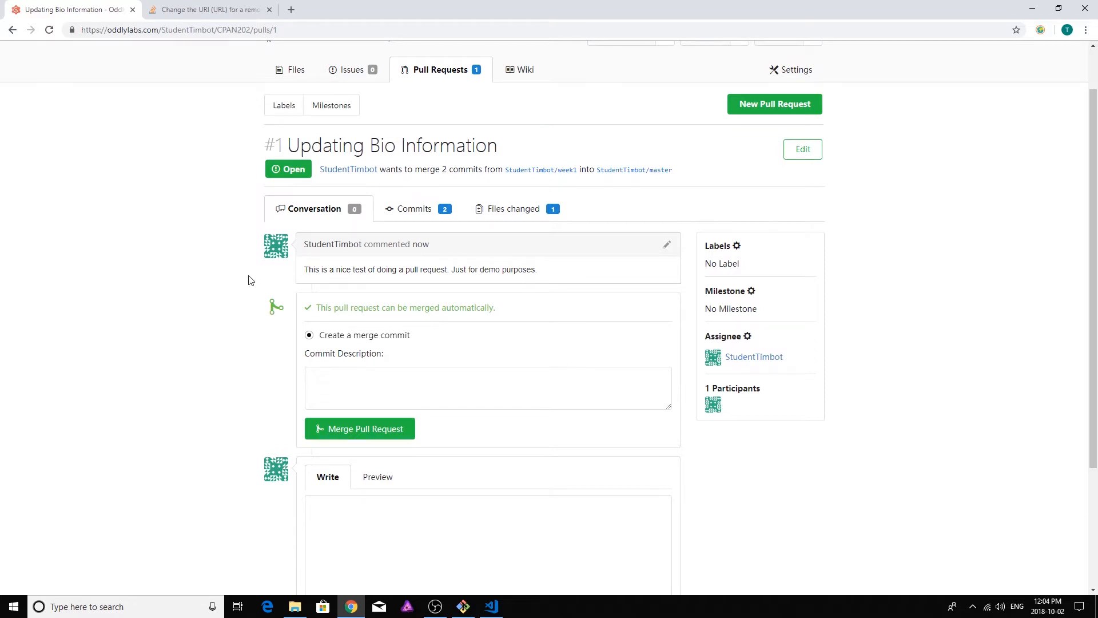
mouse_move(421, 304)
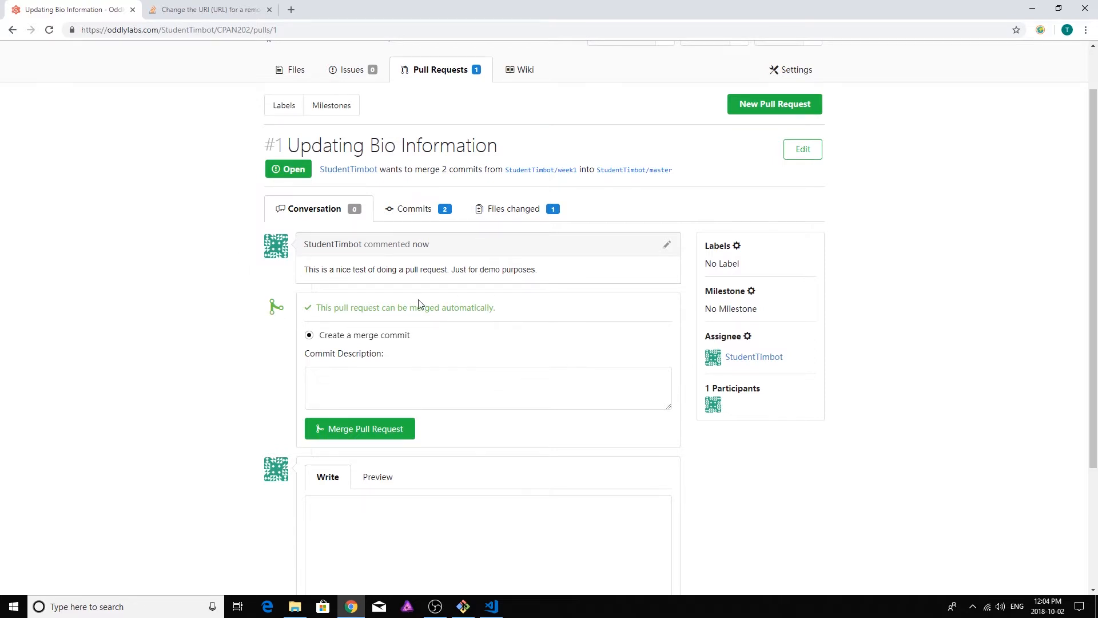
mouse_move(382, 308)
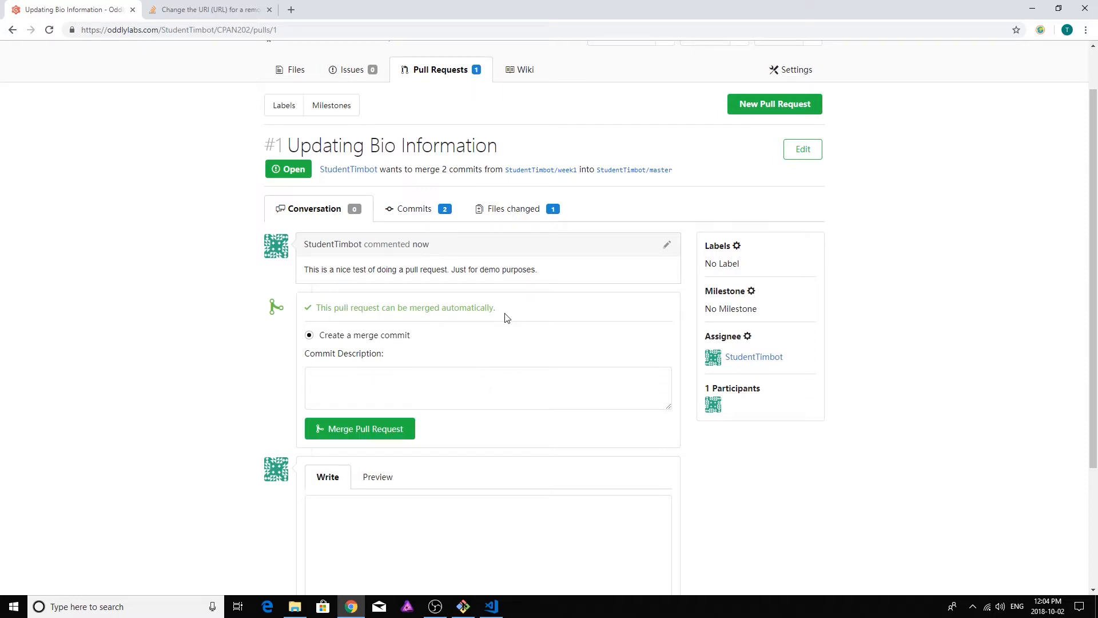
mouse_move(511, 315)
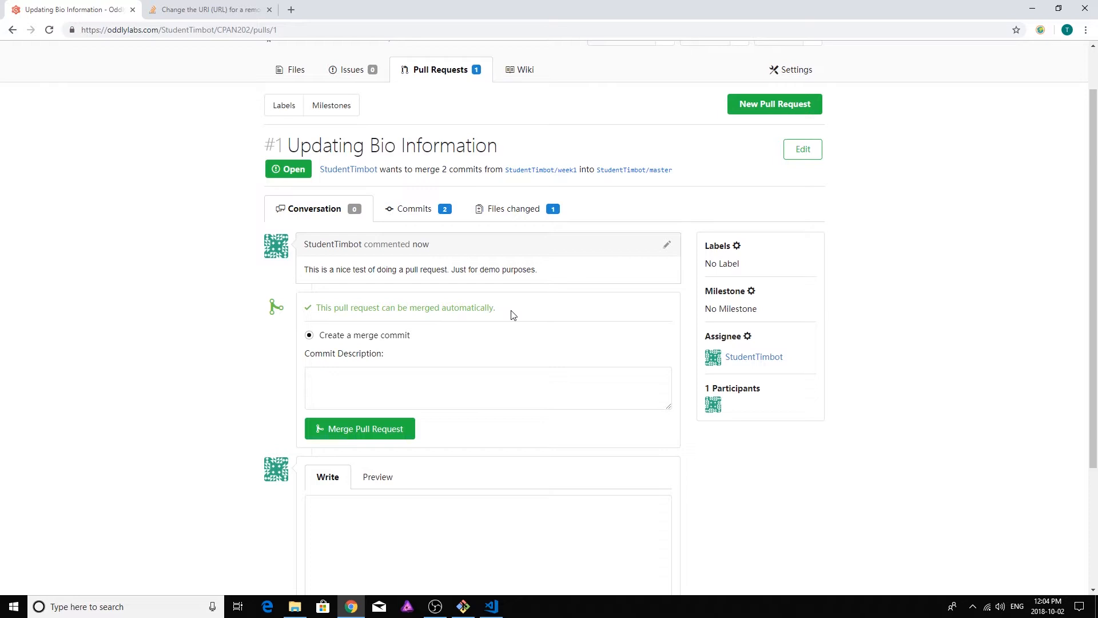
mouse_move(527, 336)
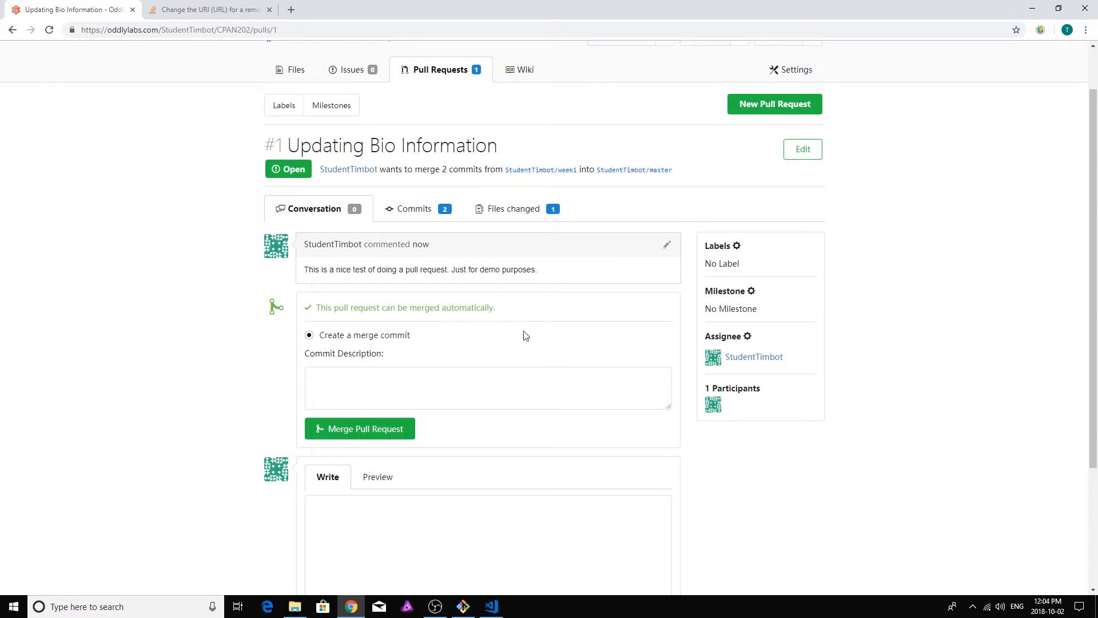
mouse_move(410, 325)
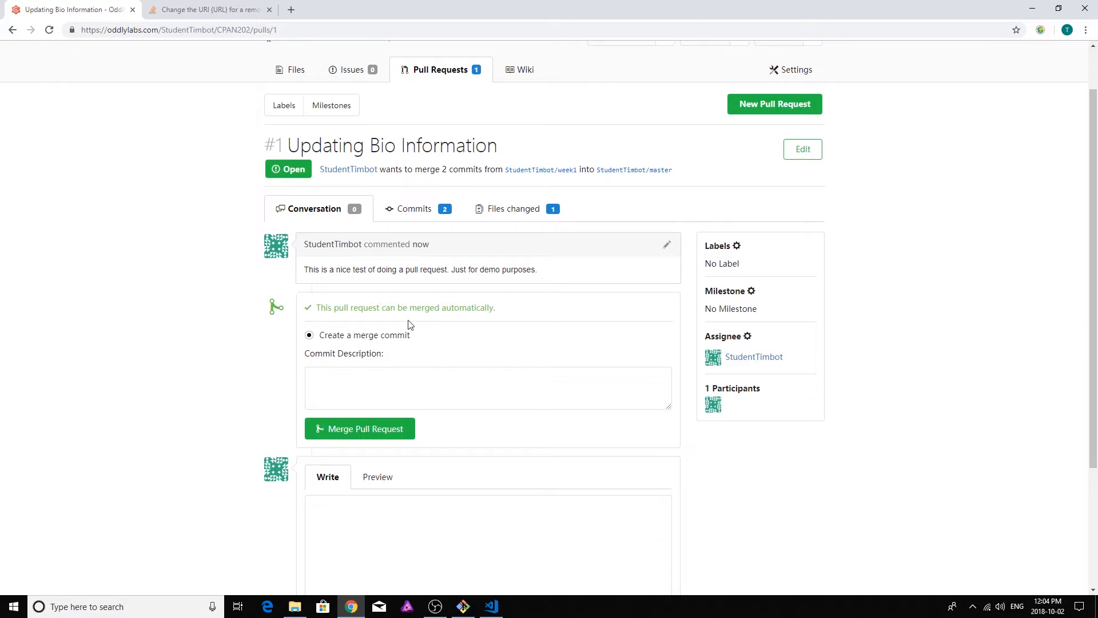
mouse_move(453, 313)
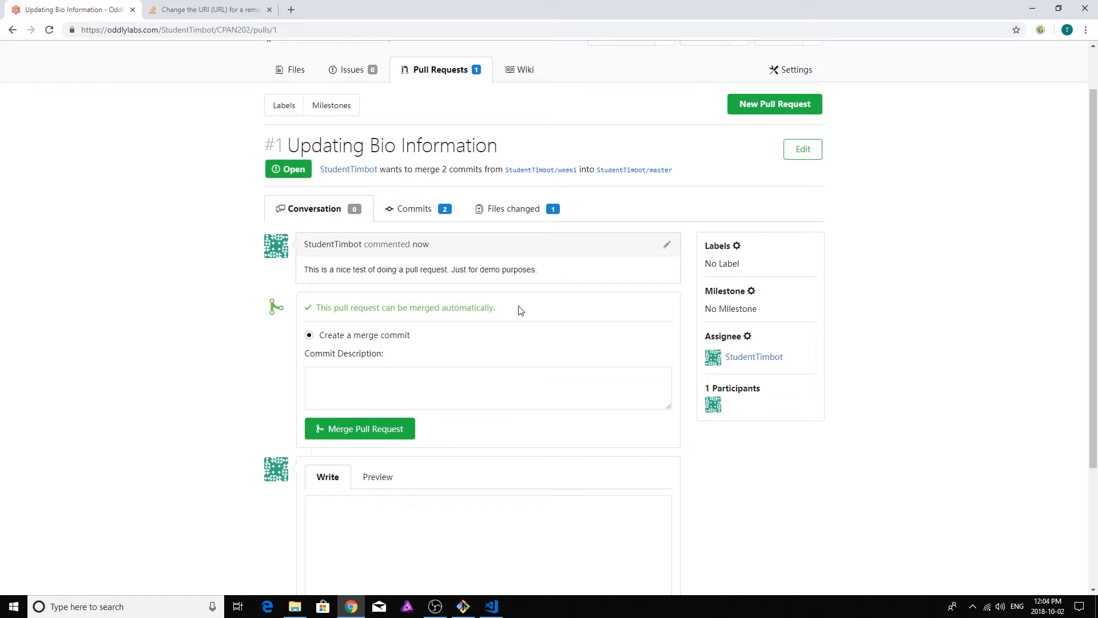
mouse_move(561, 320)
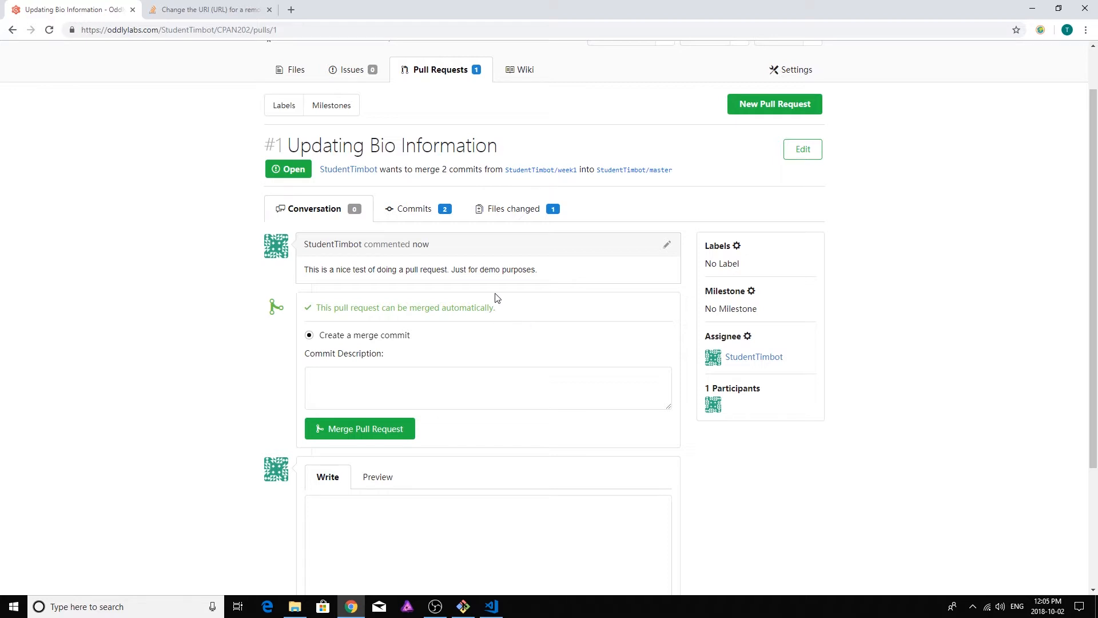
mouse_move(513, 302)
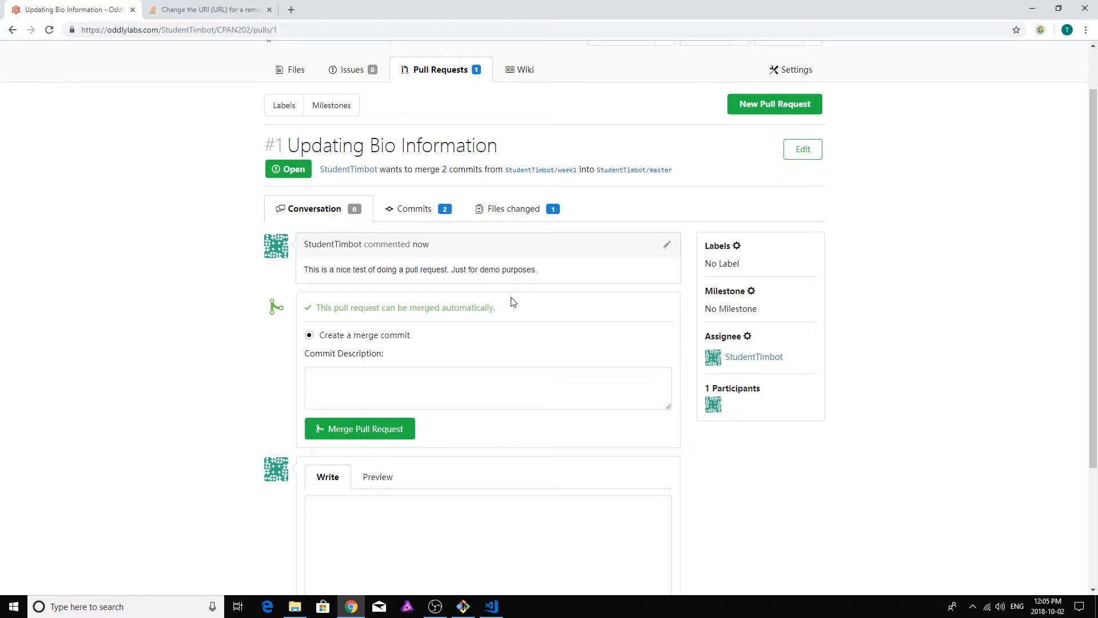
mouse_move(503, 324)
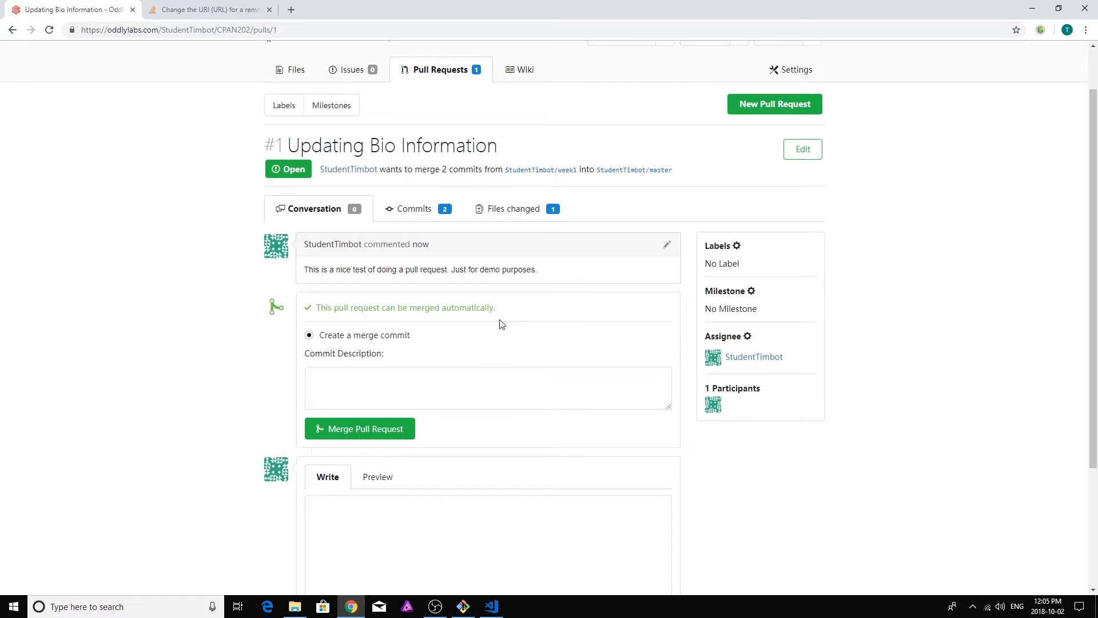
mouse_move(483, 287)
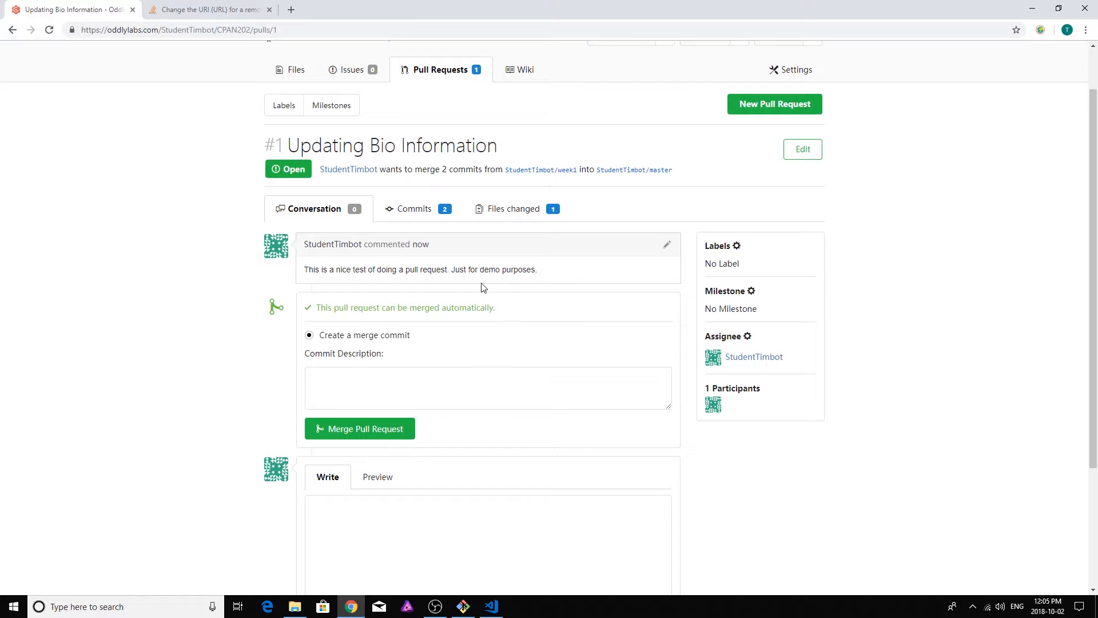
mouse_move(525, 293)
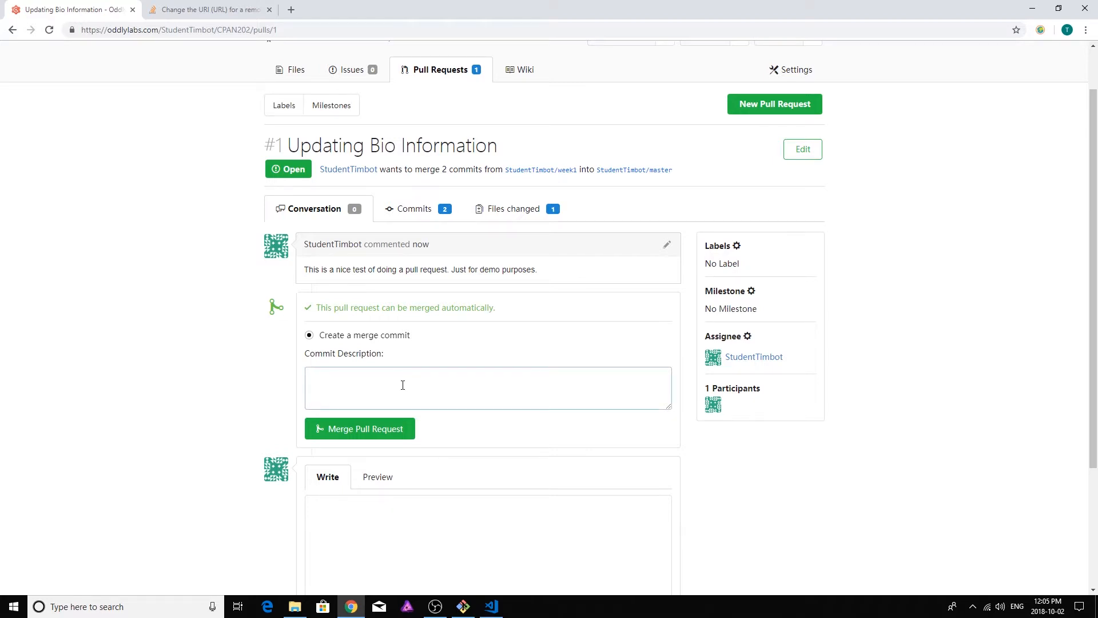
text(Reviewed, no)
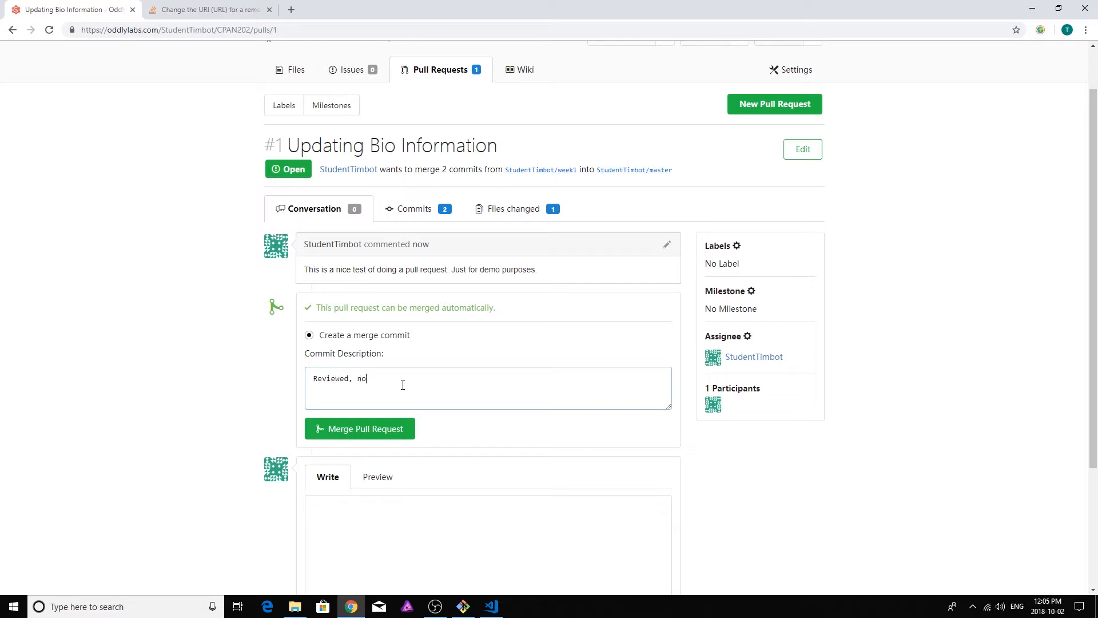
text(conflict)
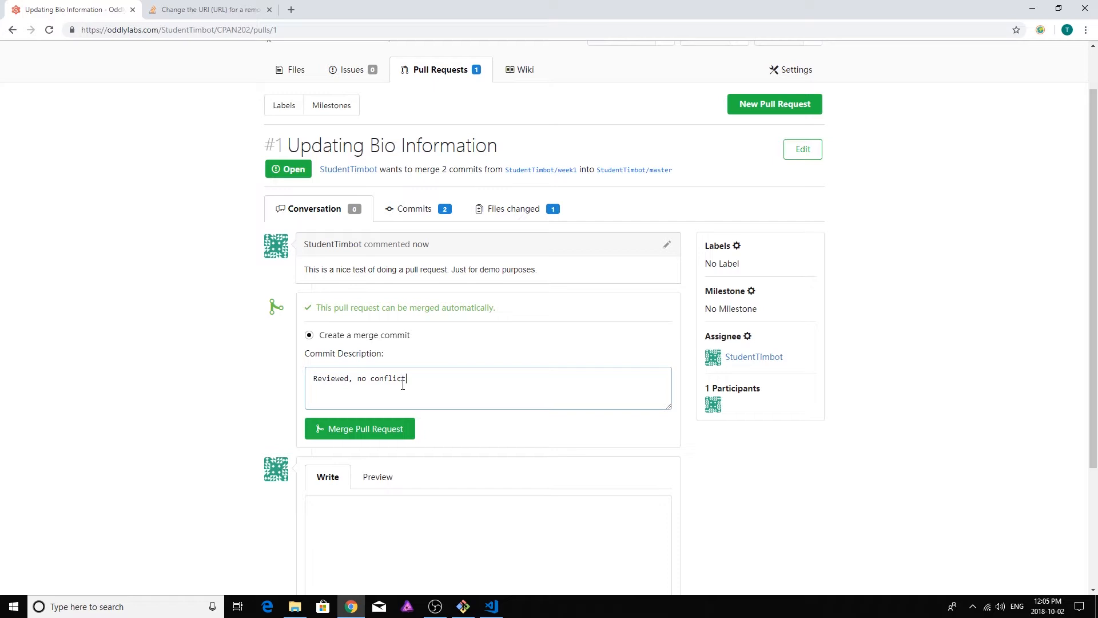
text(, ready for merge)
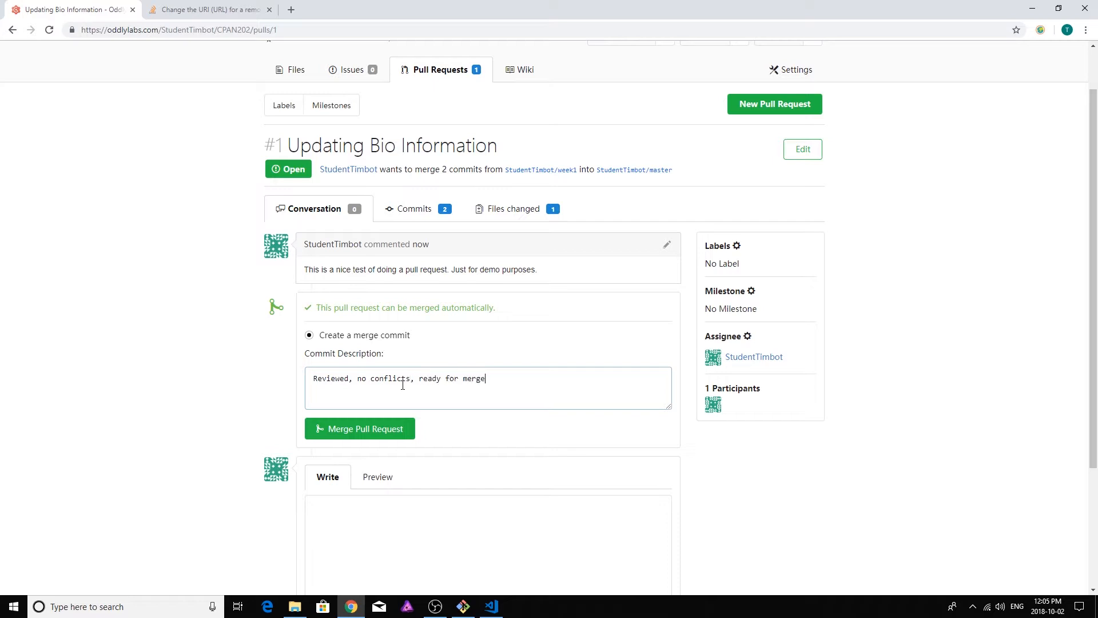
text(.)
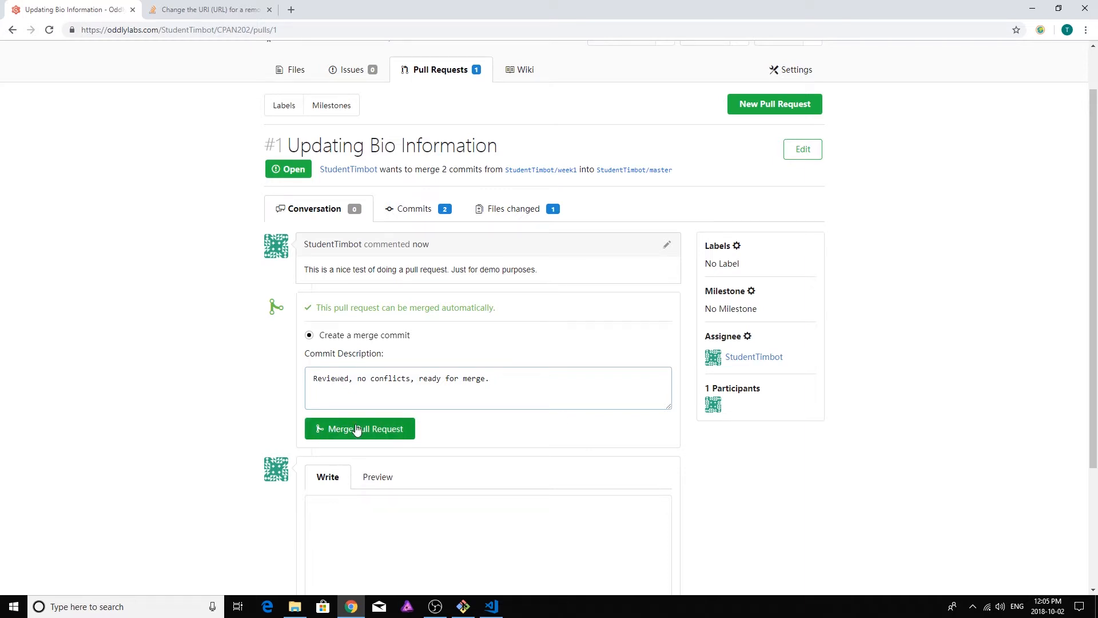
click(359, 428)
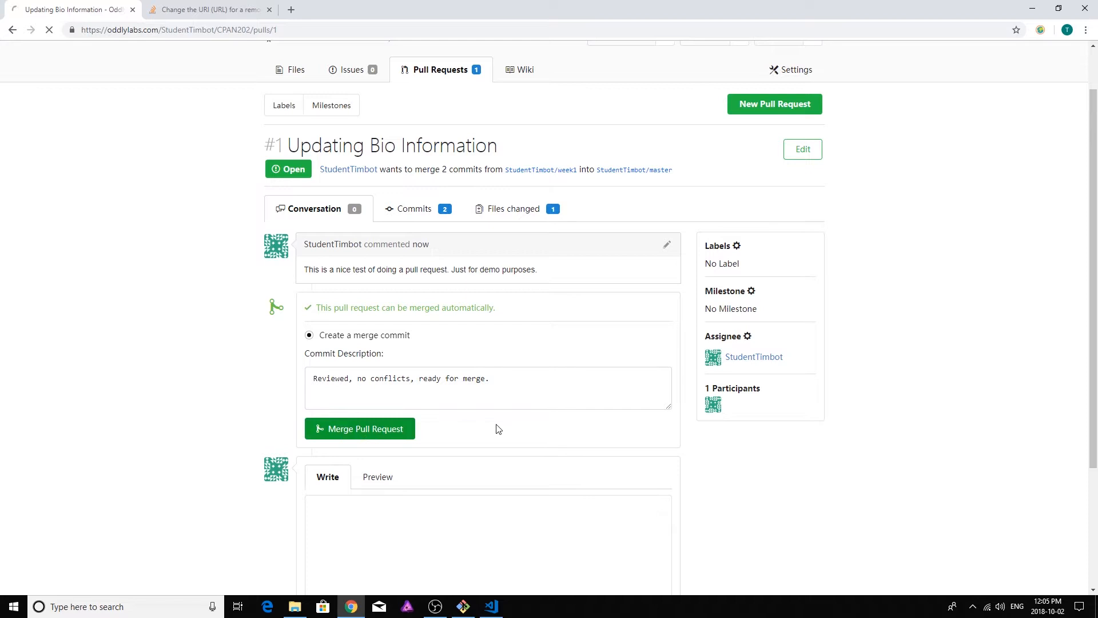
click(360, 428)
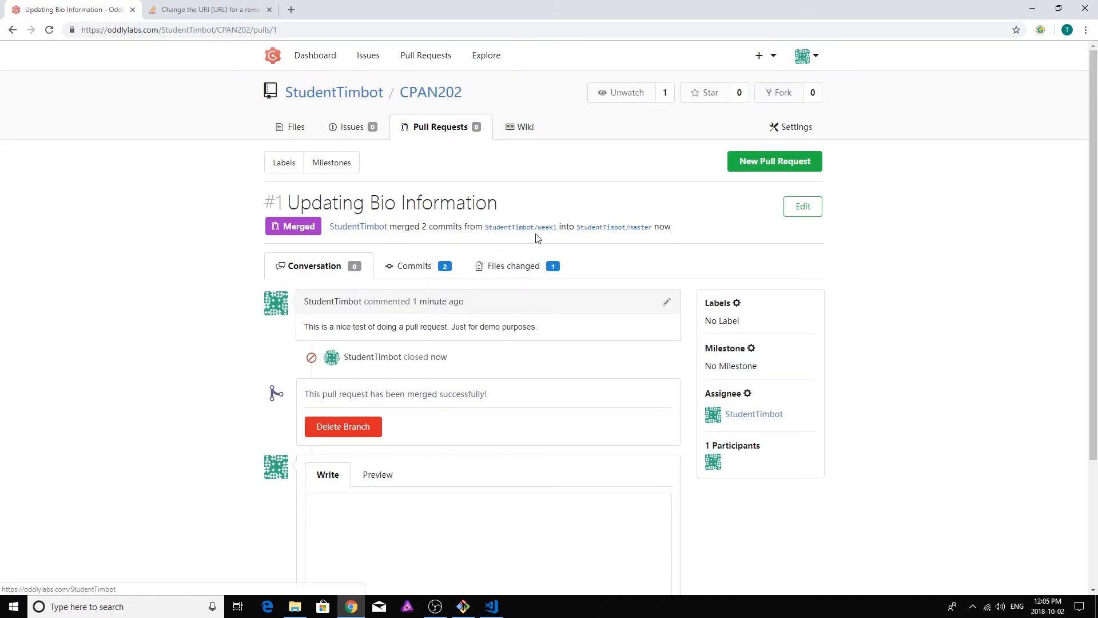
mouse_move(441, 443)
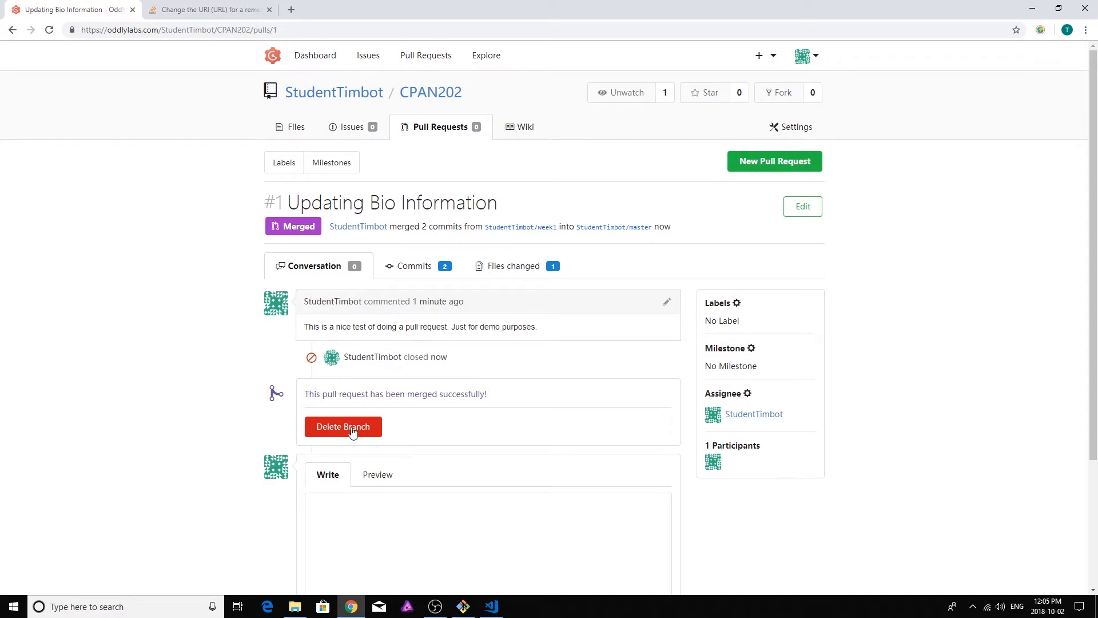
mouse_move(554, 293)
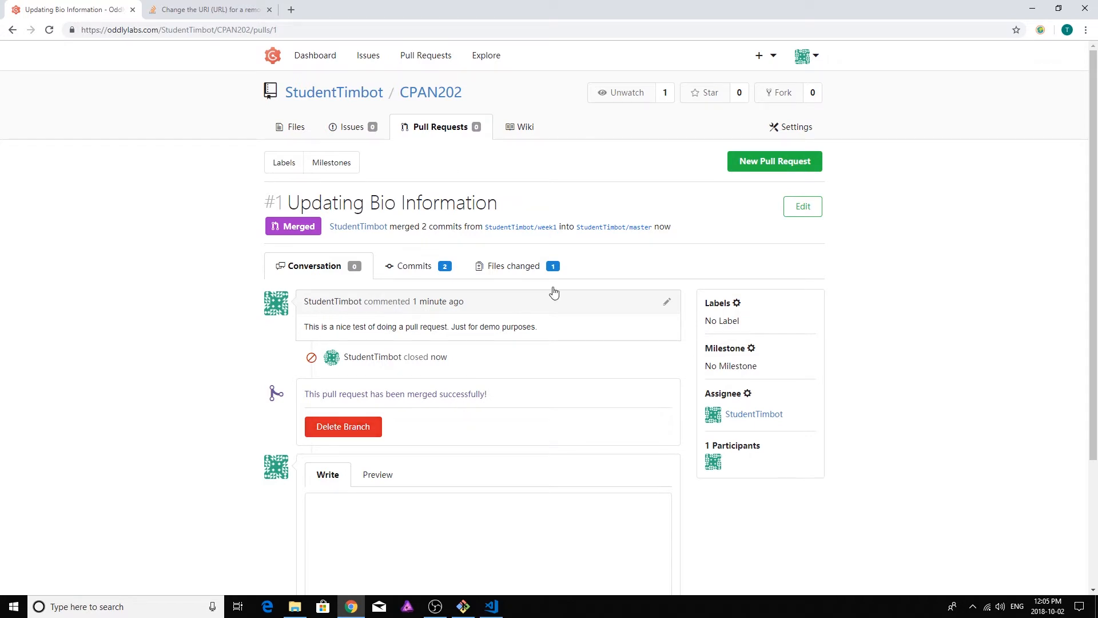
mouse_move(452, 381)
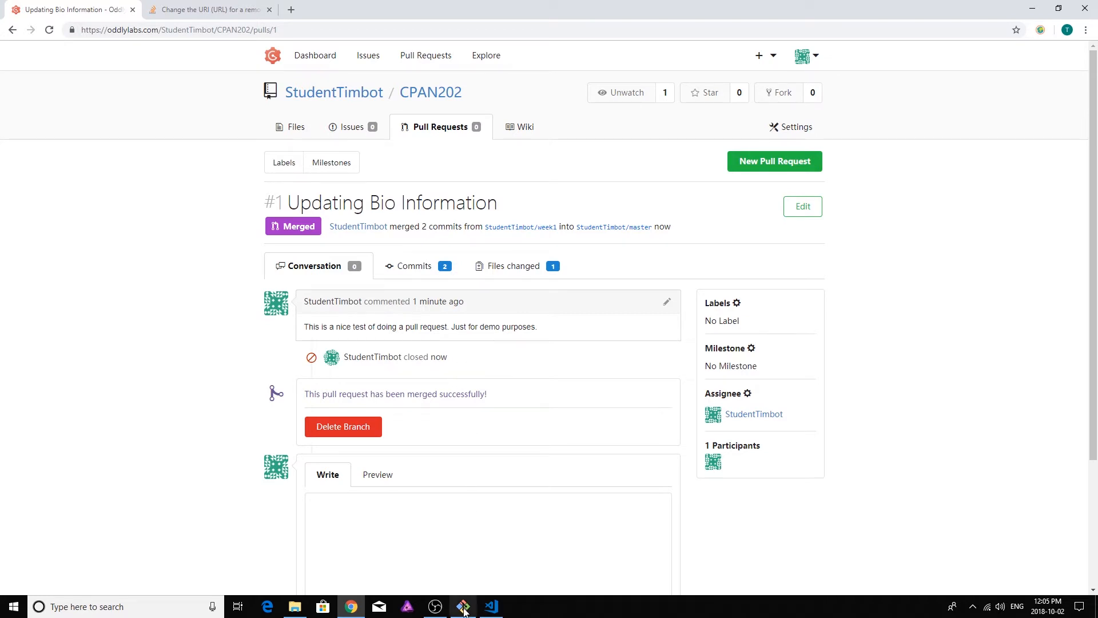
- Delete the week1 branch and return to the CPAN202 repository home
click(462, 606)
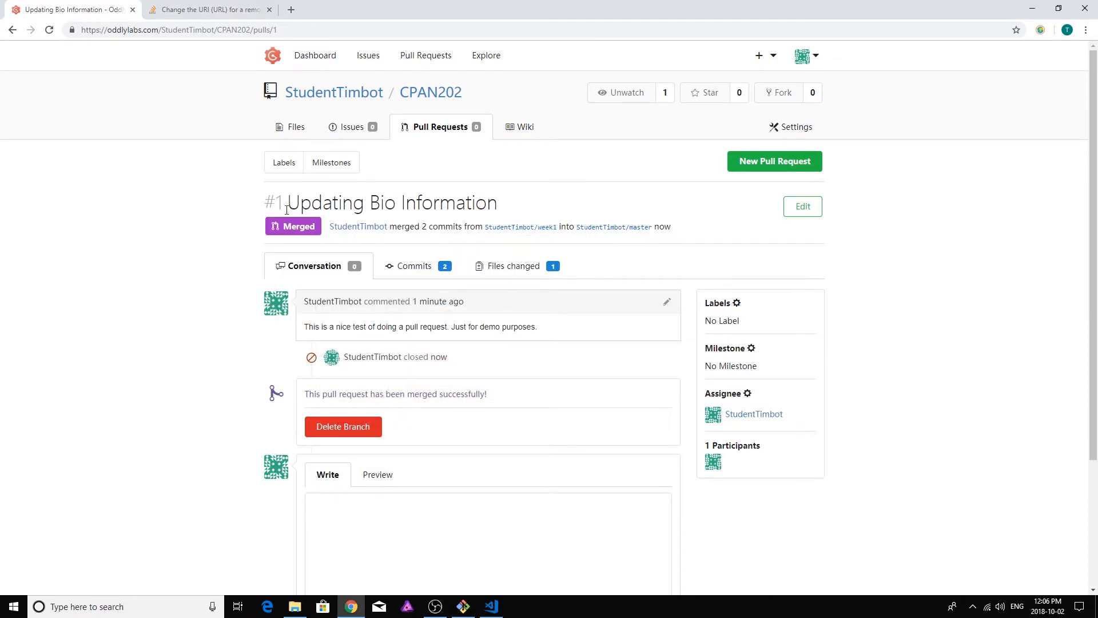
mouse_move(343, 427)
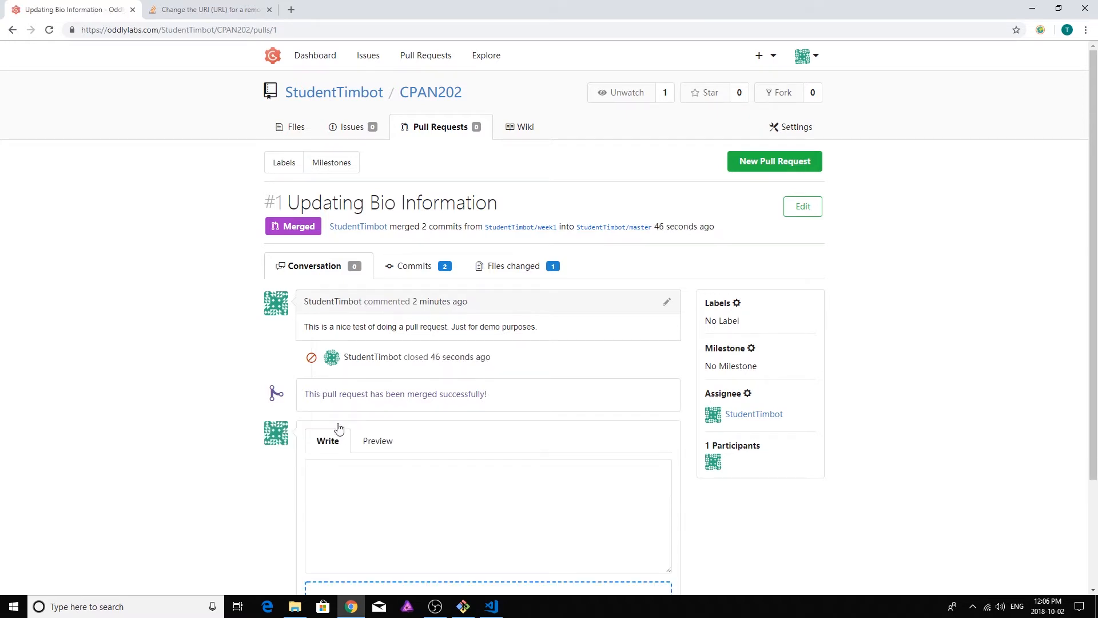
mouse_move(480, 390)
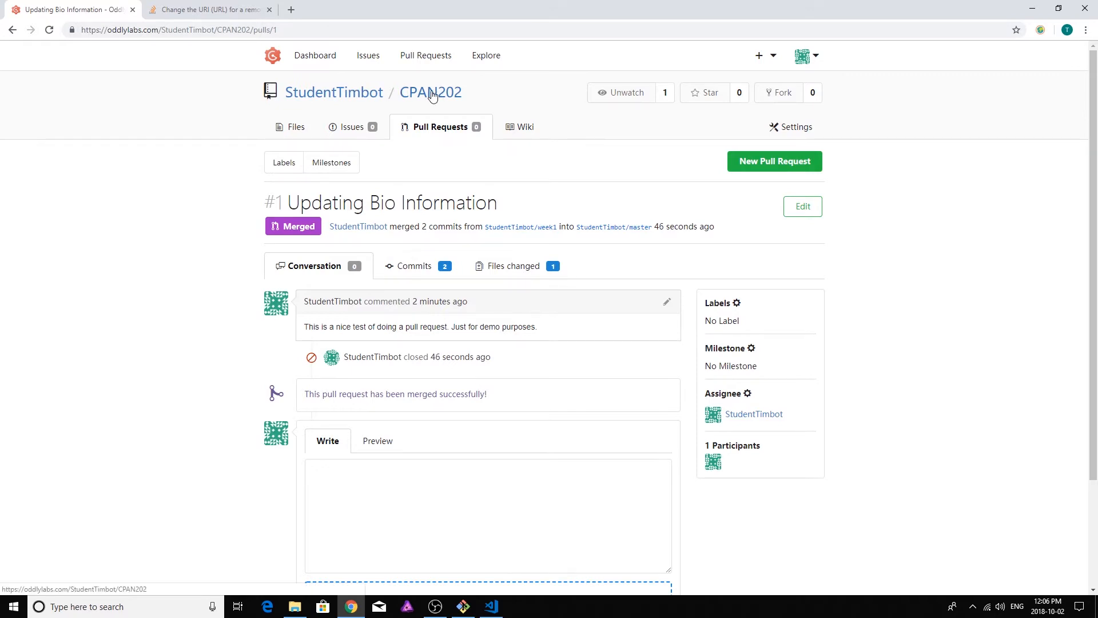
click(431, 92)
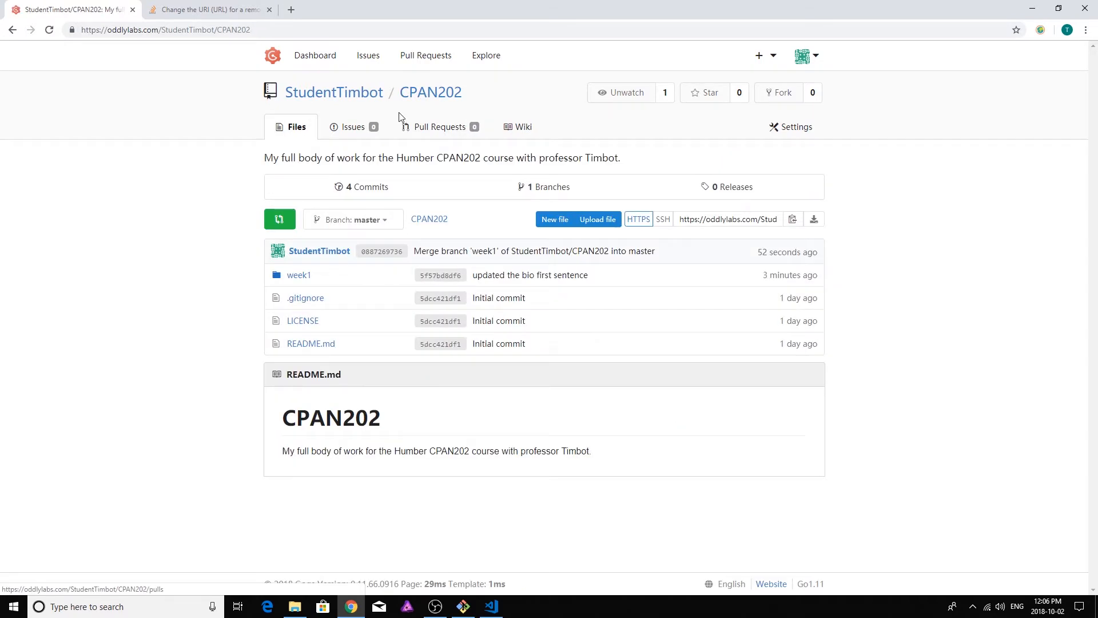
mouse_move(333, 275)
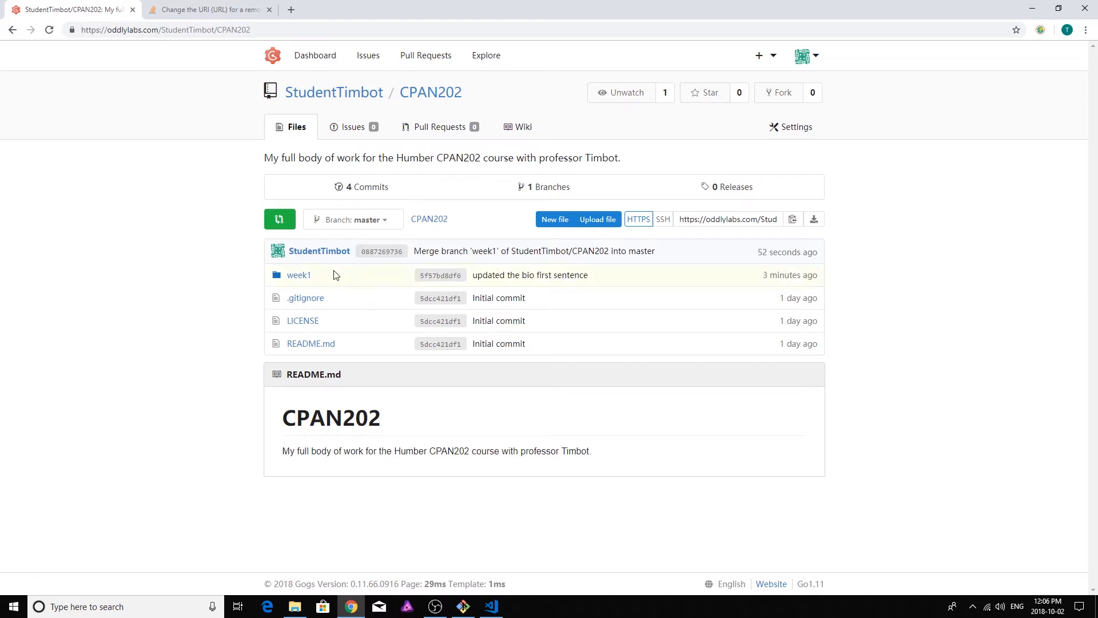
mouse_move(315, 305)
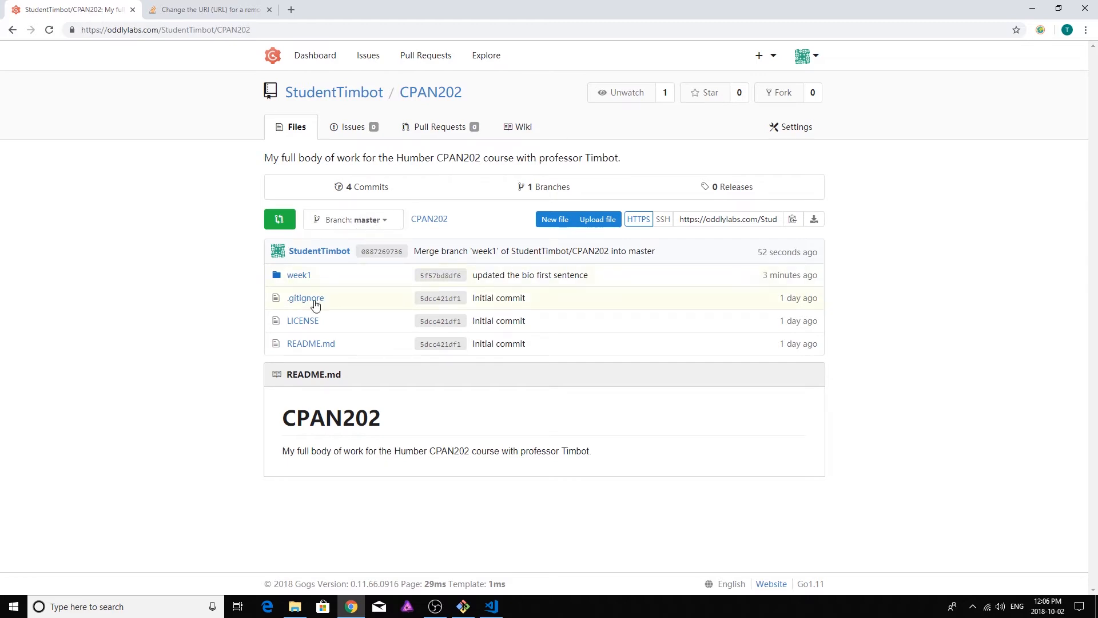
mouse_move(298, 274)
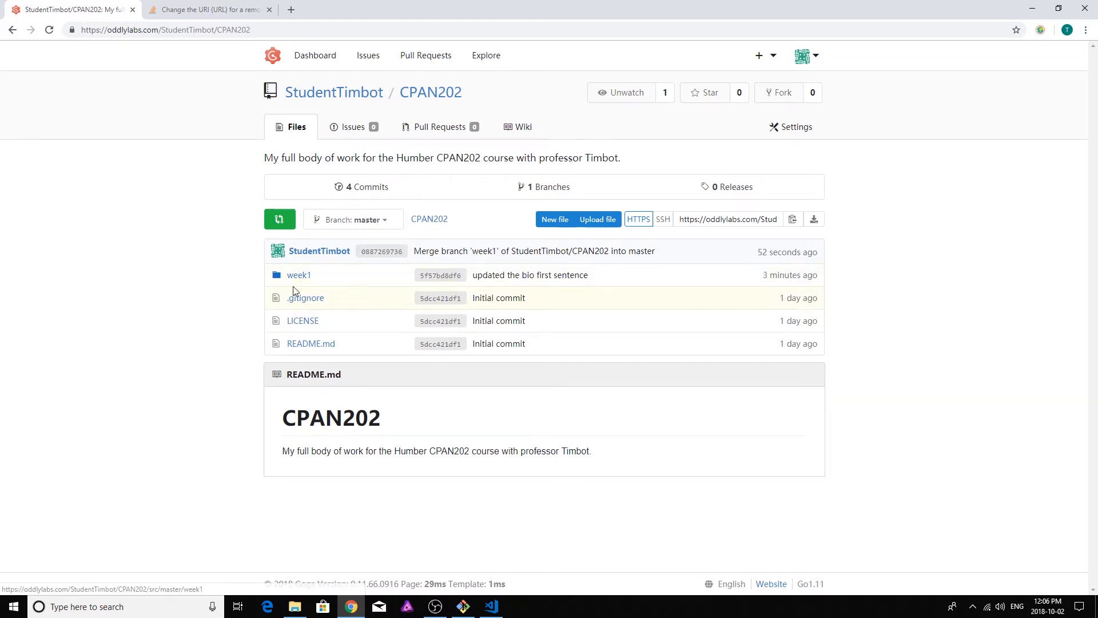
- Inspect the merged week1 folder, confirm only master remains, then view the dashboard feed
click(298, 274)
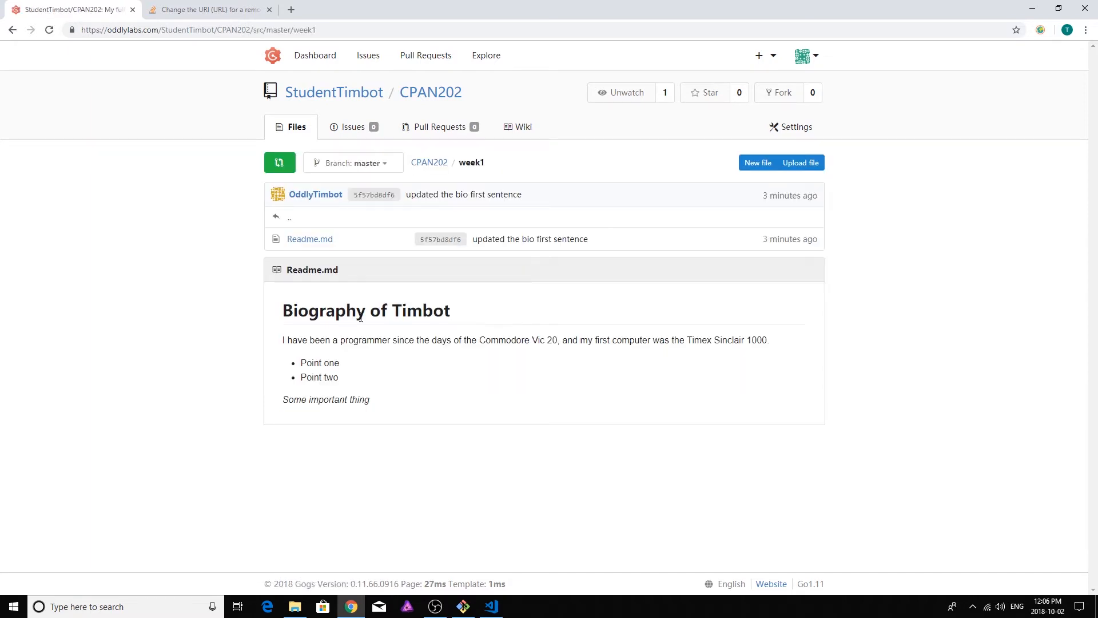
mouse_move(354, 394)
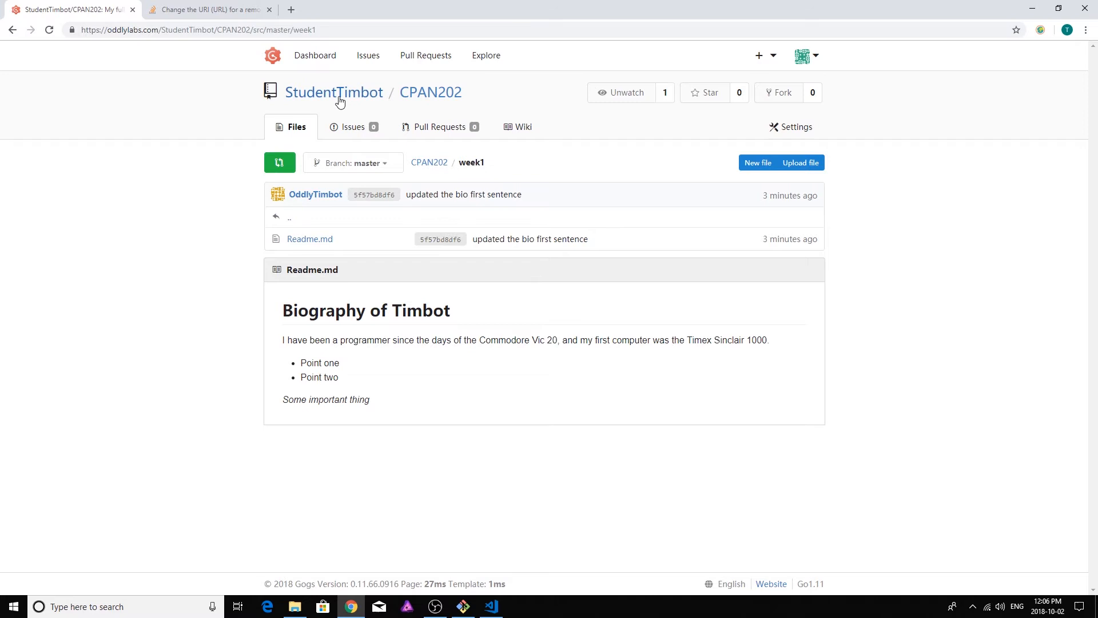
click(334, 91)
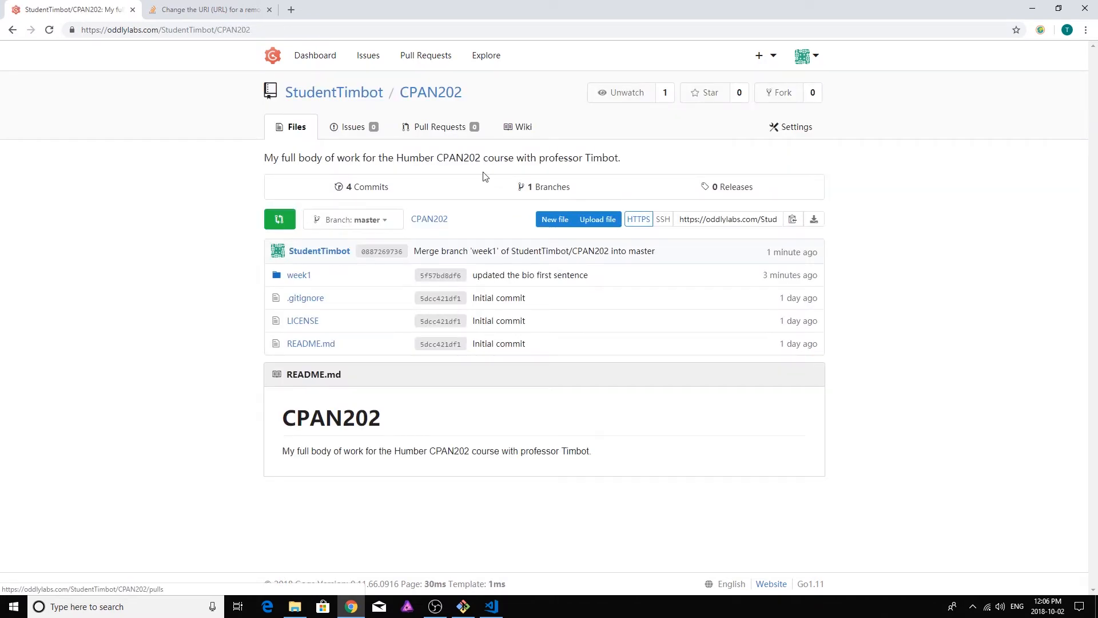
mouse_move(333, 235)
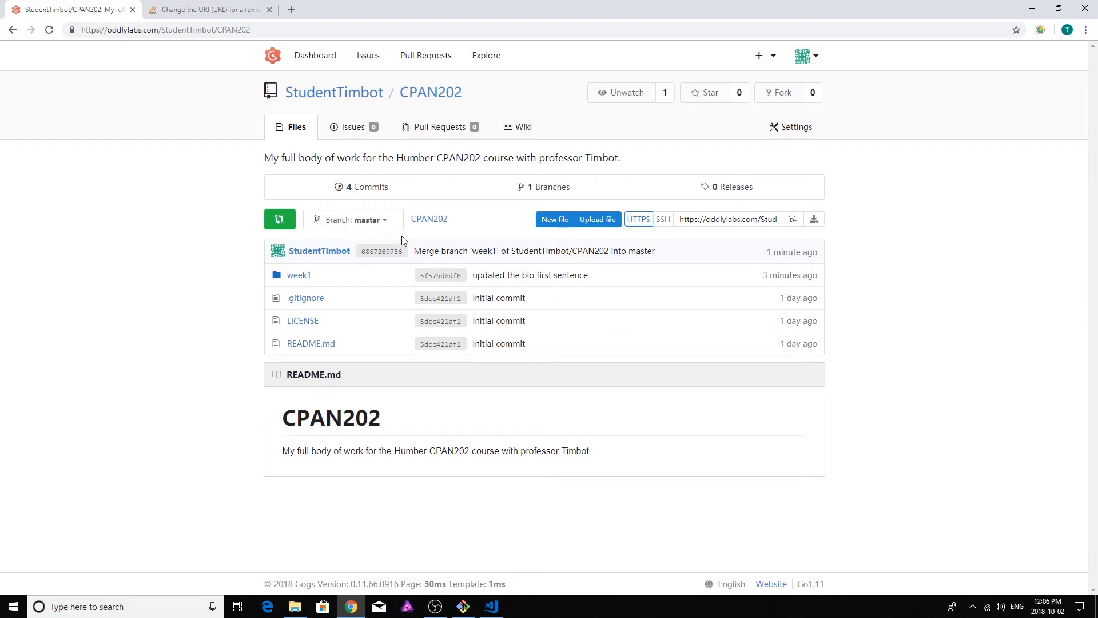
click(353, 219)
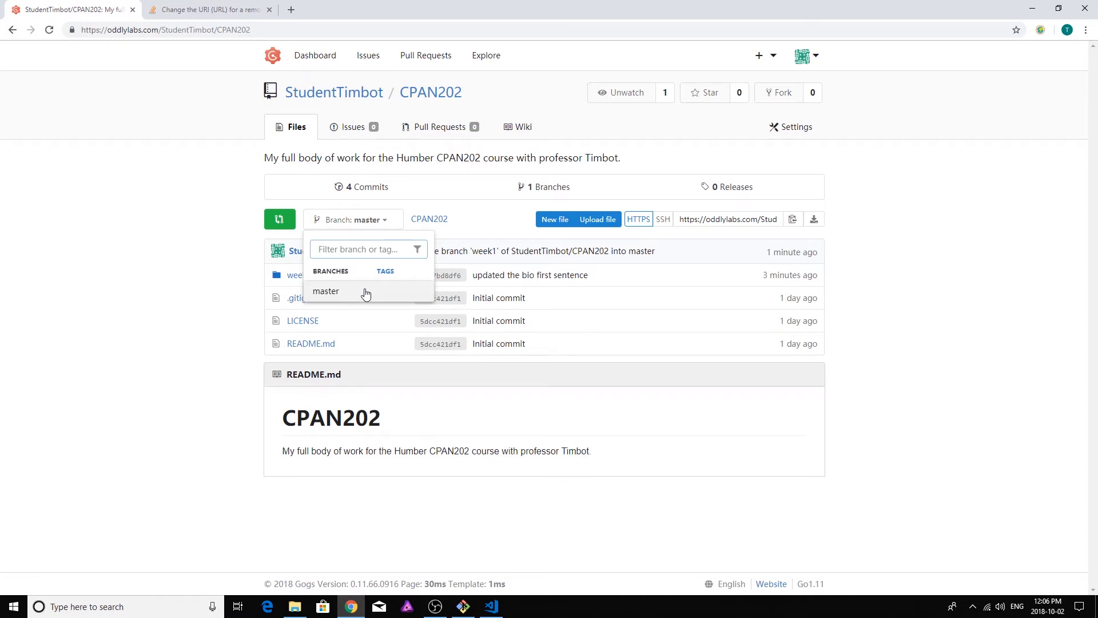
mouse_move(403, 299)
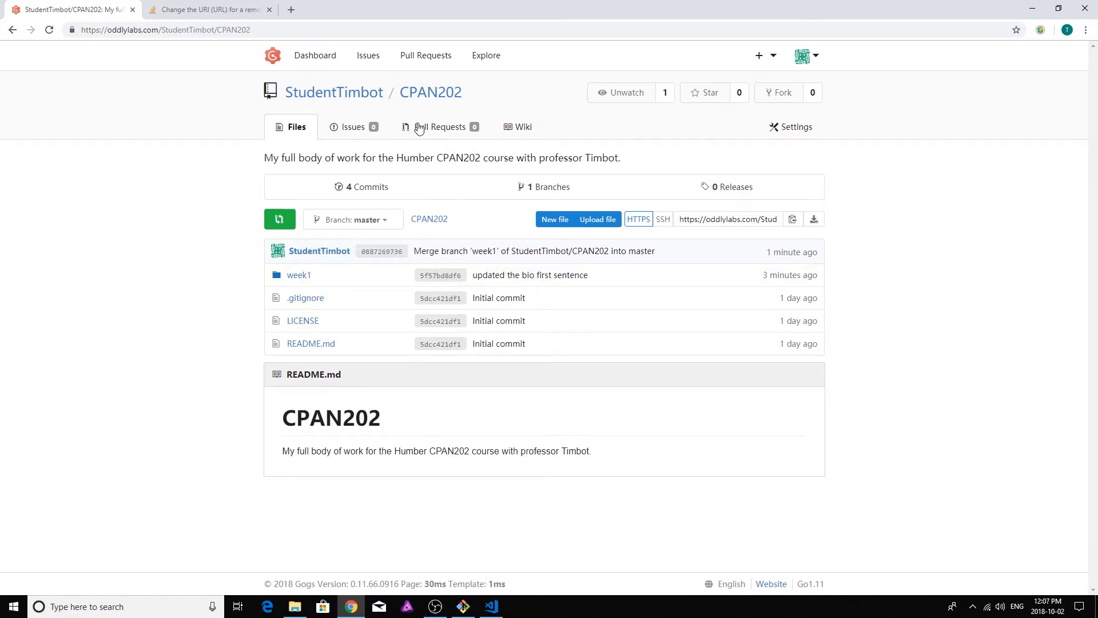
click(334, 91)
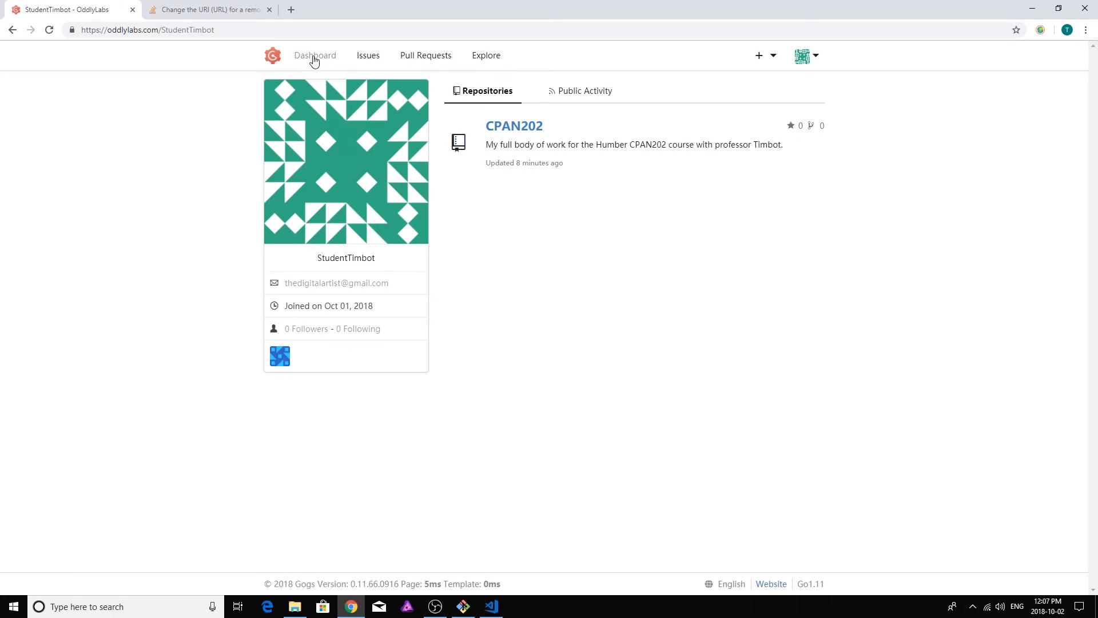
click(315, 56)
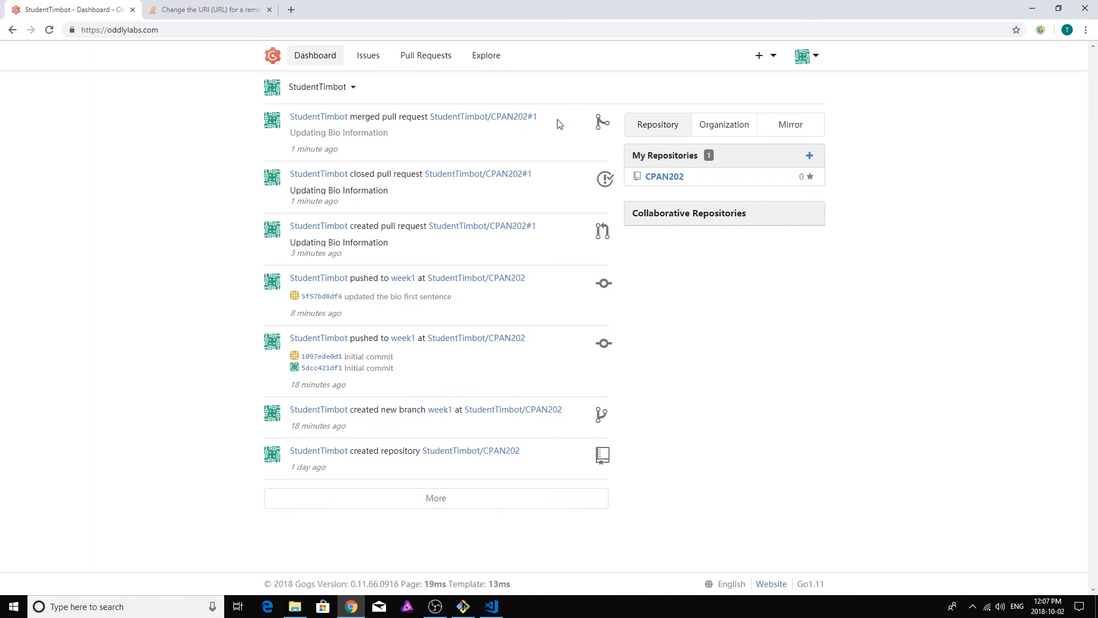
mouse_move(499, 161)
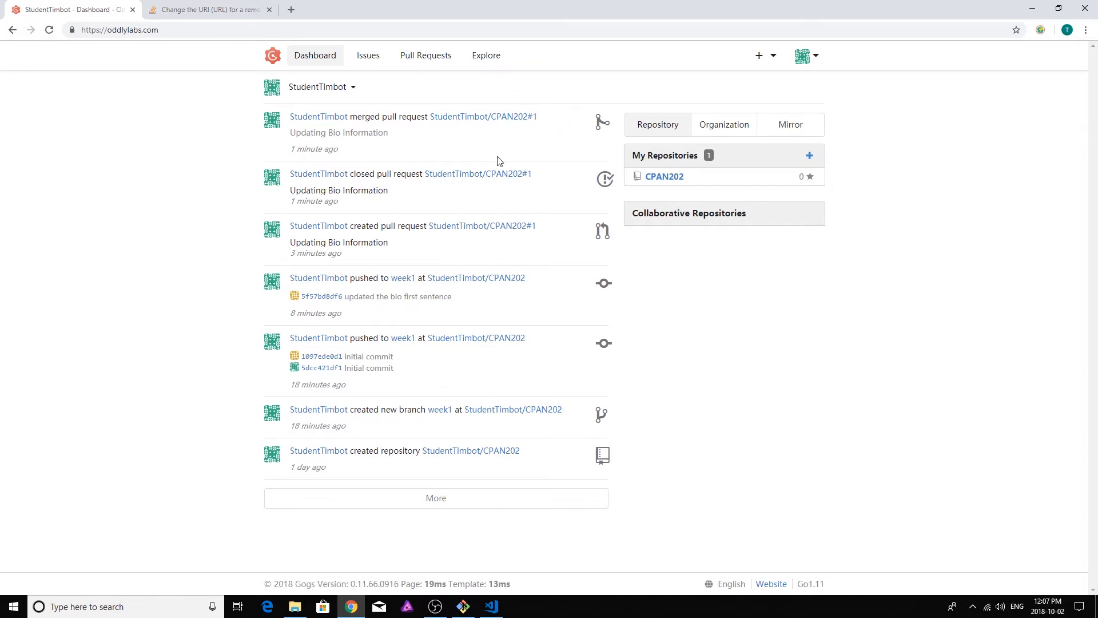
mouse_move(474, 275)
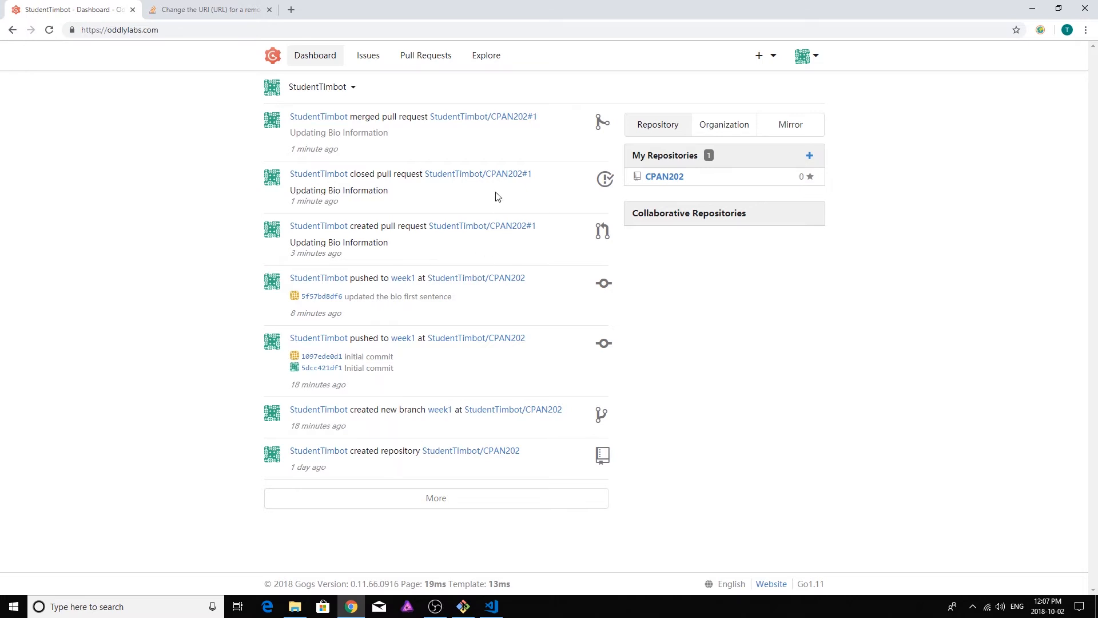
mouse_move(501, 205)
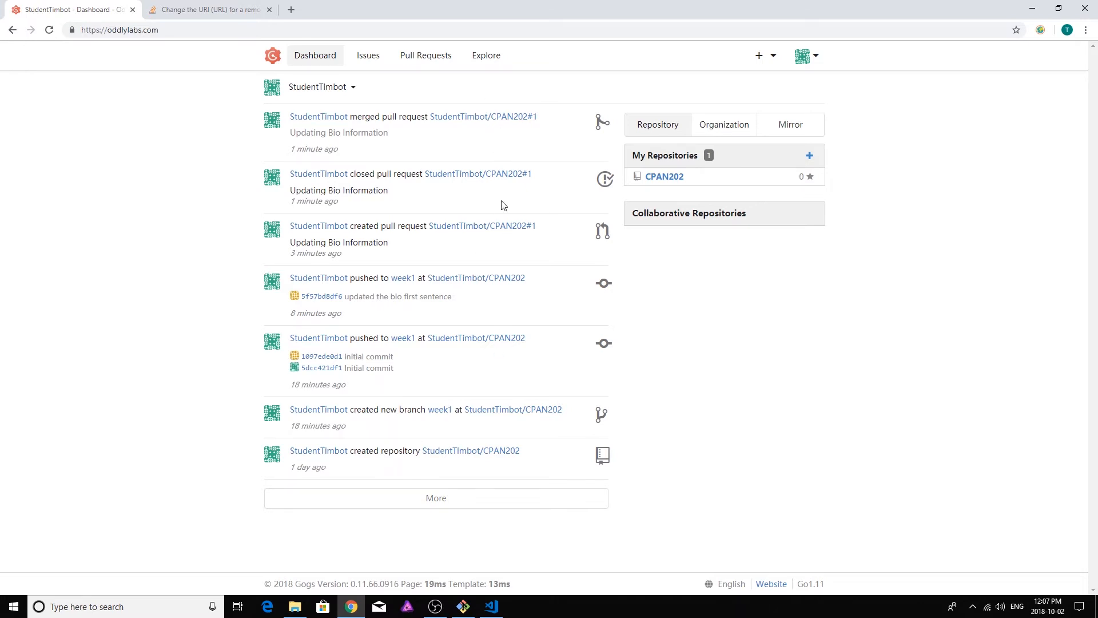
mouse_move(791, 363)
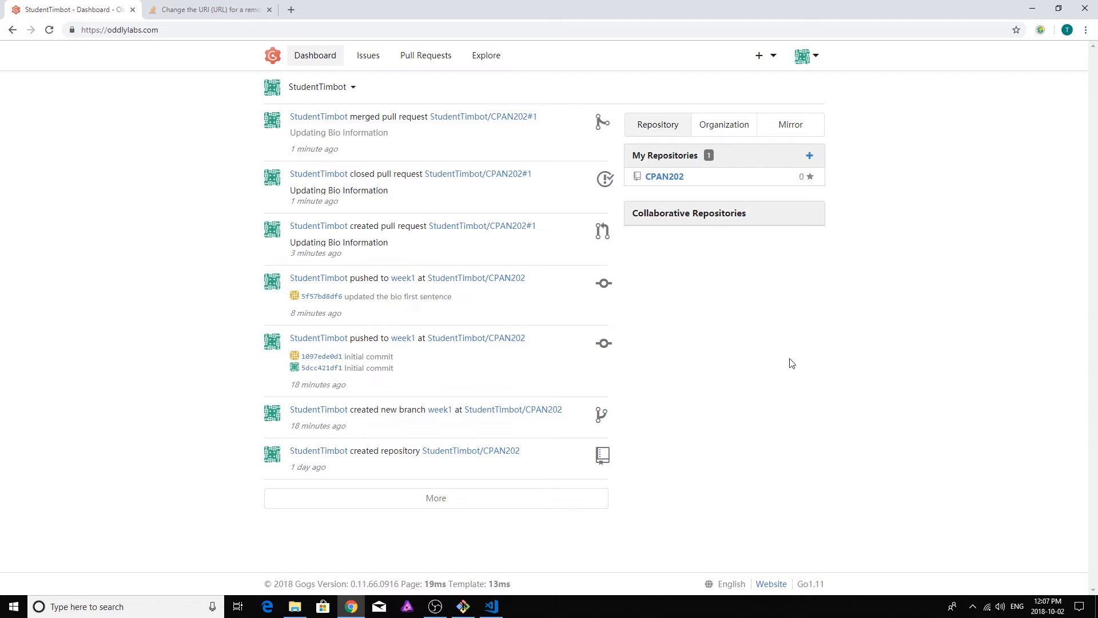
mouse_move(798, 324)
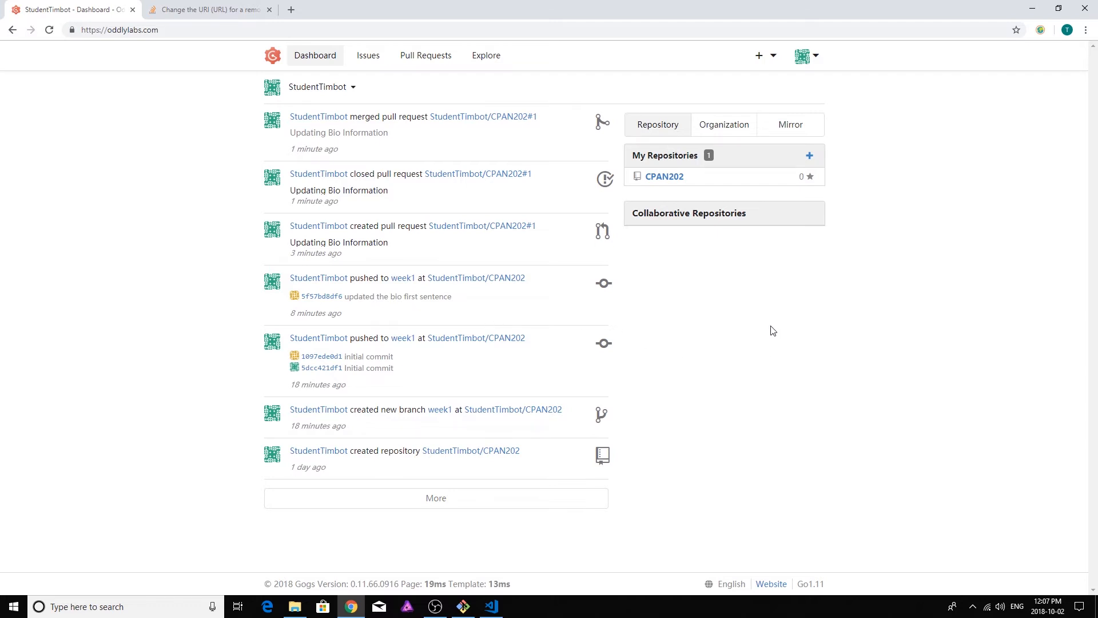
mouse_move(782, 371)
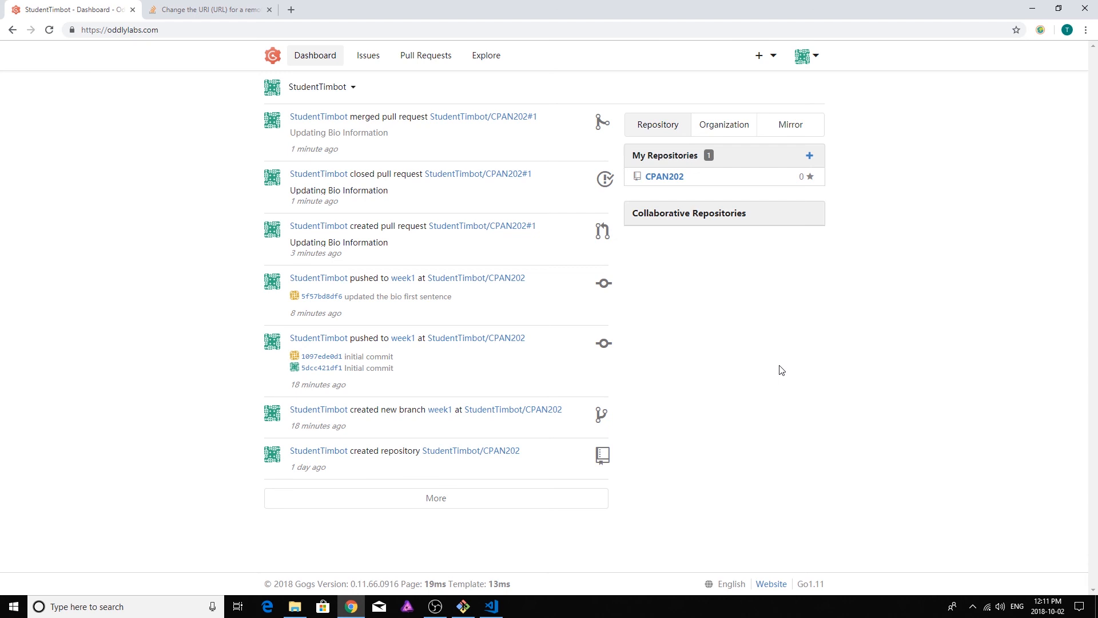
mouse_move(502, 593)
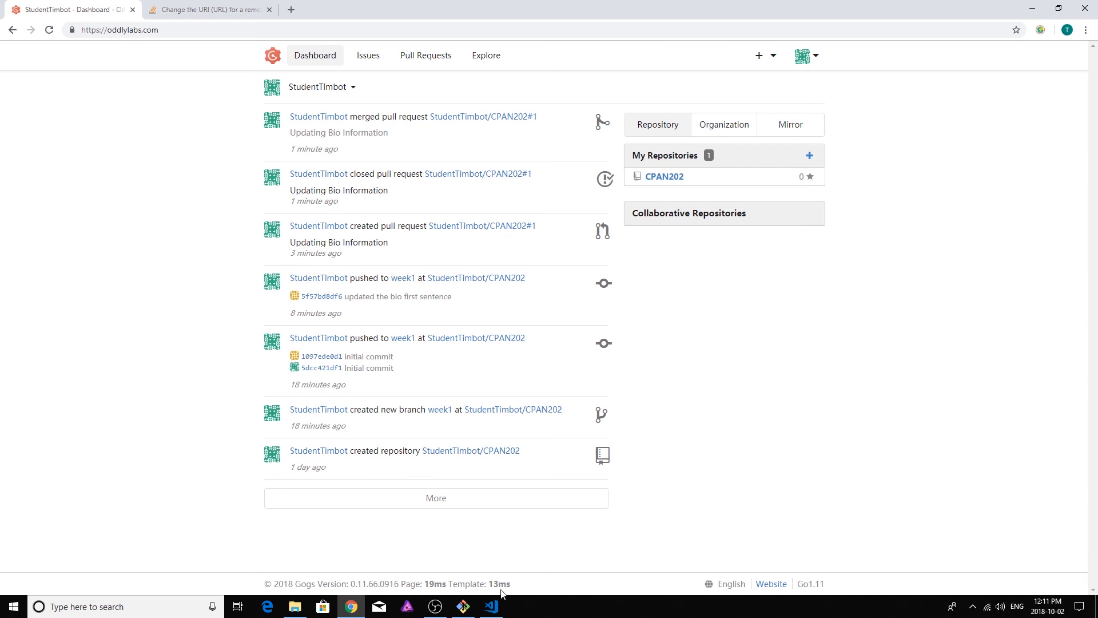